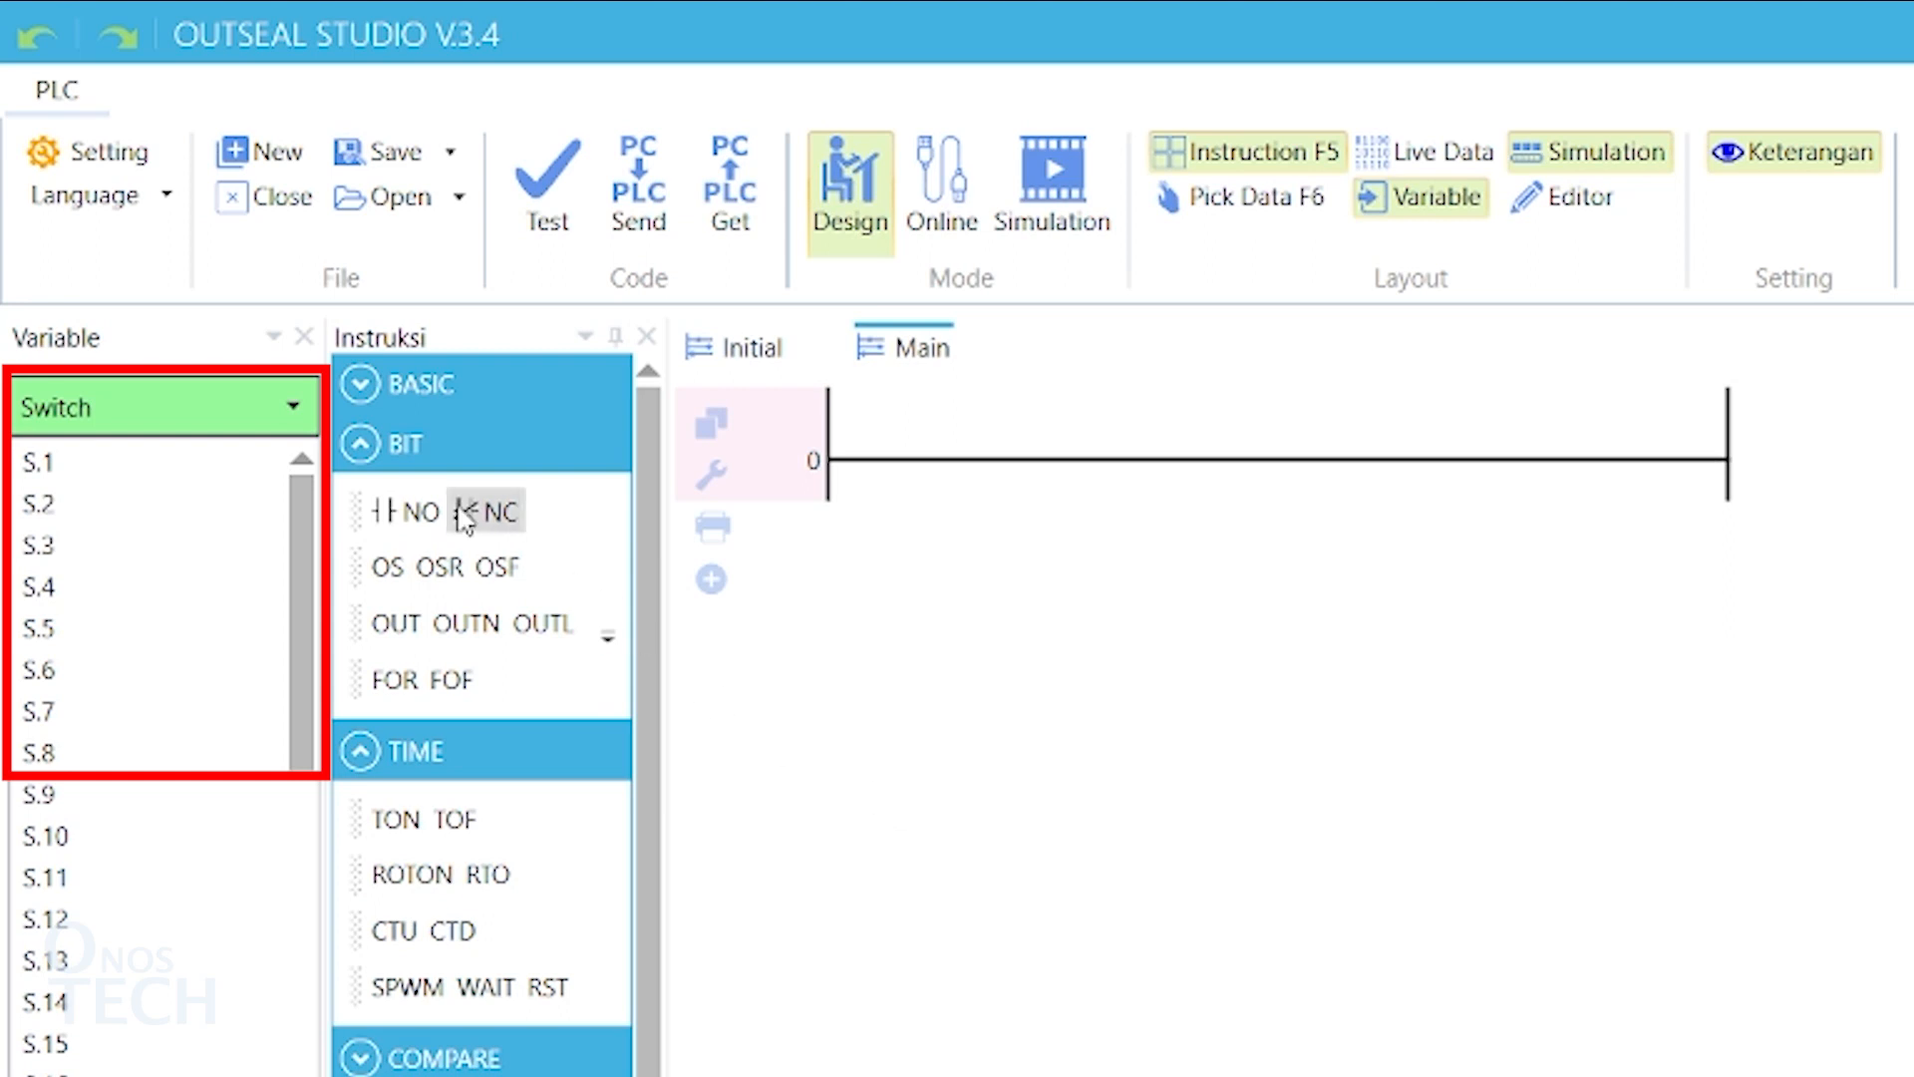
Step: Browse the Relay and Binary variable lists, then show the timer/counter data picker
{"action": "left_click", "coordinate": [159, 407]}
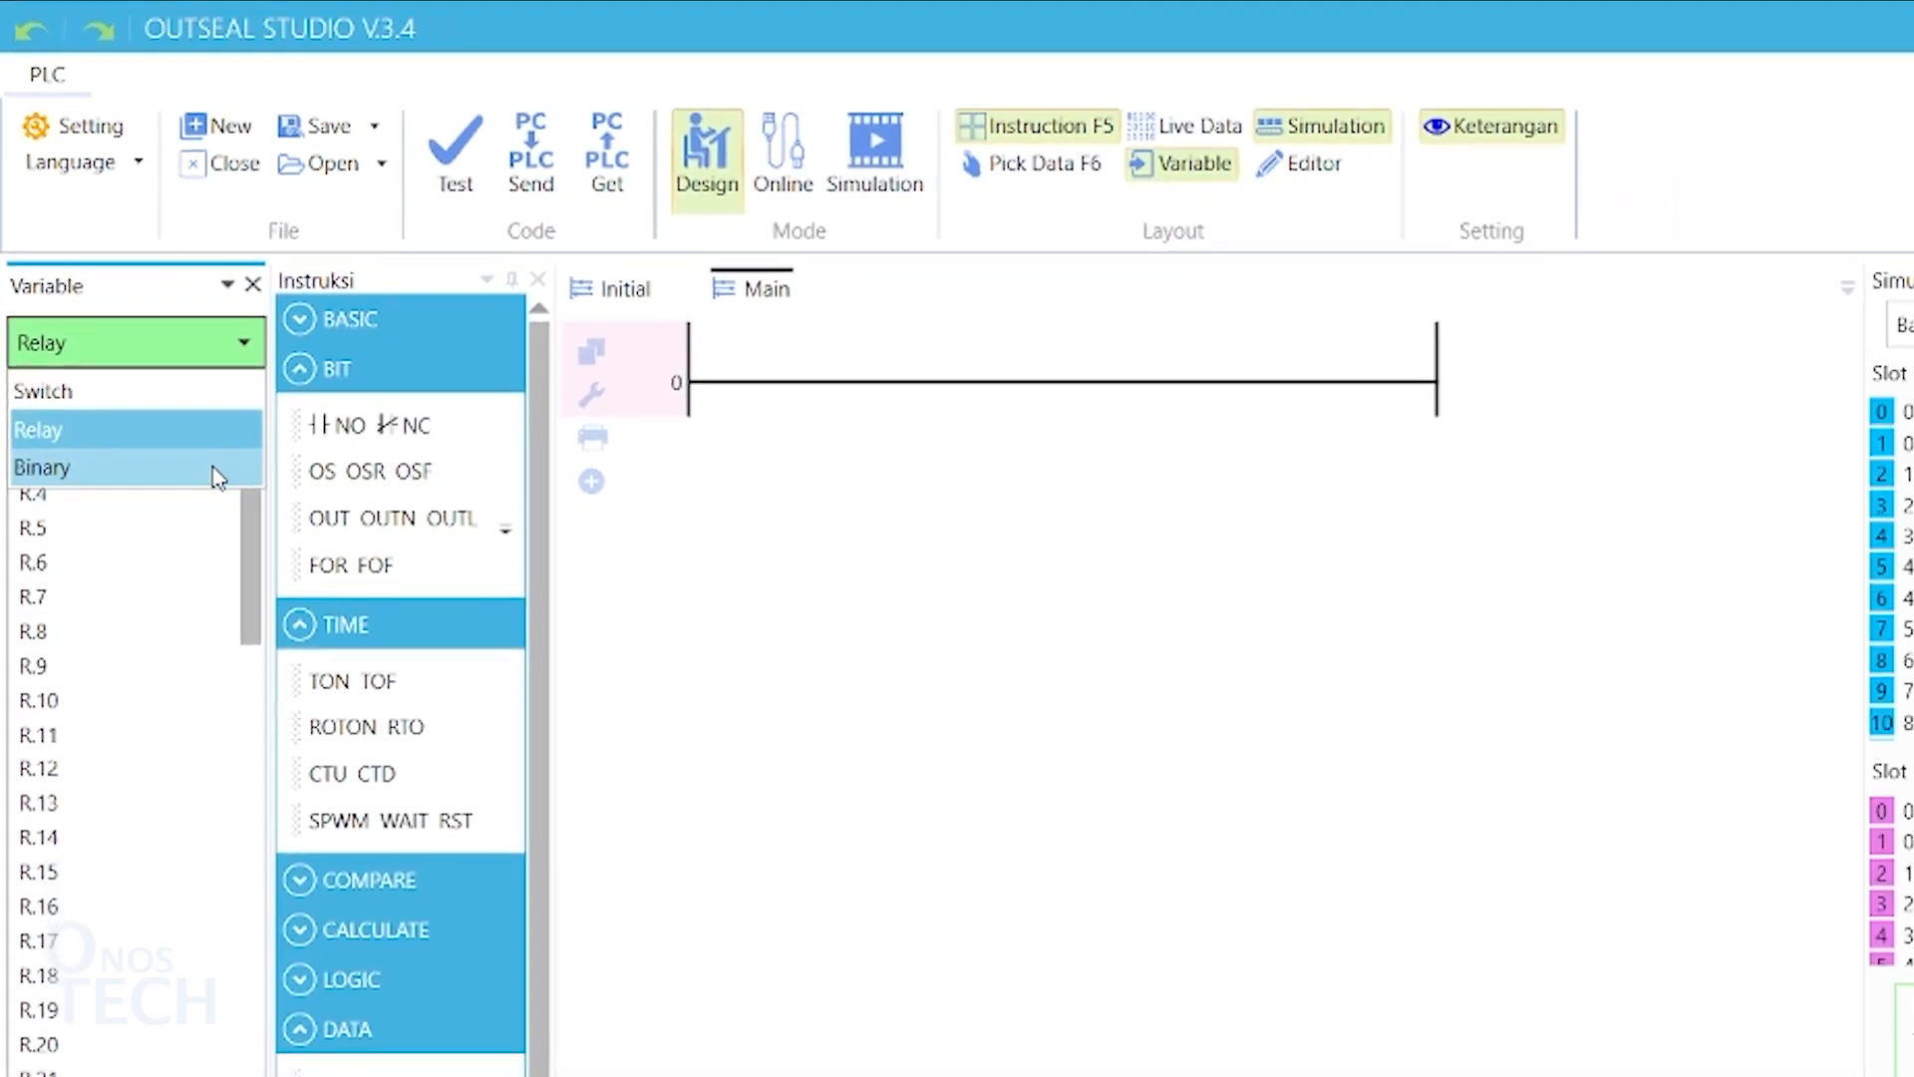
{"action": "left_click", "coordinate": [41, 467]}
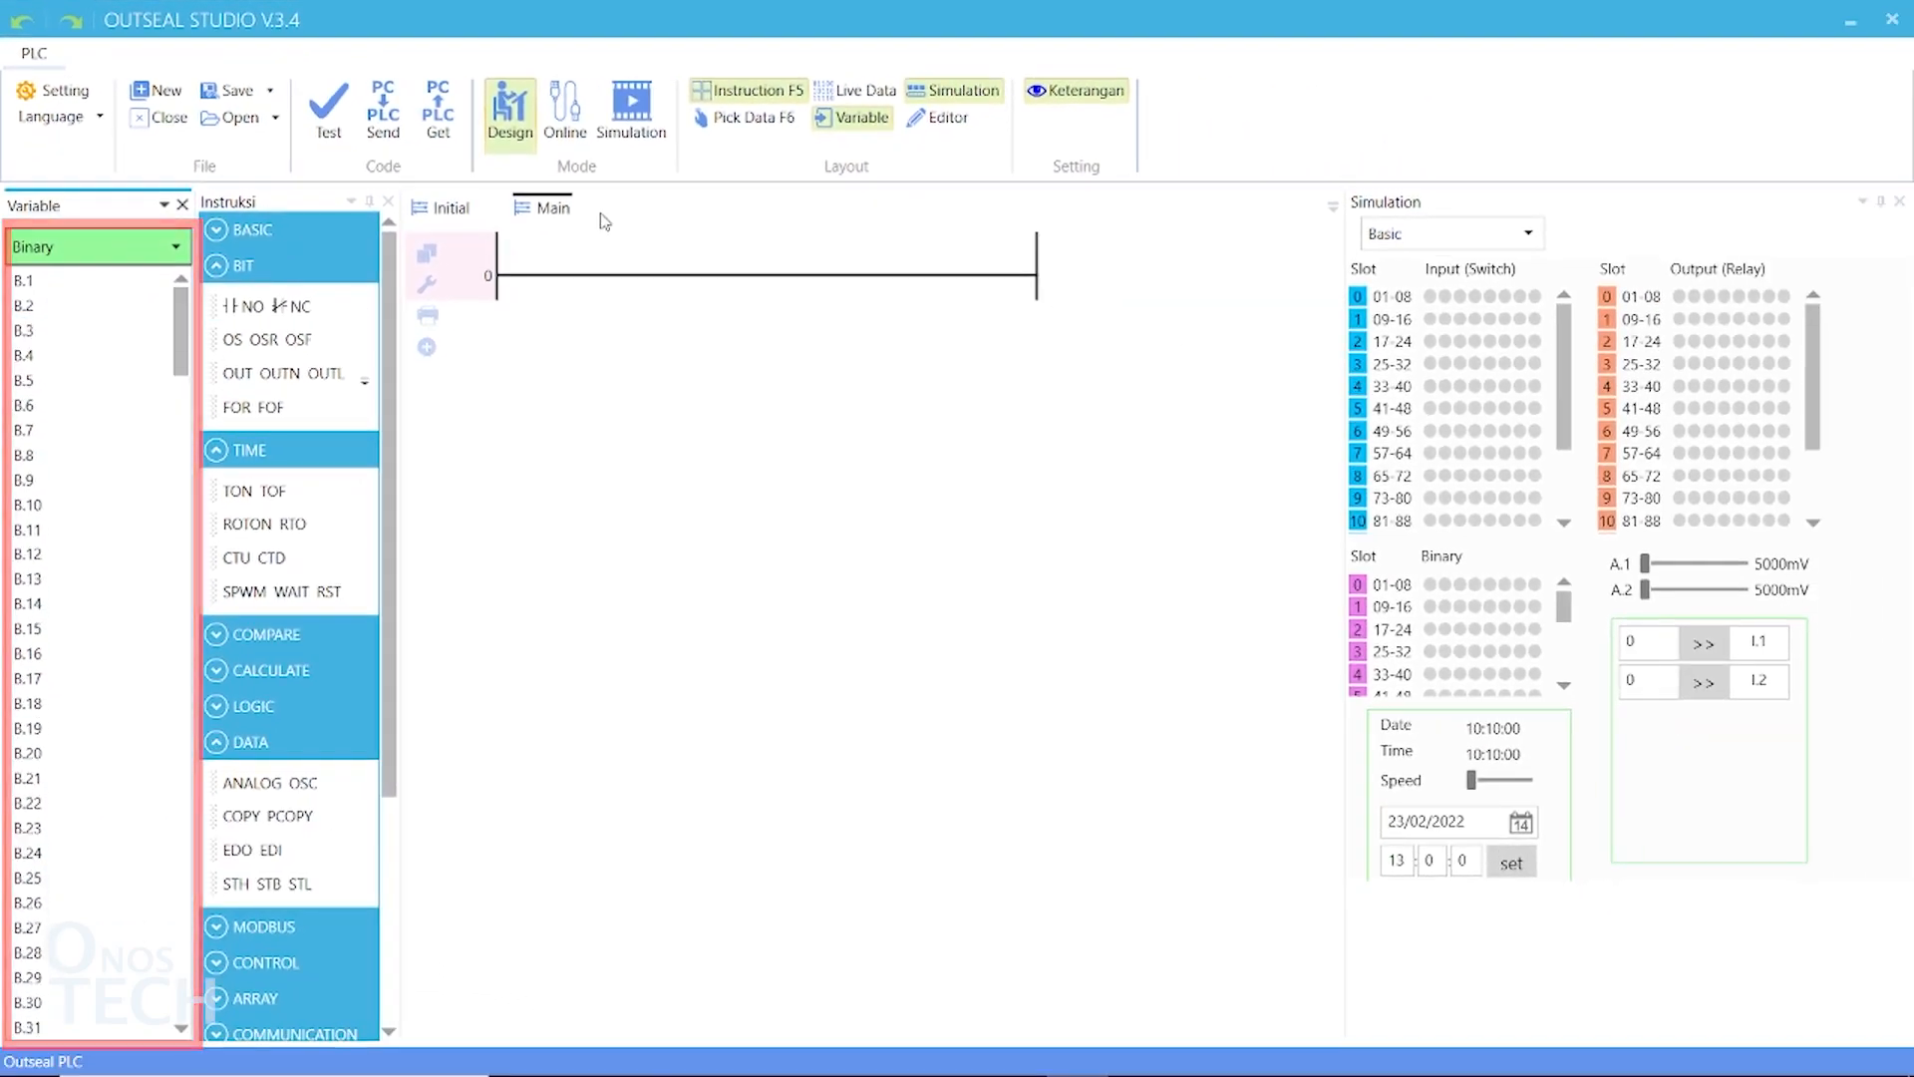
{"action": "left_click", "coordinate": [745, 117]}
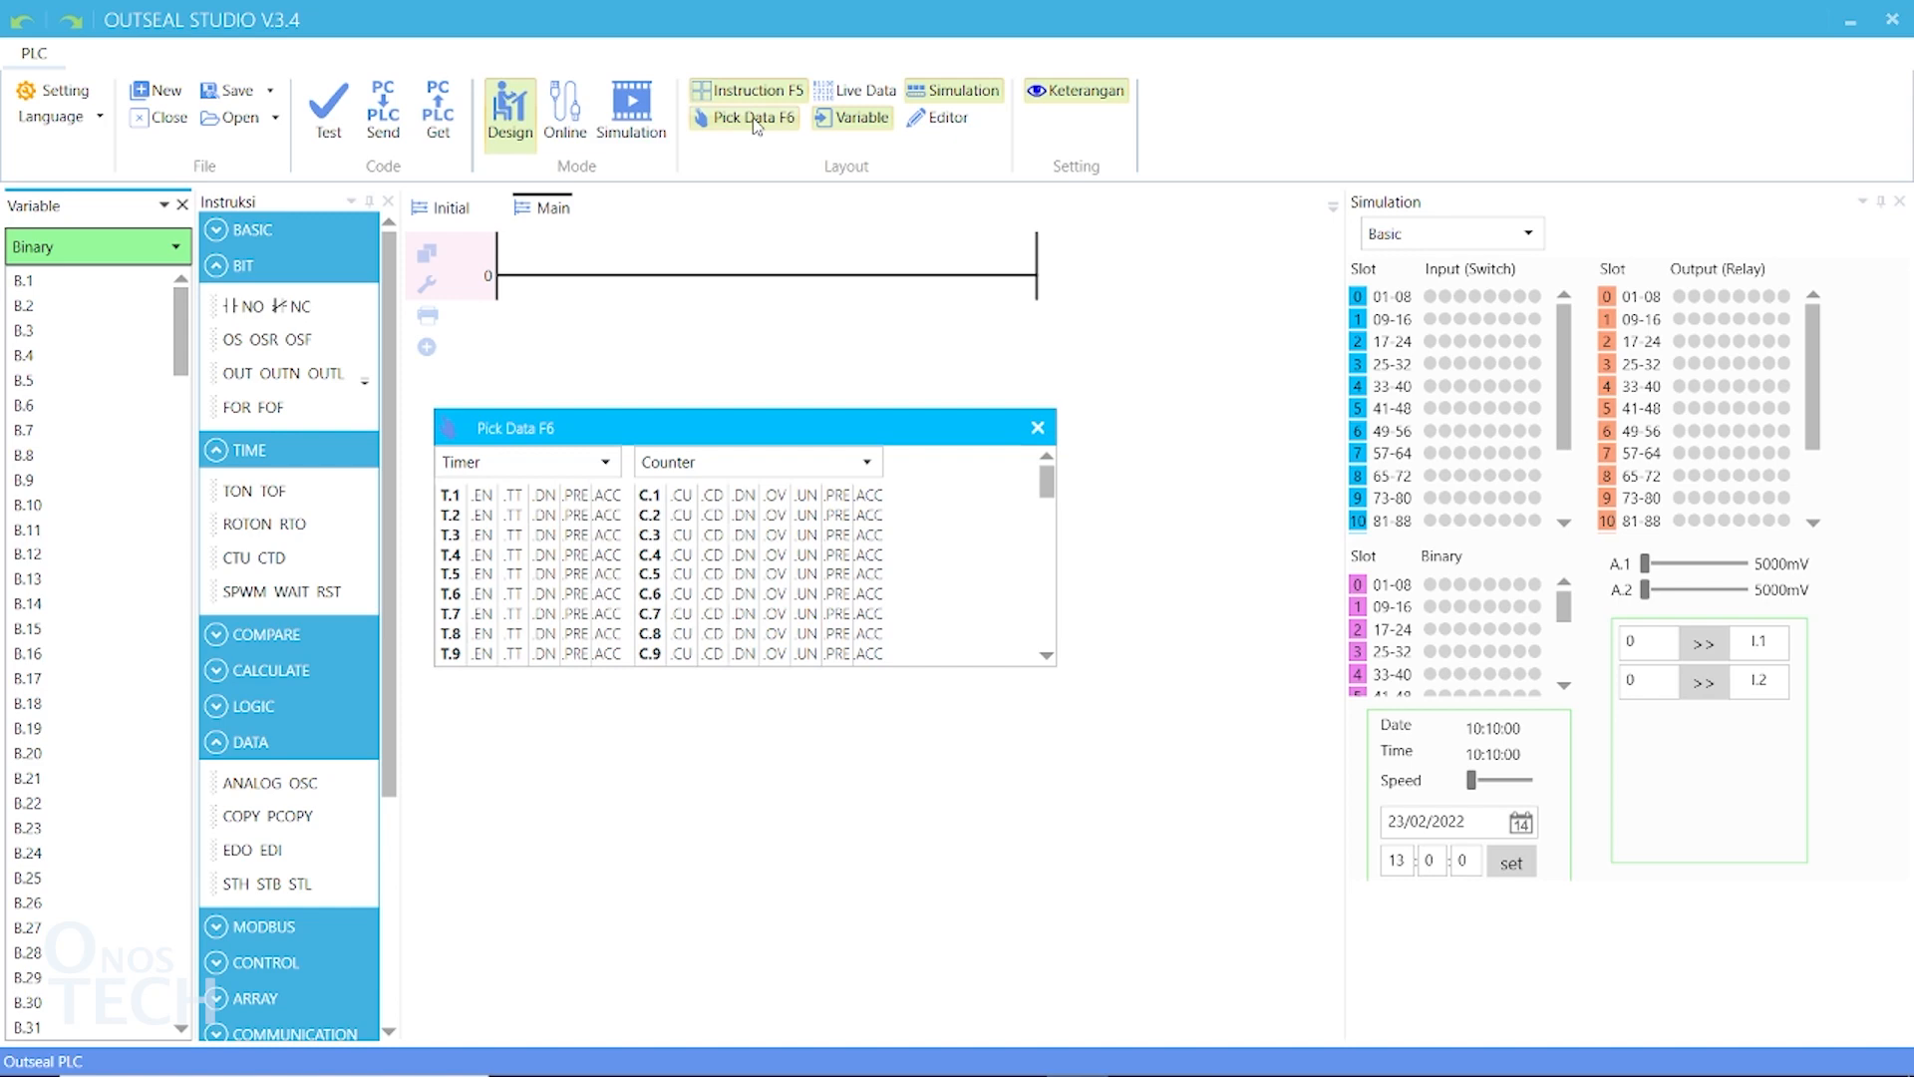
{"action": "left_click", "coordinate": [522, 460]}
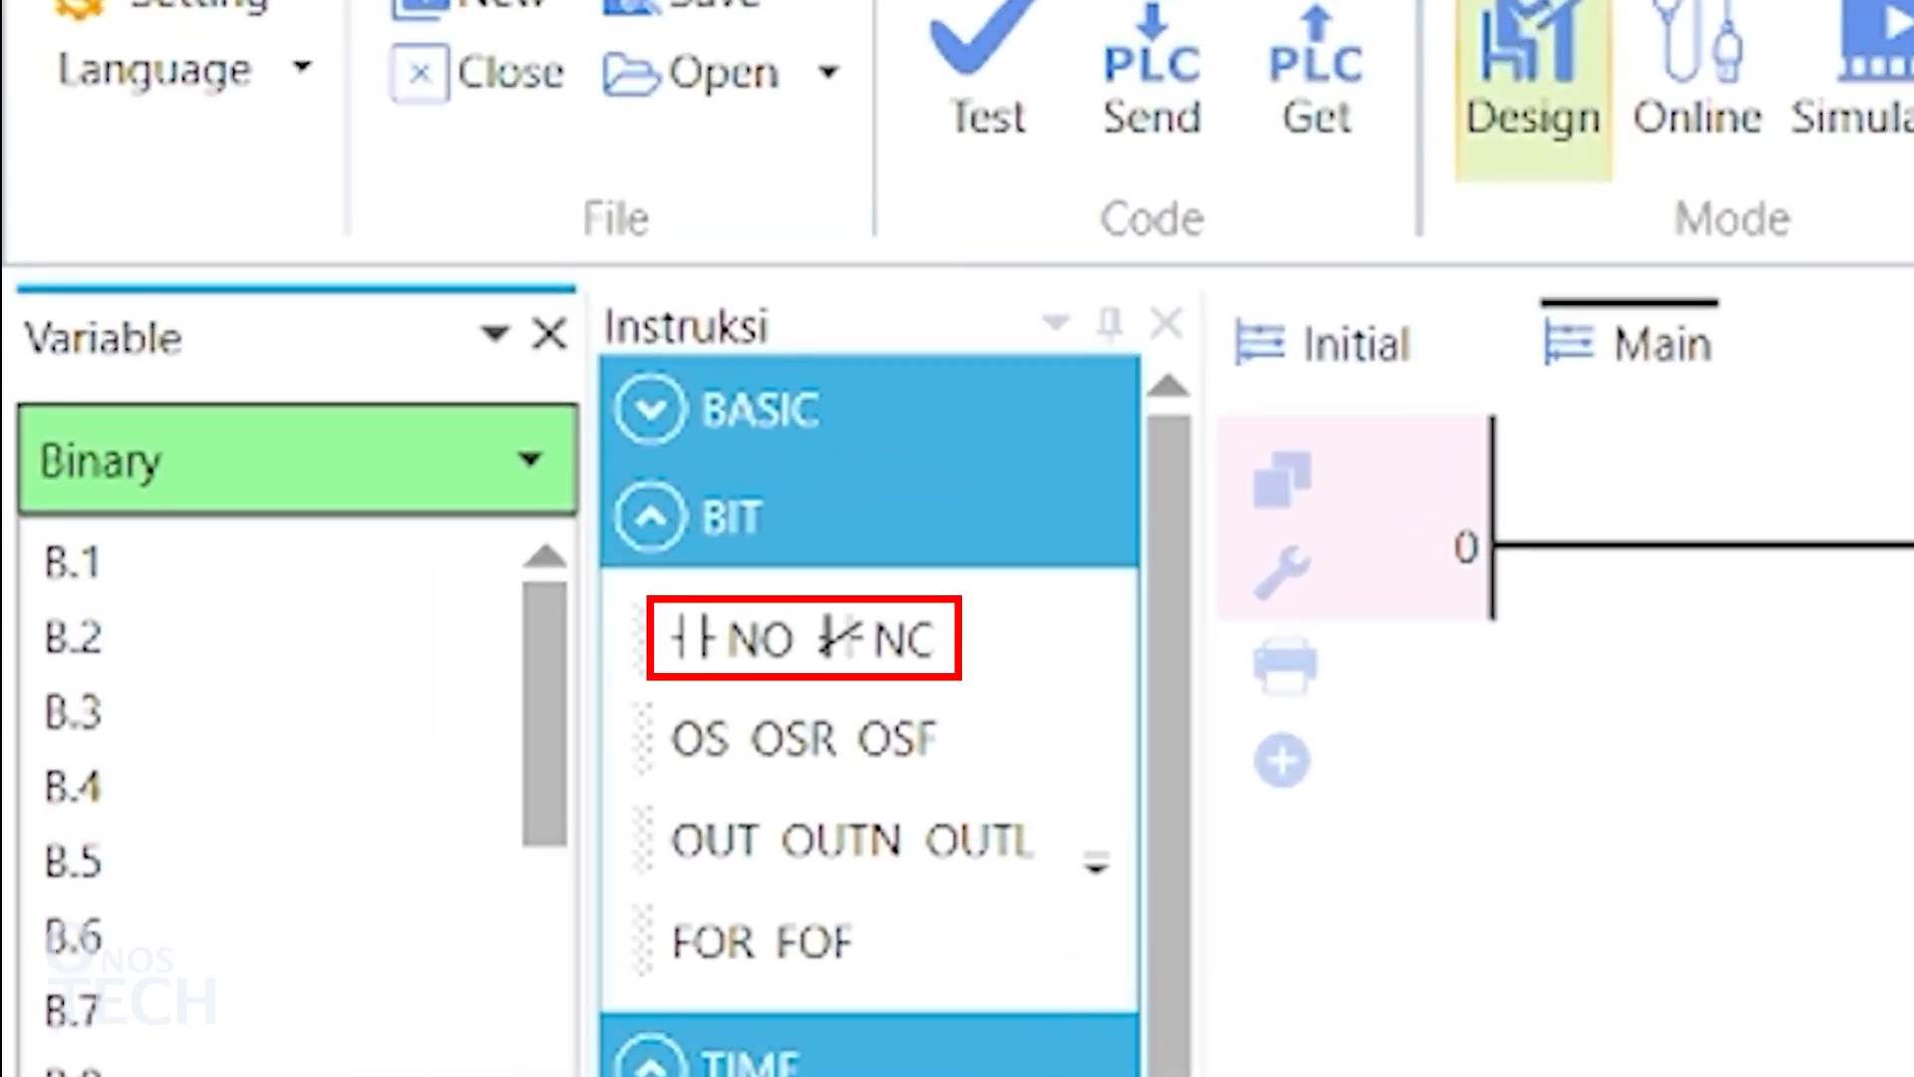
Step: Choose the normally open contact from the Bit group for switch S.1 on rung 0
{"action": "left_click", "coordinate": [800, 638]}
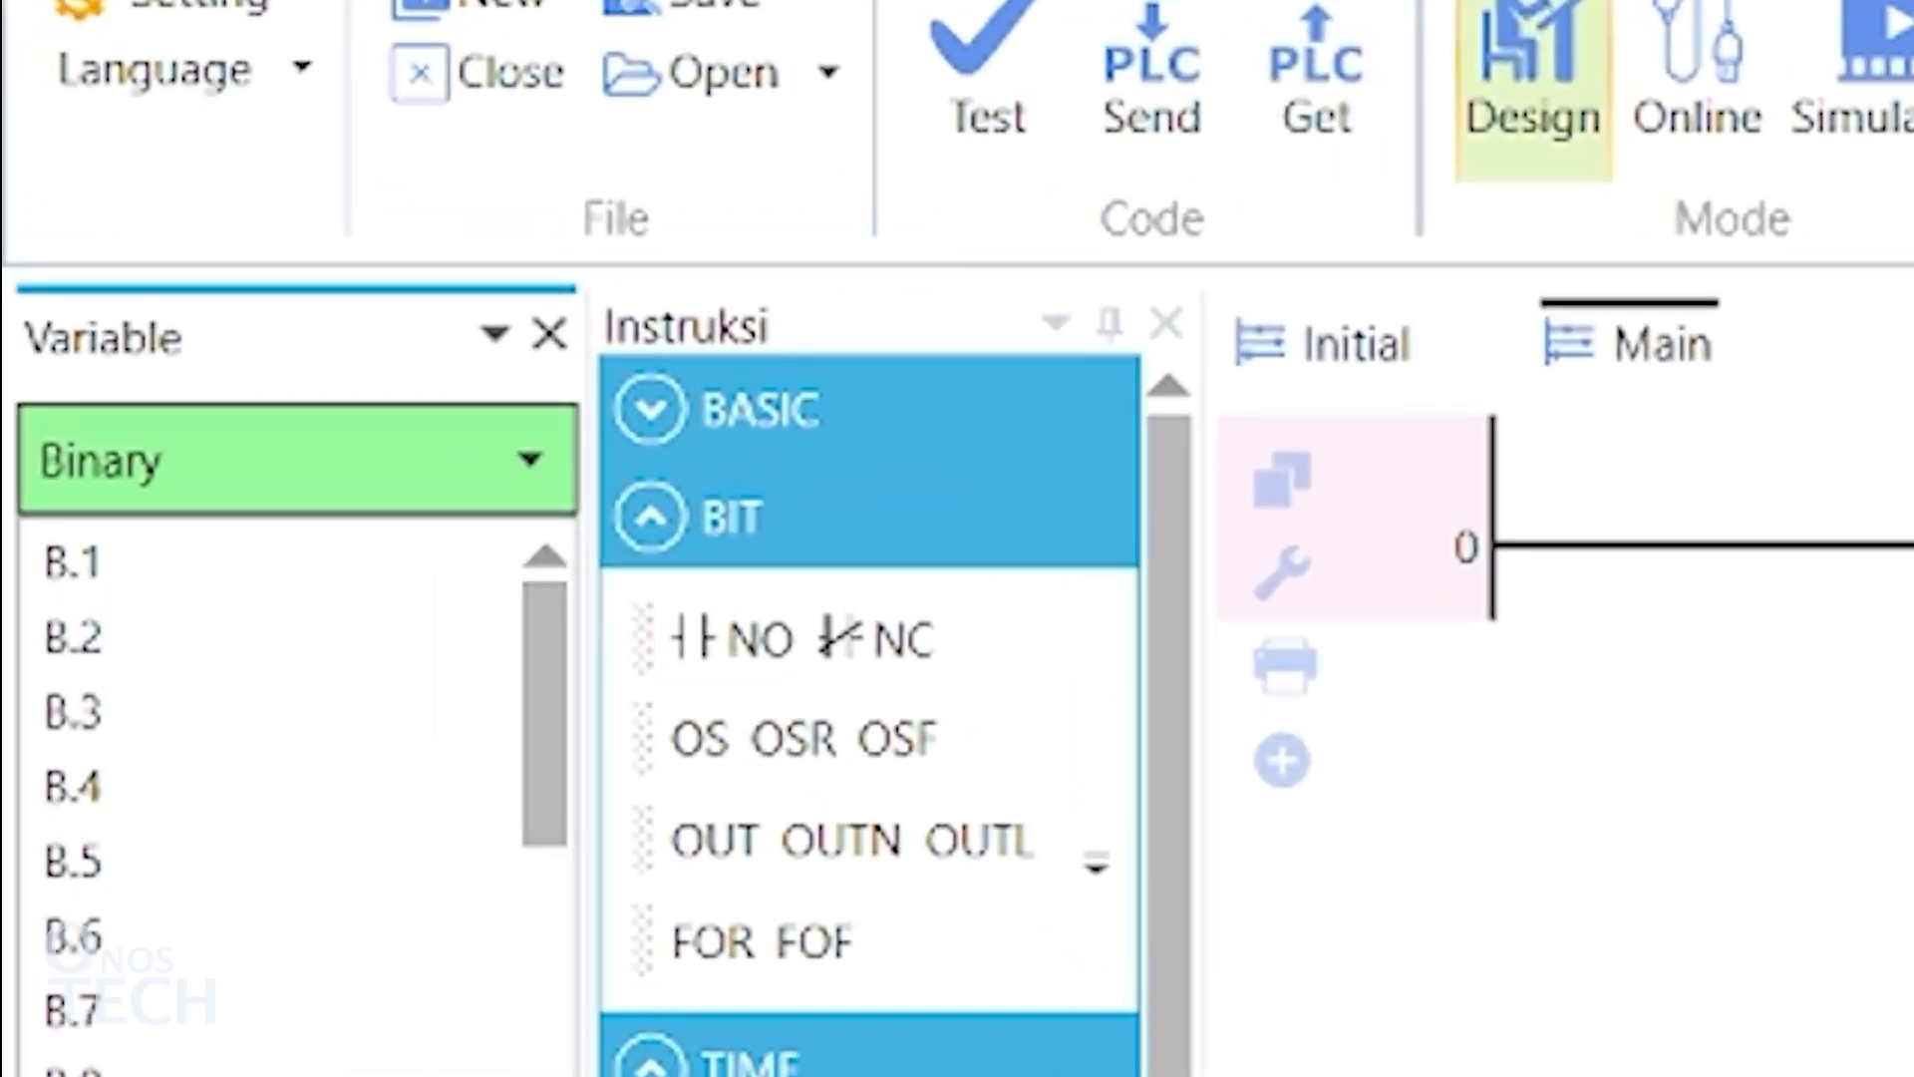
{"action": "left_click", "coordinate": [732, 638]}
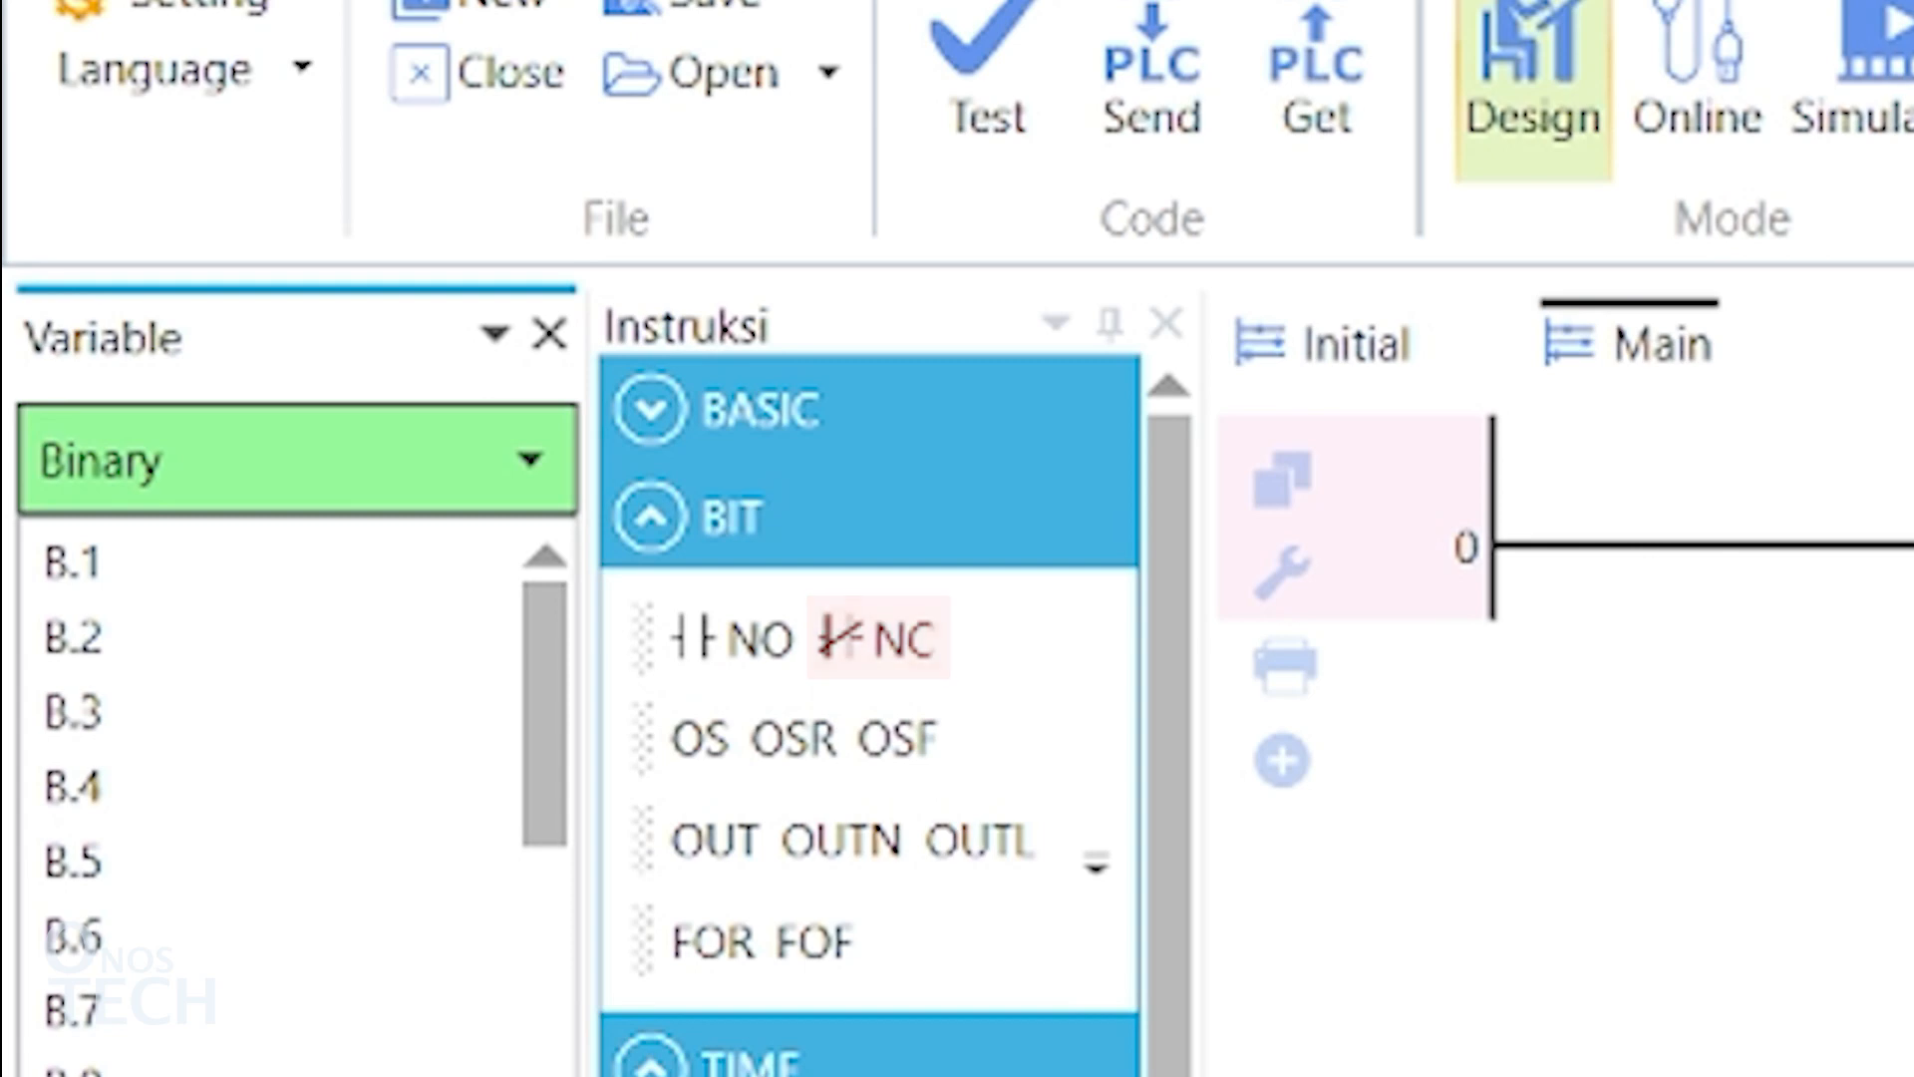
{"action": "mouse_move", "coordinate": [879, 638]}
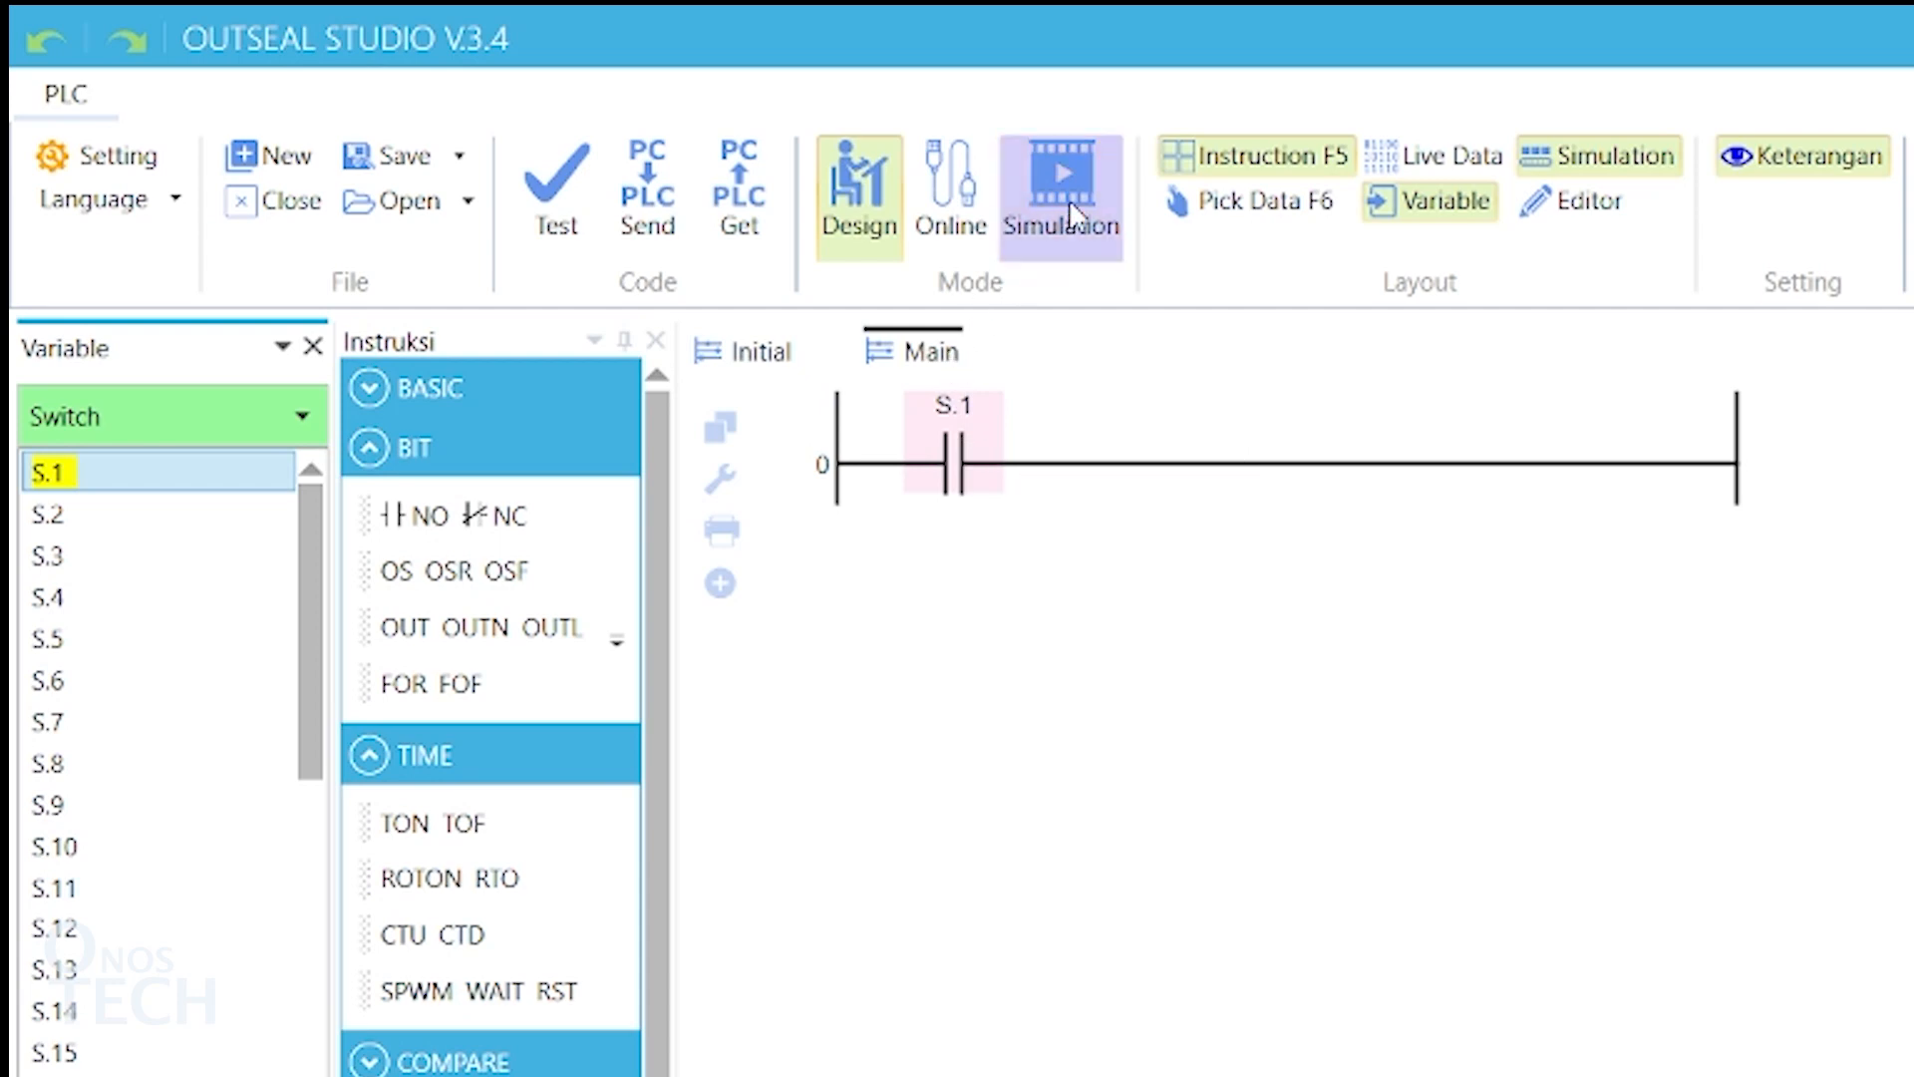
Step: Run the simulation and toggle switch S.1 on, then back off
{"action": "left_click", "coordinate": [1061, 196]}
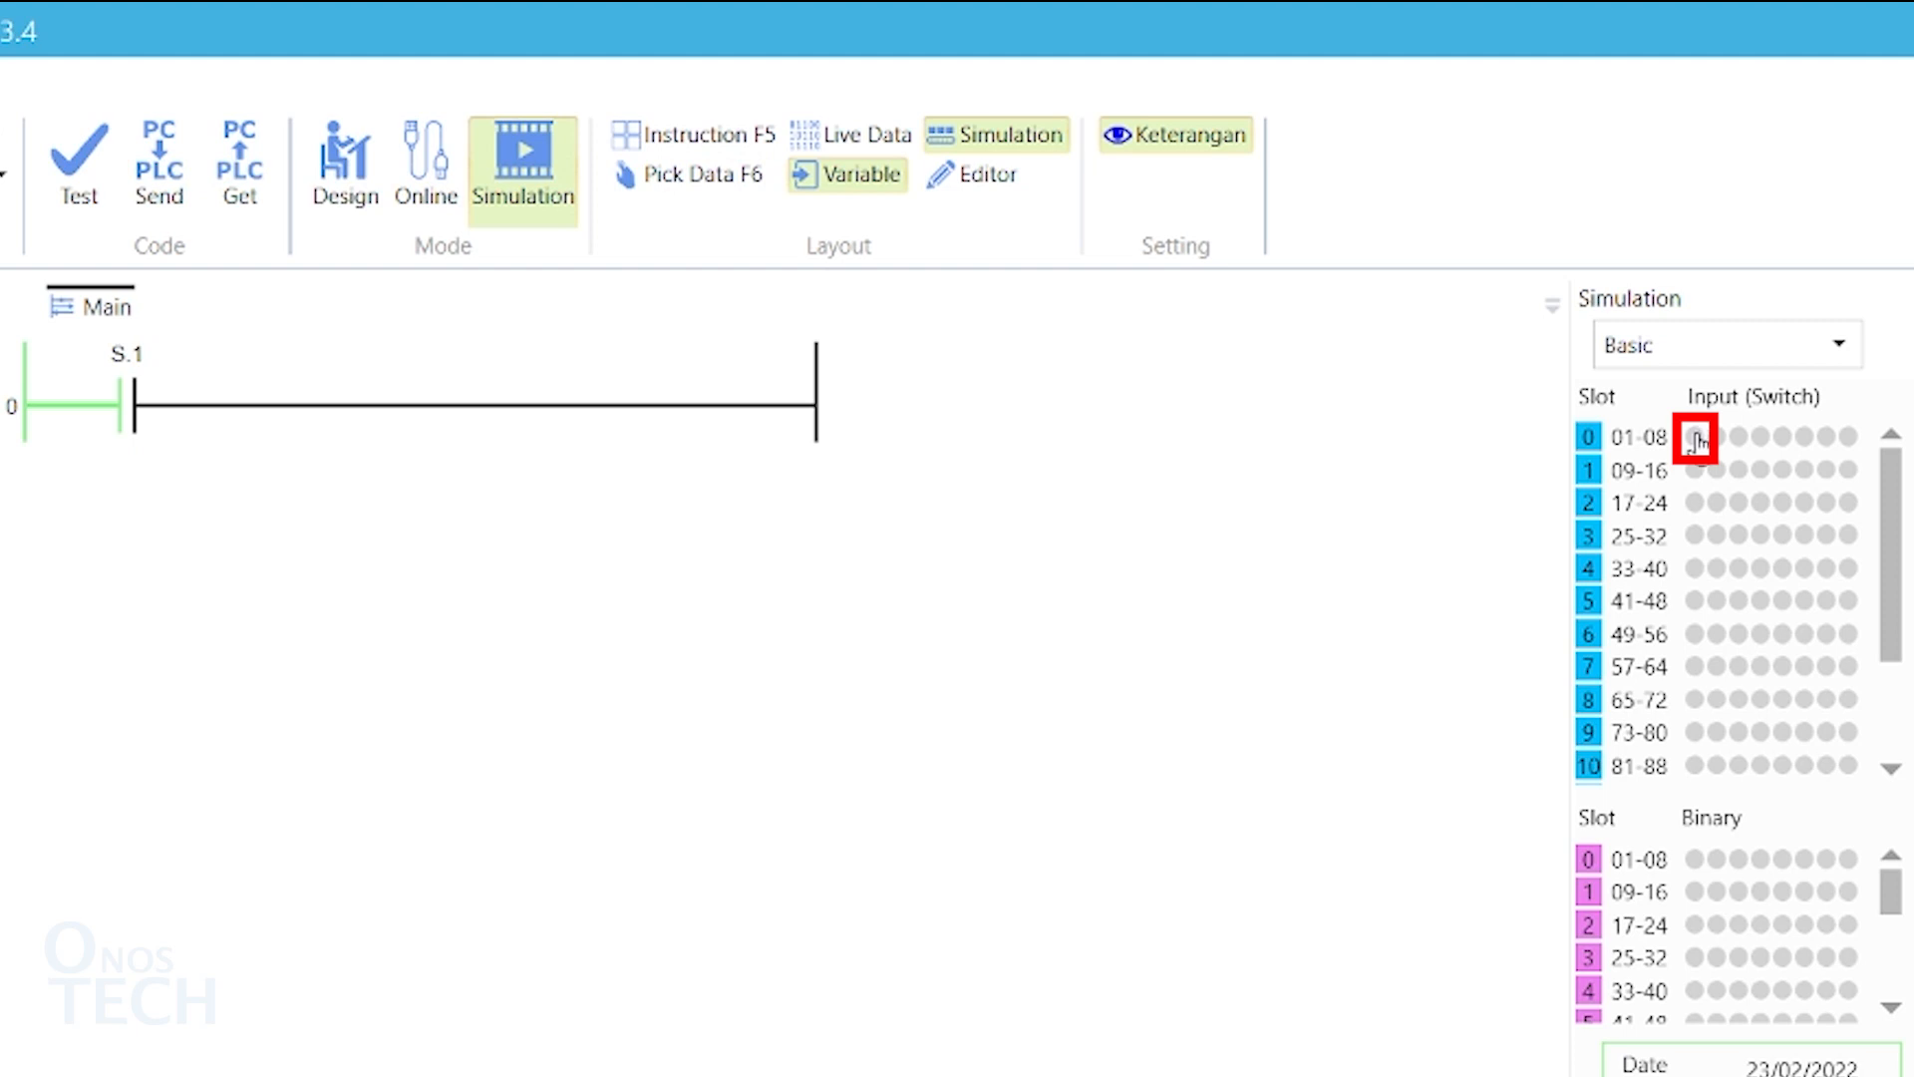
{"action": "mouse_move", "coordinate": [1695, 437]}
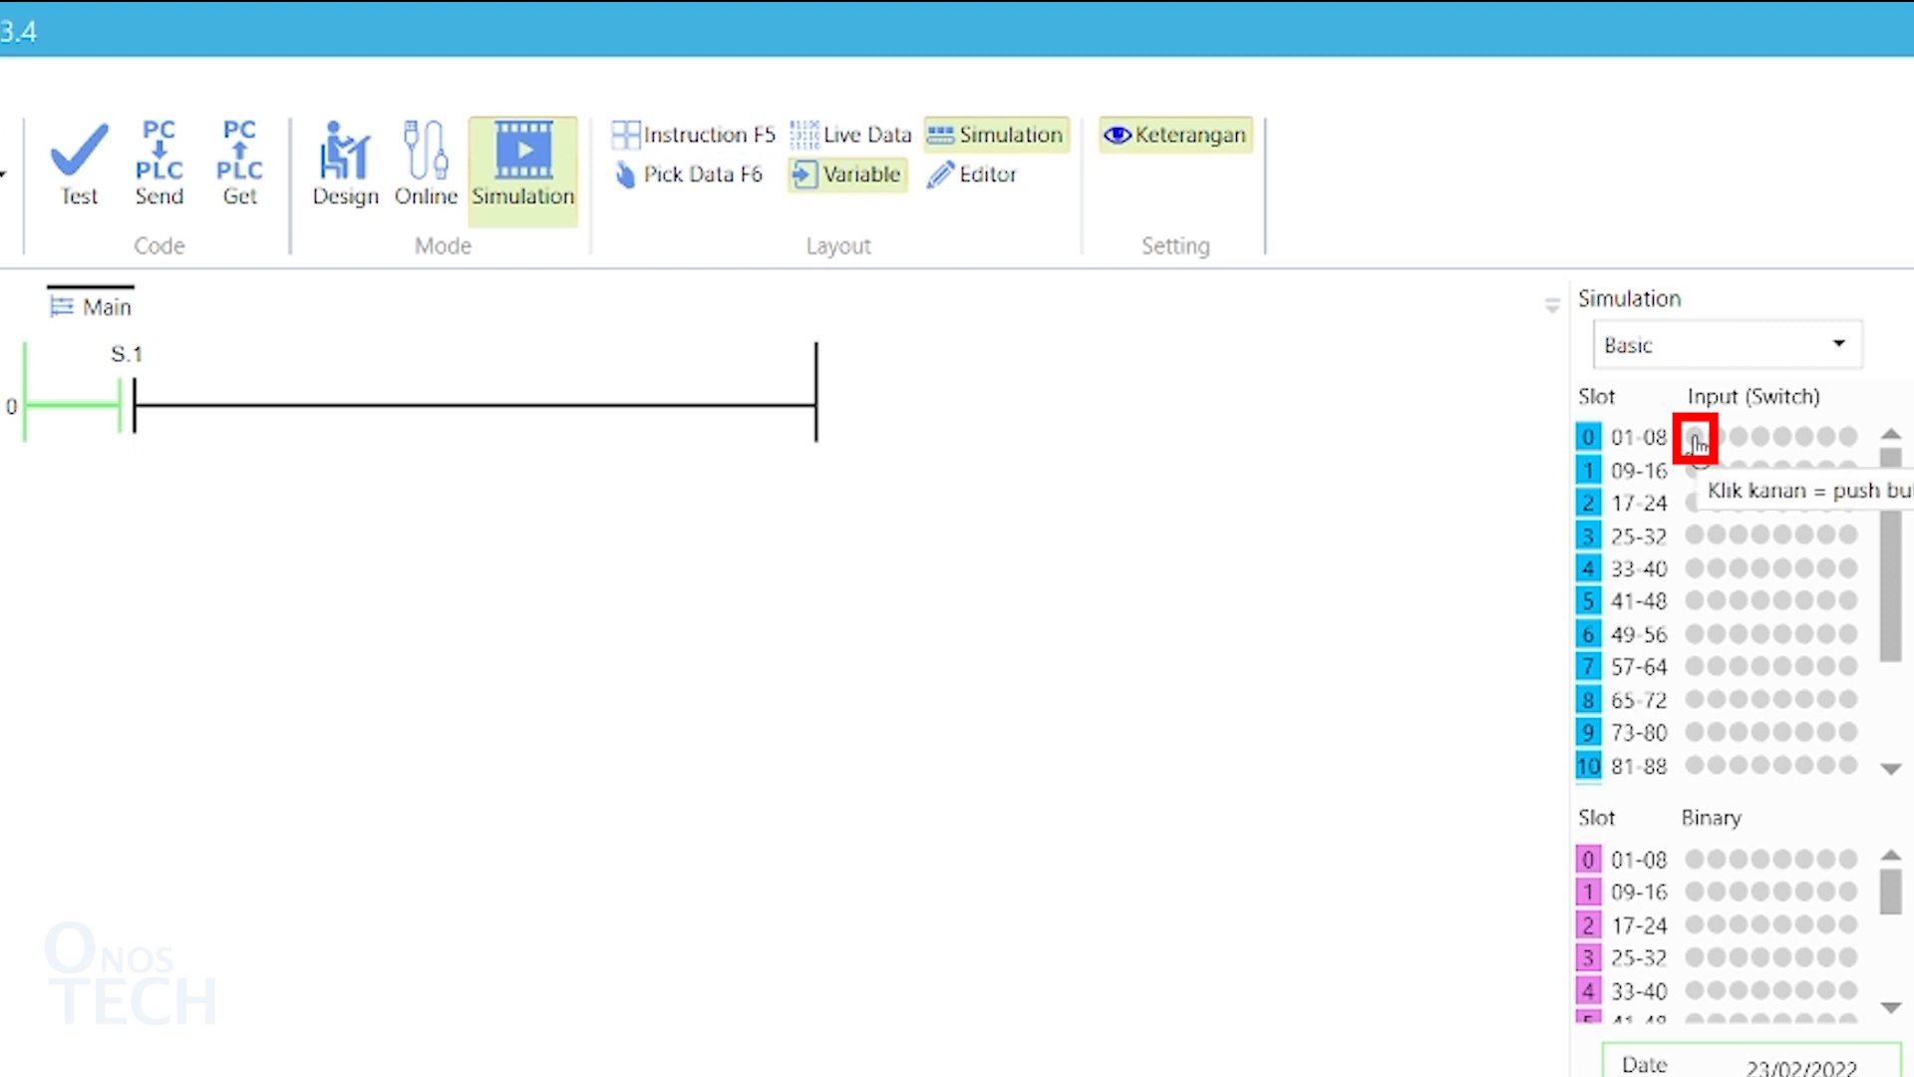
{"action": "left_click", "coordinate": [1693, 438]}
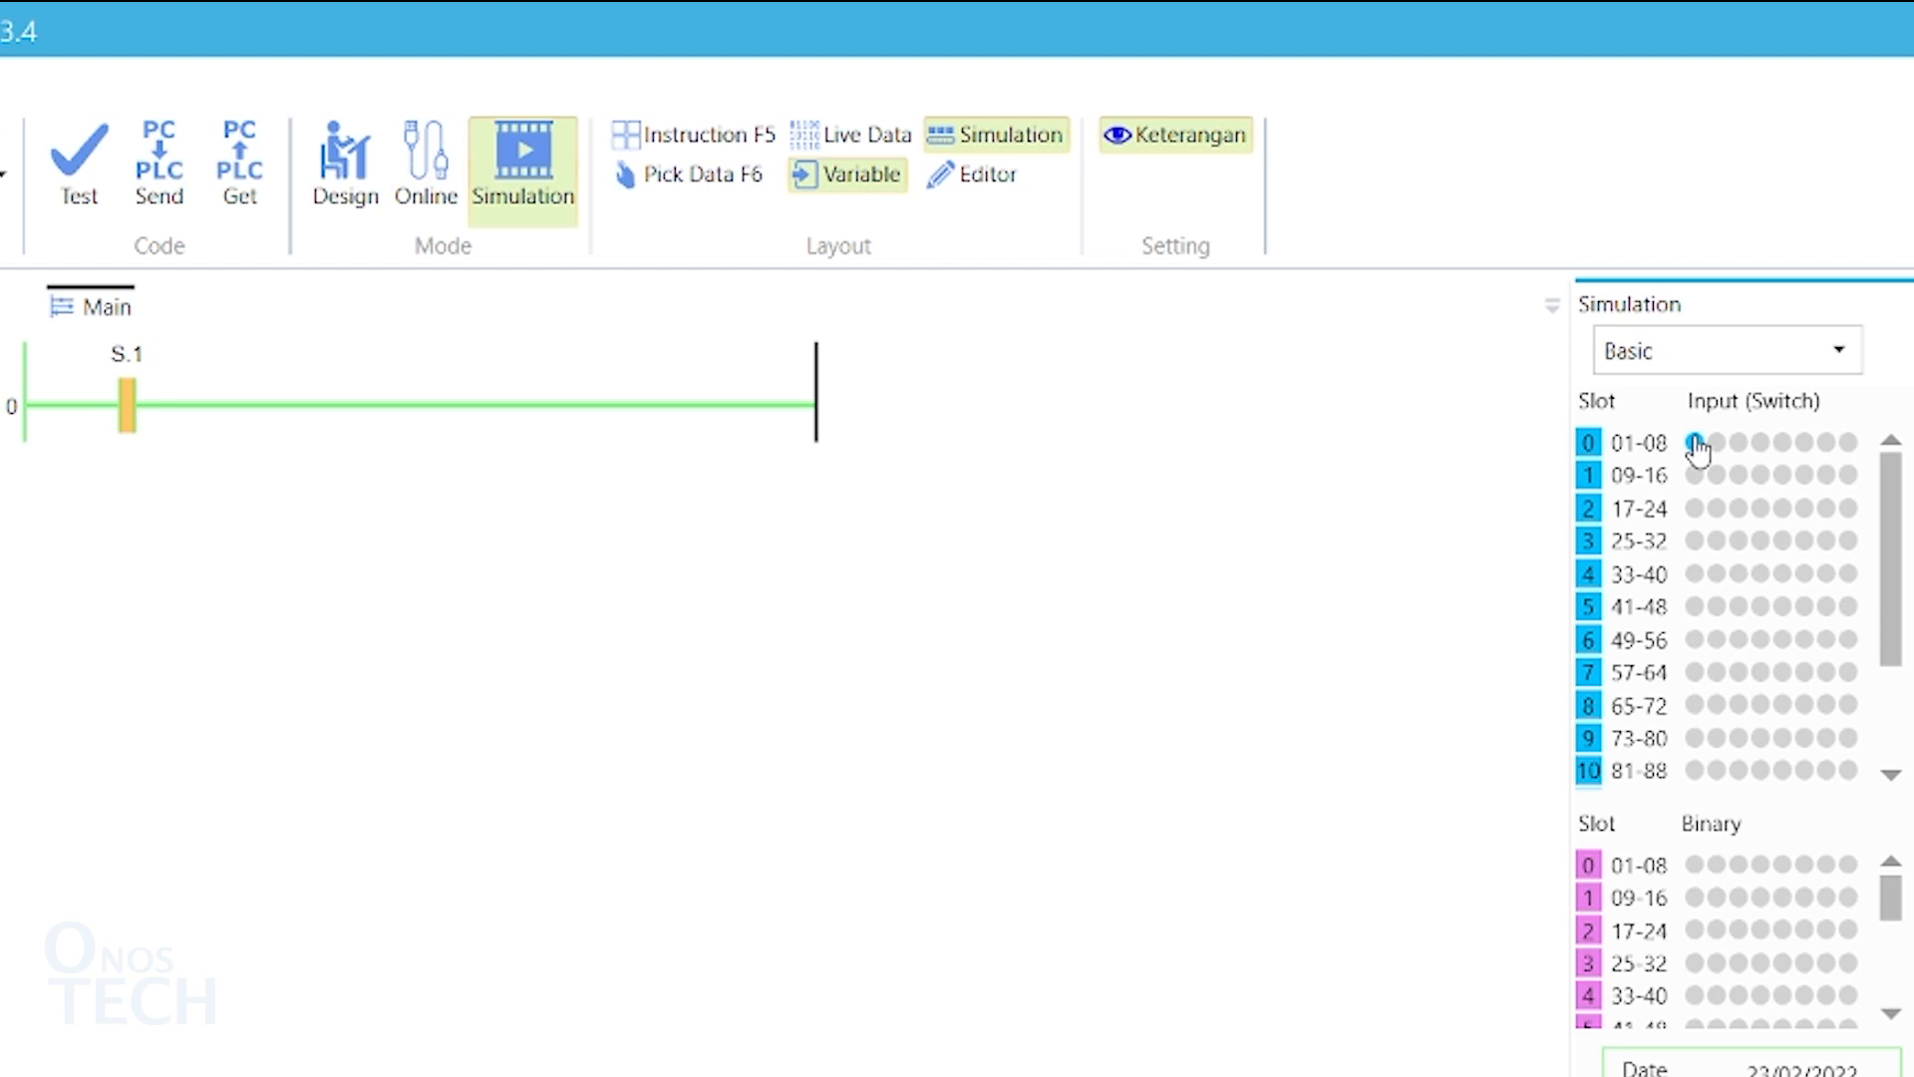
{"action": "left_click", "coordinate": [1694, 442]}
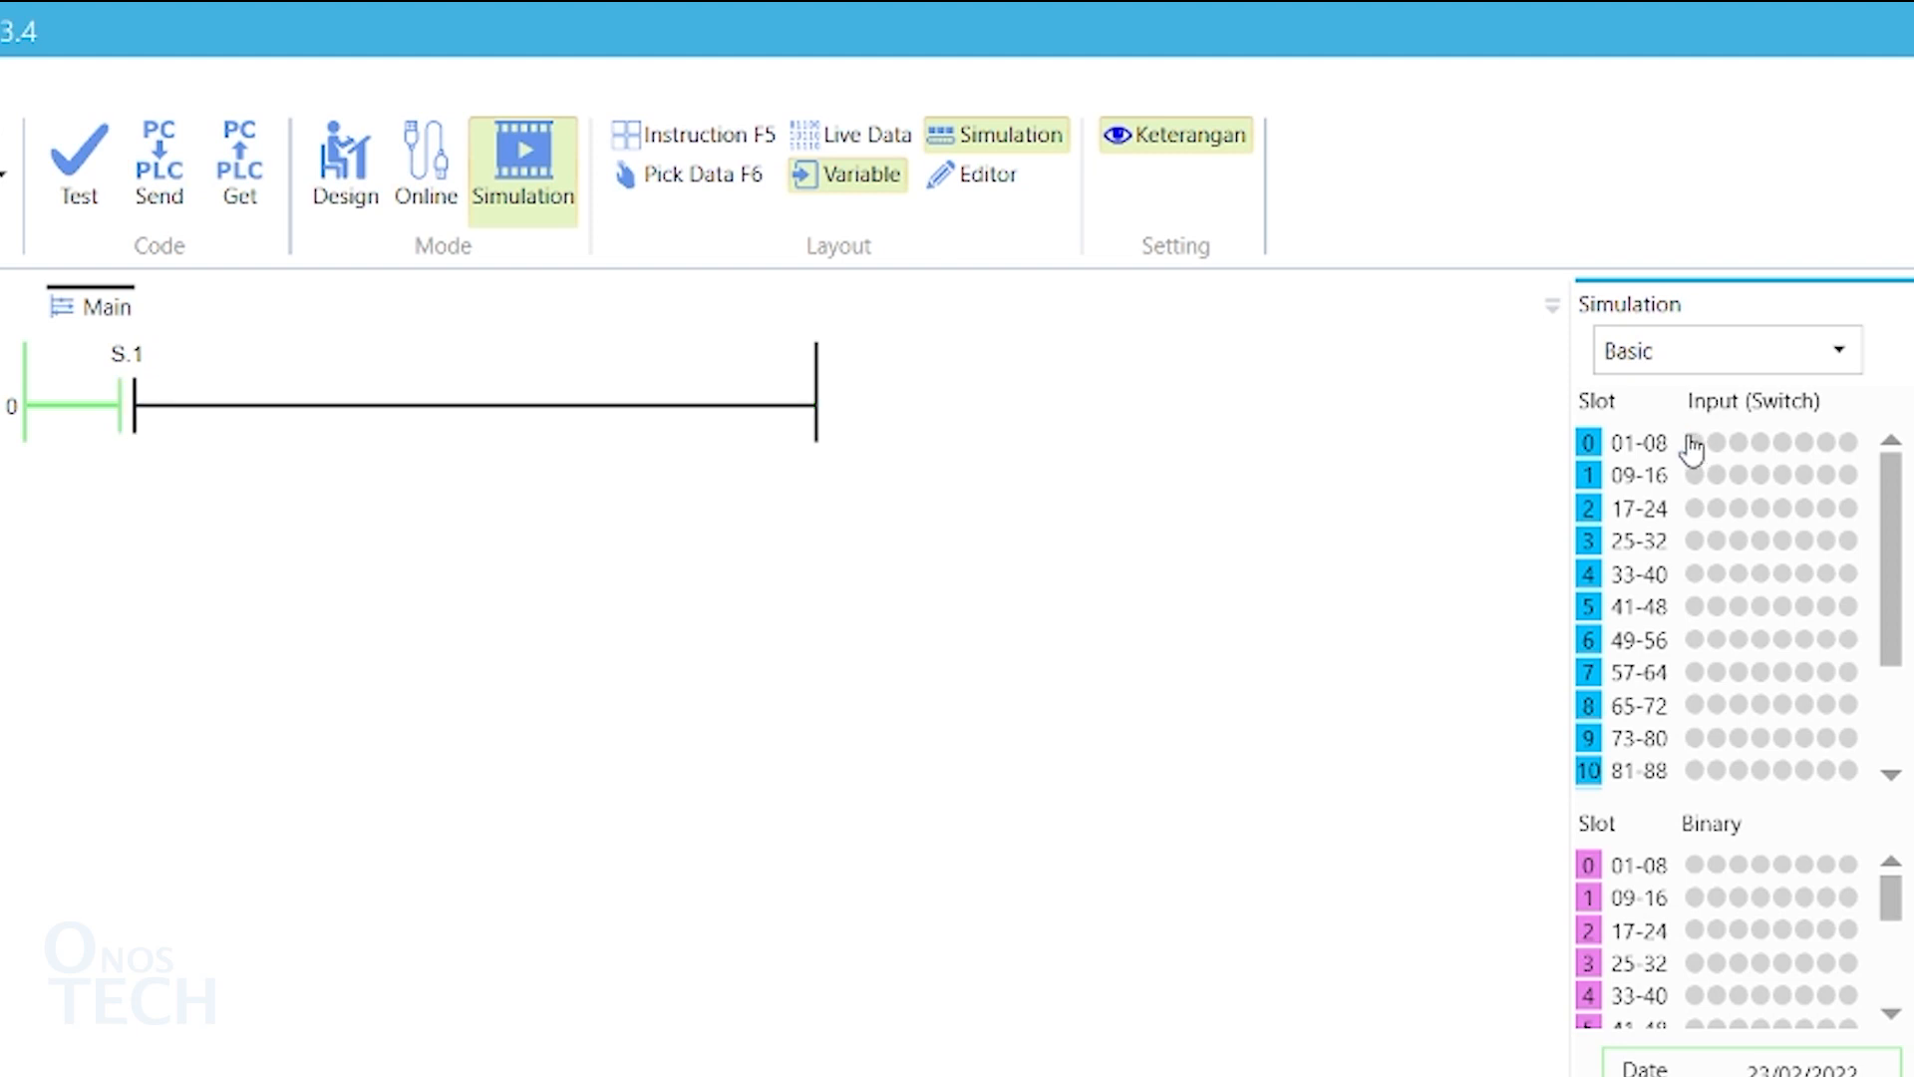
{"action": "mouse_move", "coordinate": [1594, 443]}
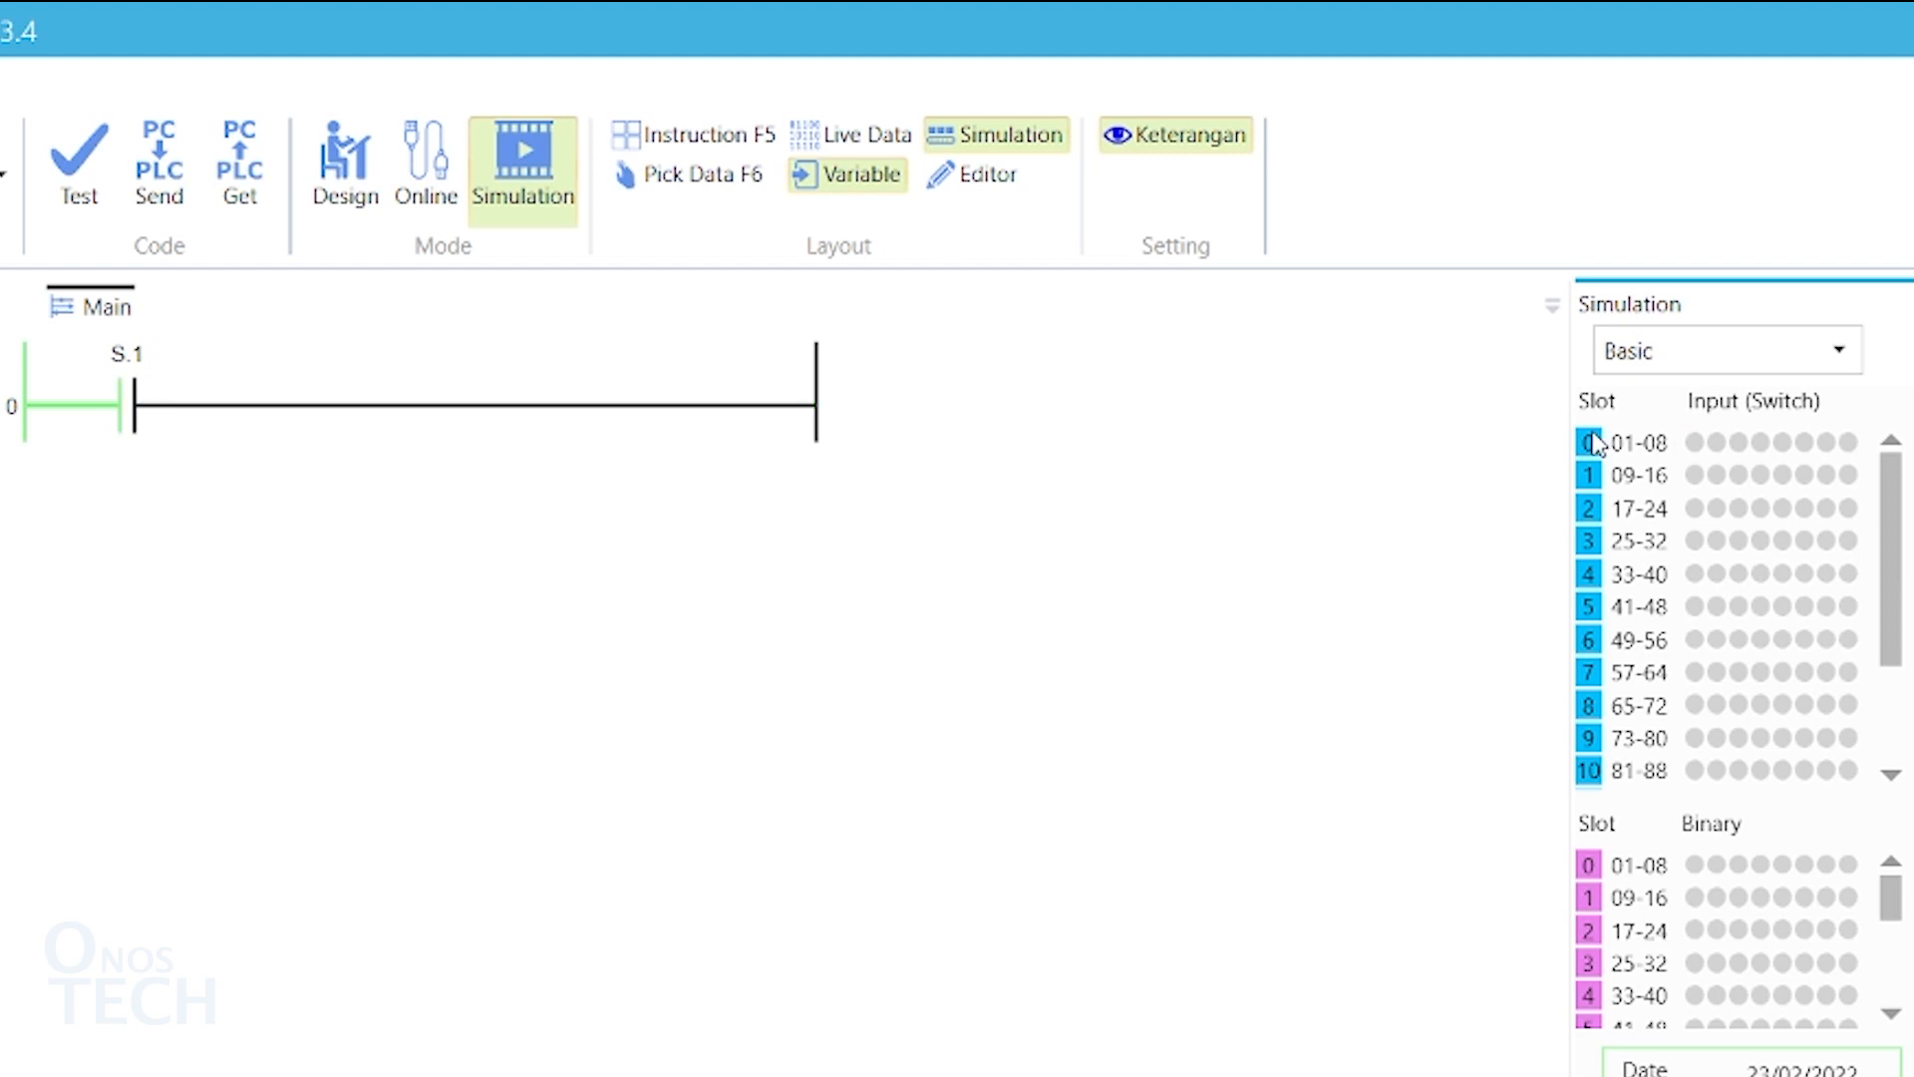
{"action": "mouse_move", "coordinate": [897, 375]}
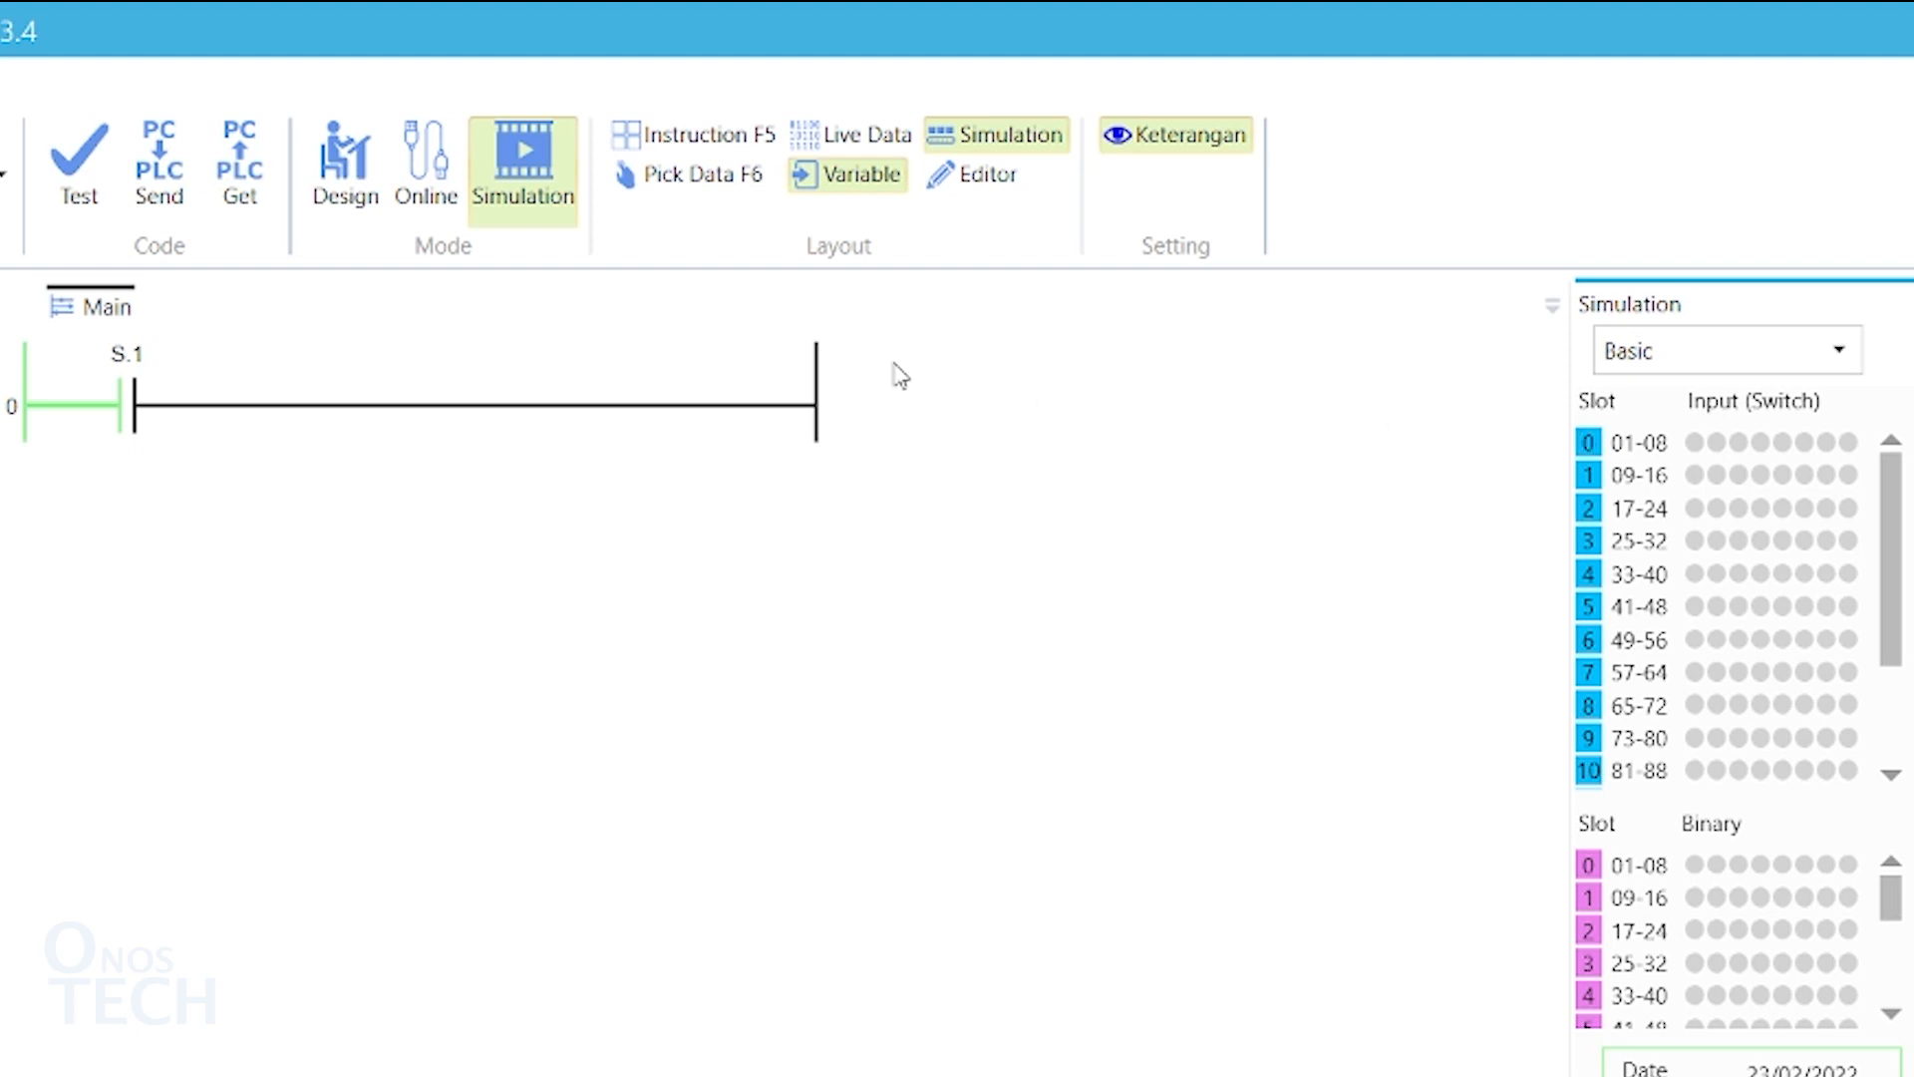
Step: Back in Design mode, turn the S.1 contact into a normally closed contact
{"action": "left_click", "coordinate": [345, 166]}
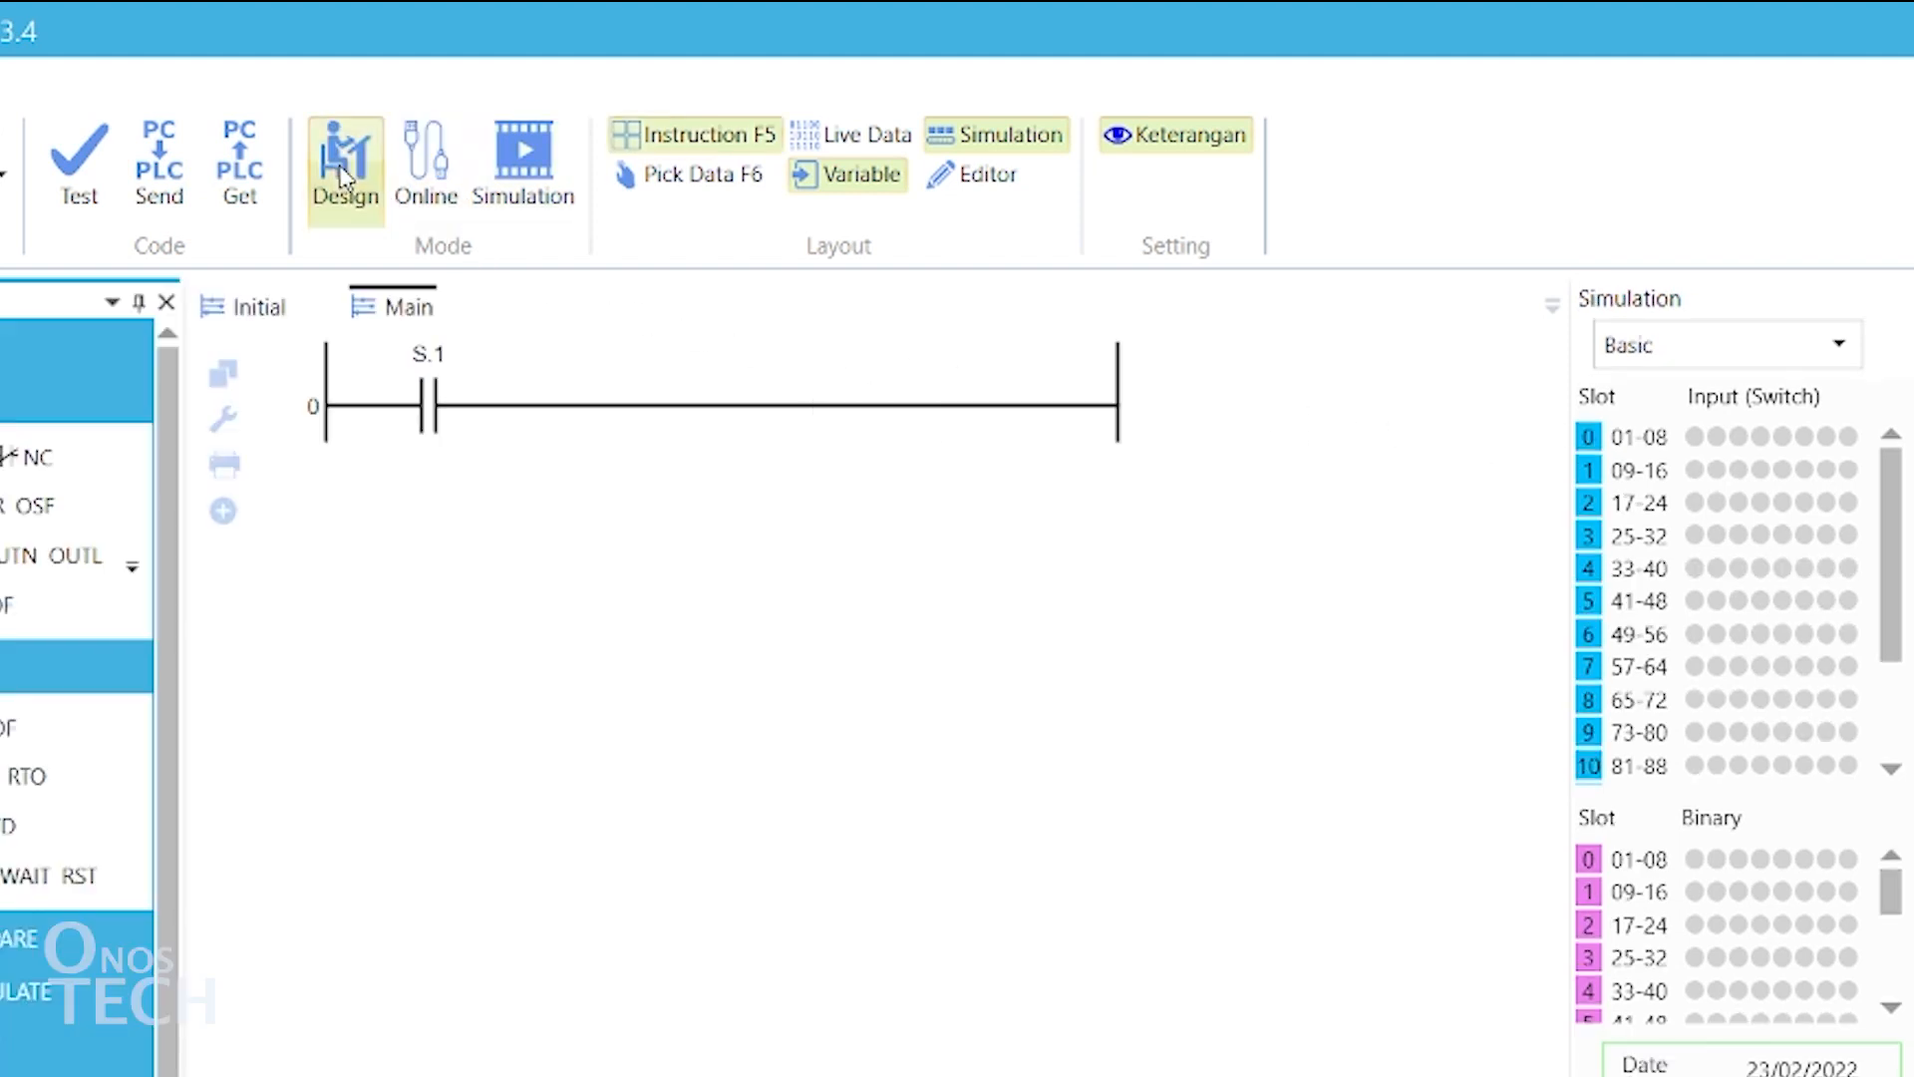
{"action": "right_click", "coordinate": [427, 403]}
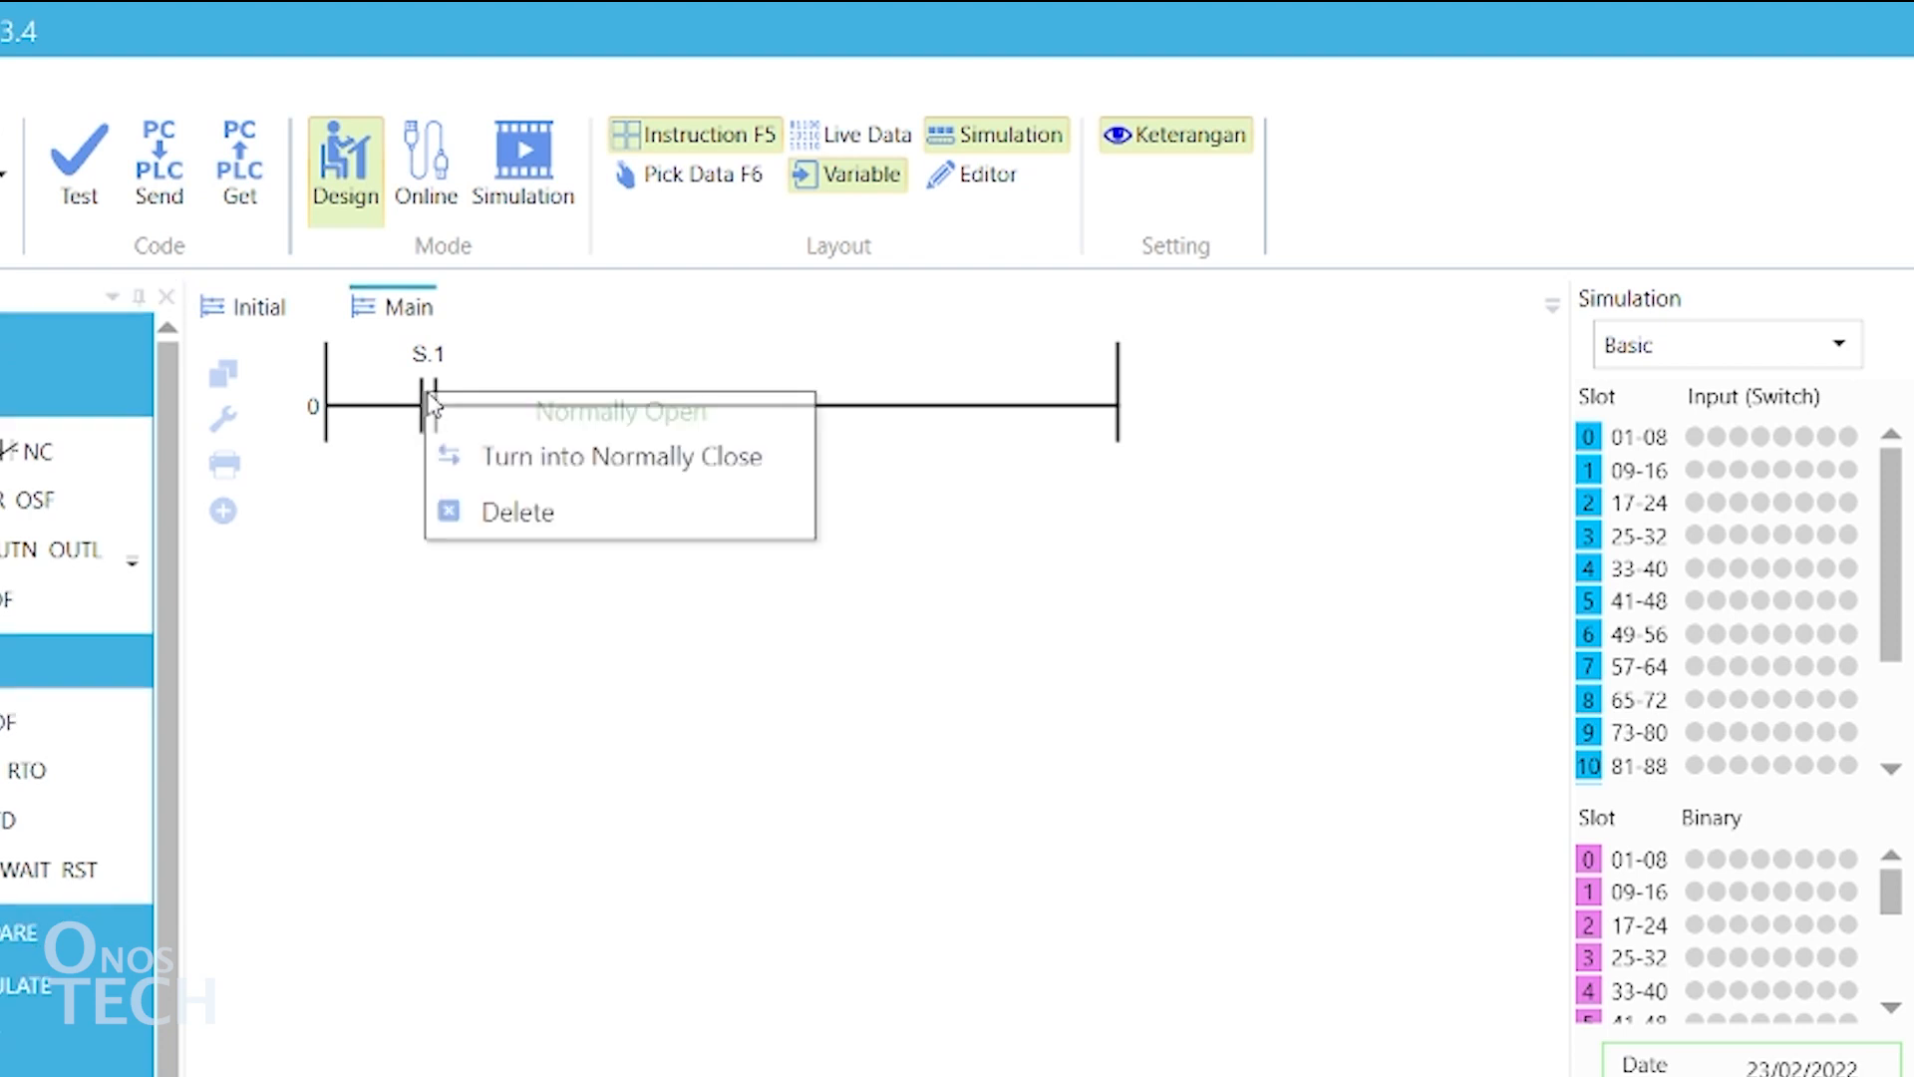
{"action": "left_click", "coordinate": [620, 454]}
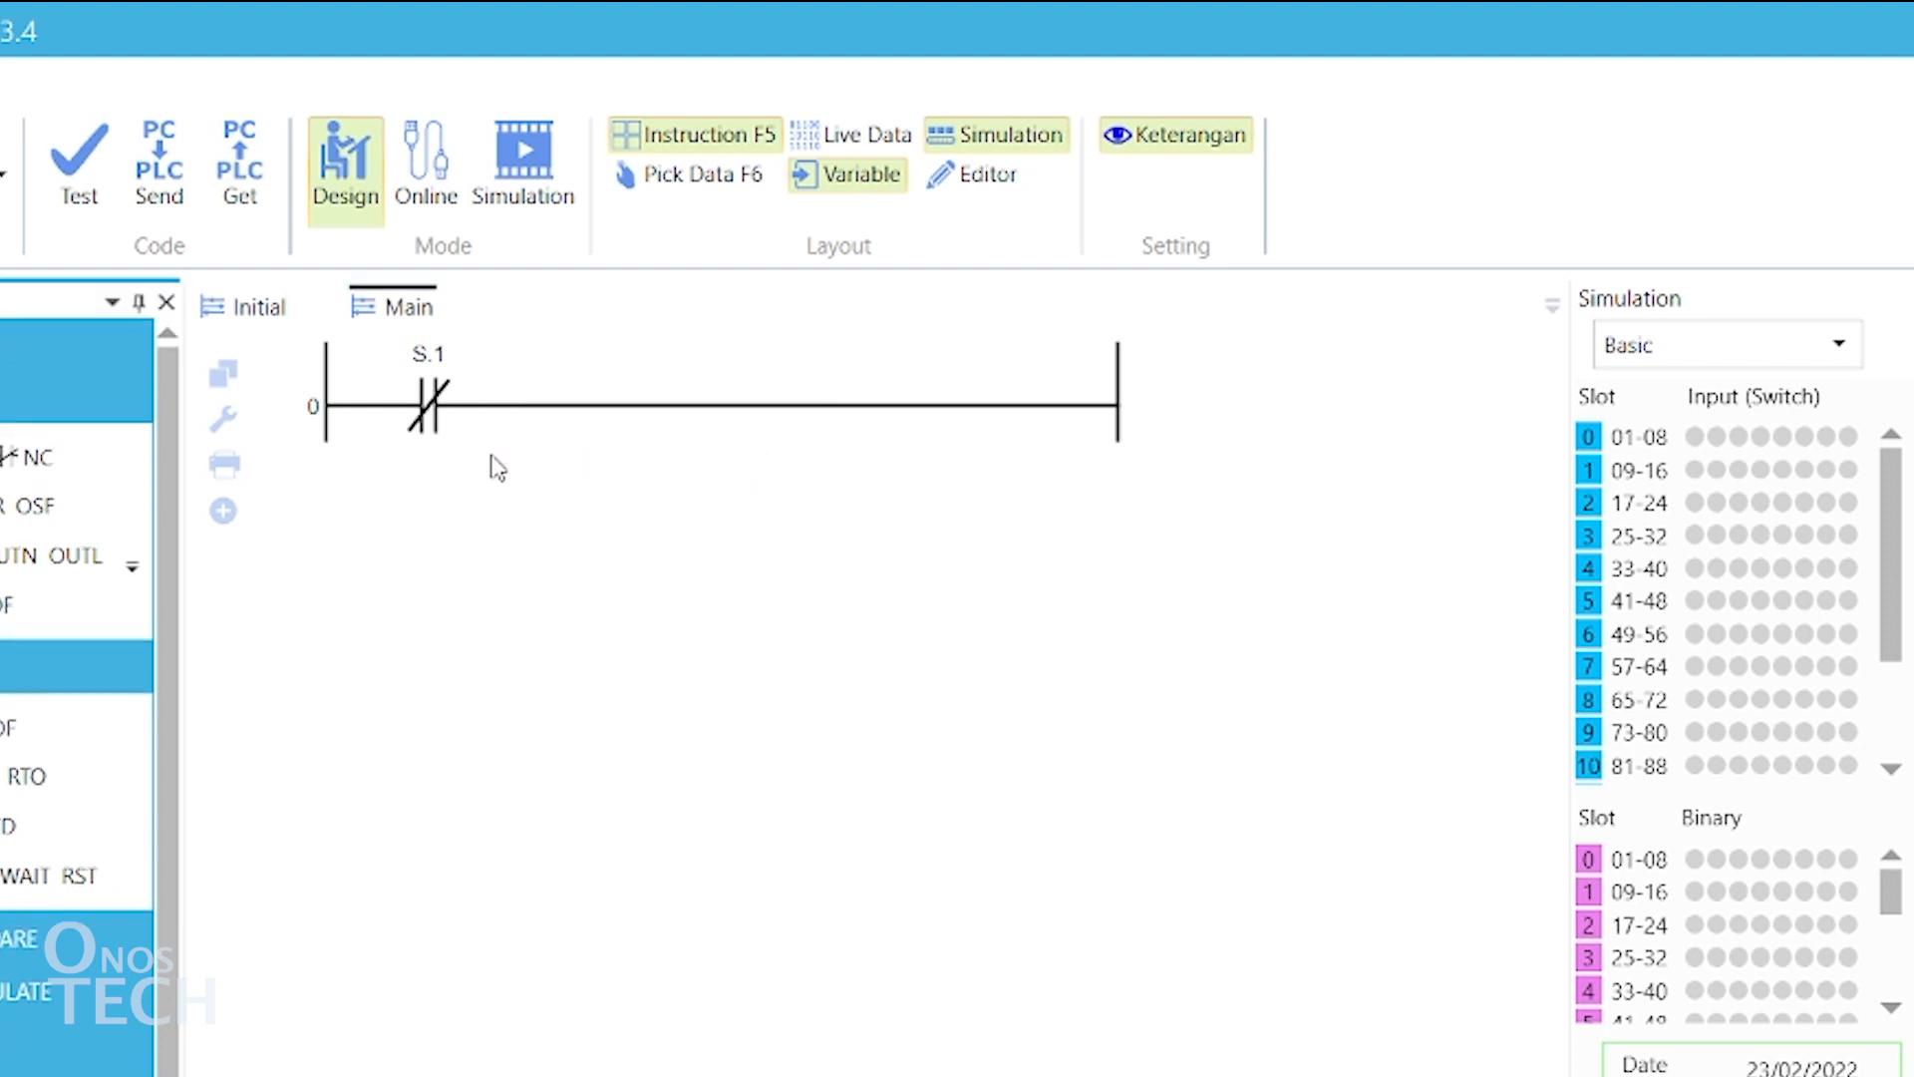
{"action": "mouse_move", "coordinate": [510, 269]}
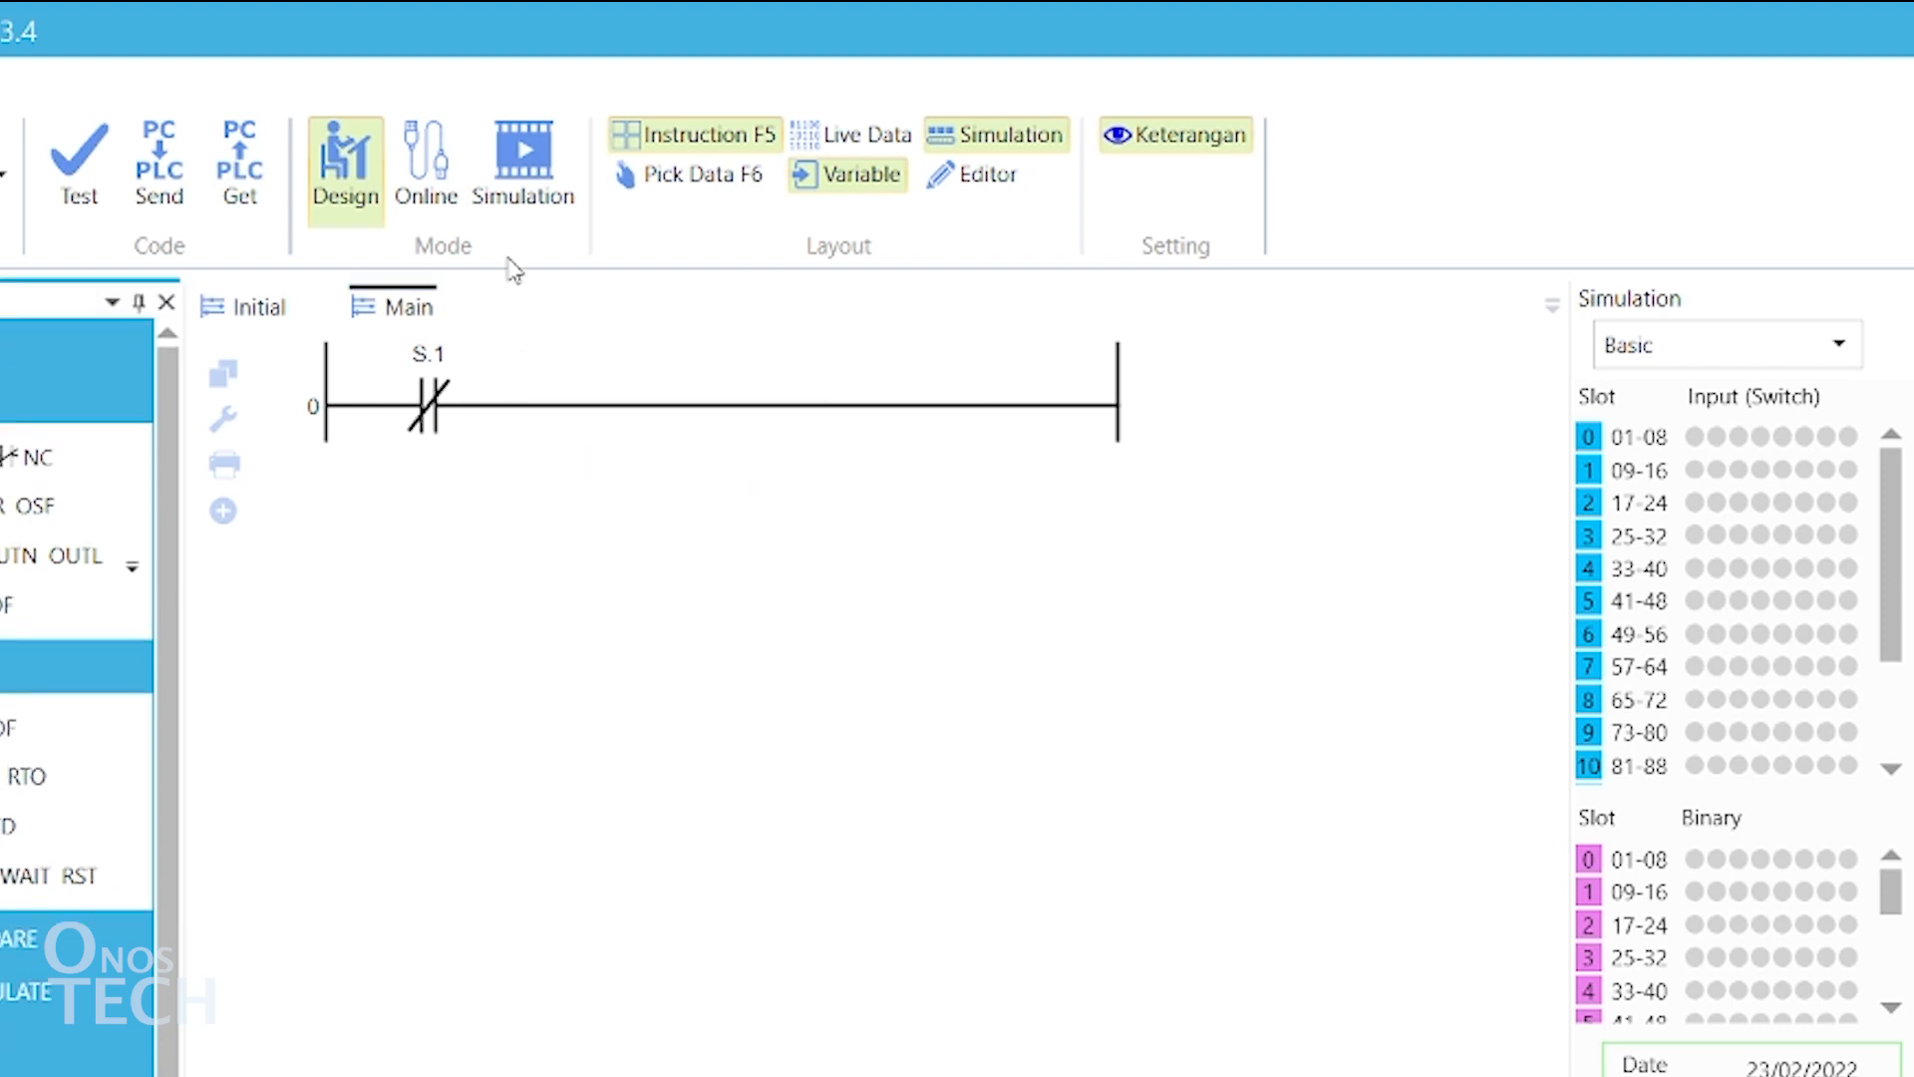
Step: Simulate the changed rung and toggle input S.1
{"action": "left_click", "coordinate": [522, 162]}
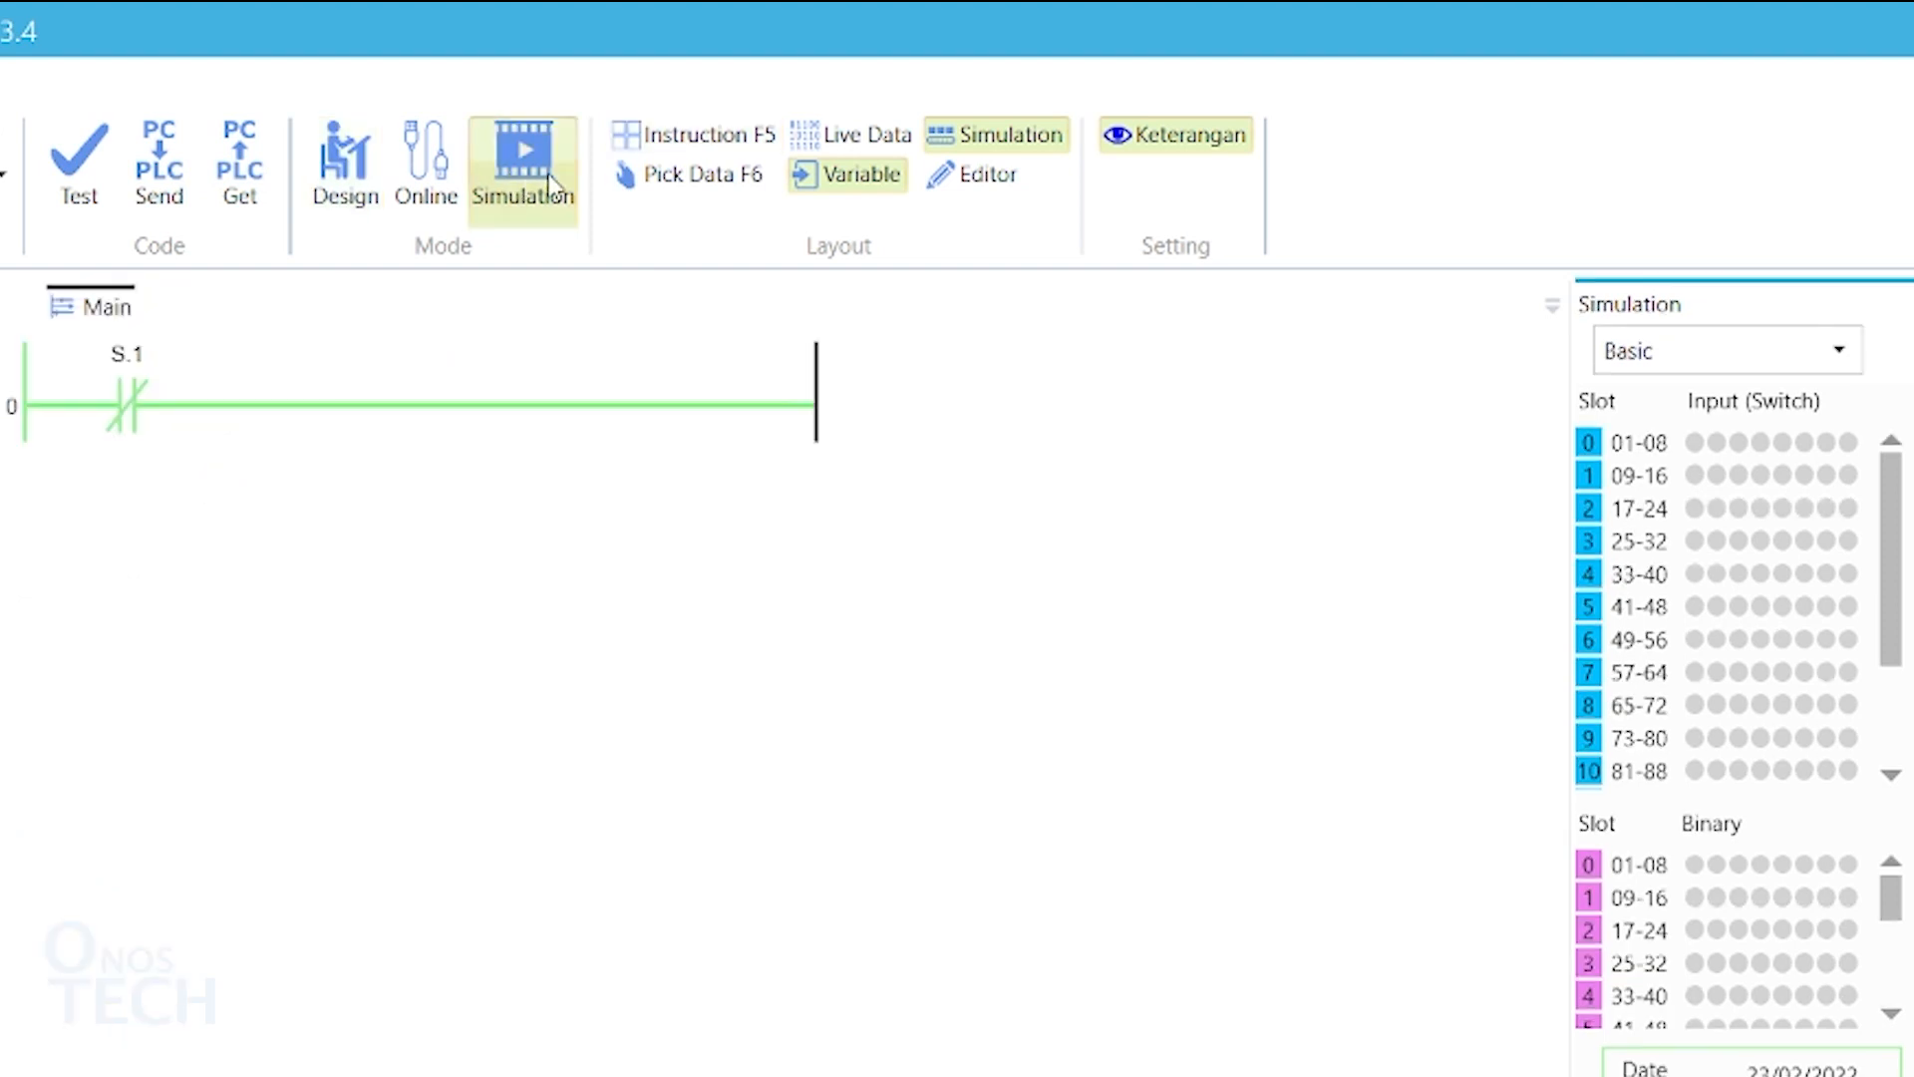
{"action": "mouse_move", "coordinate": [1706, 442]}
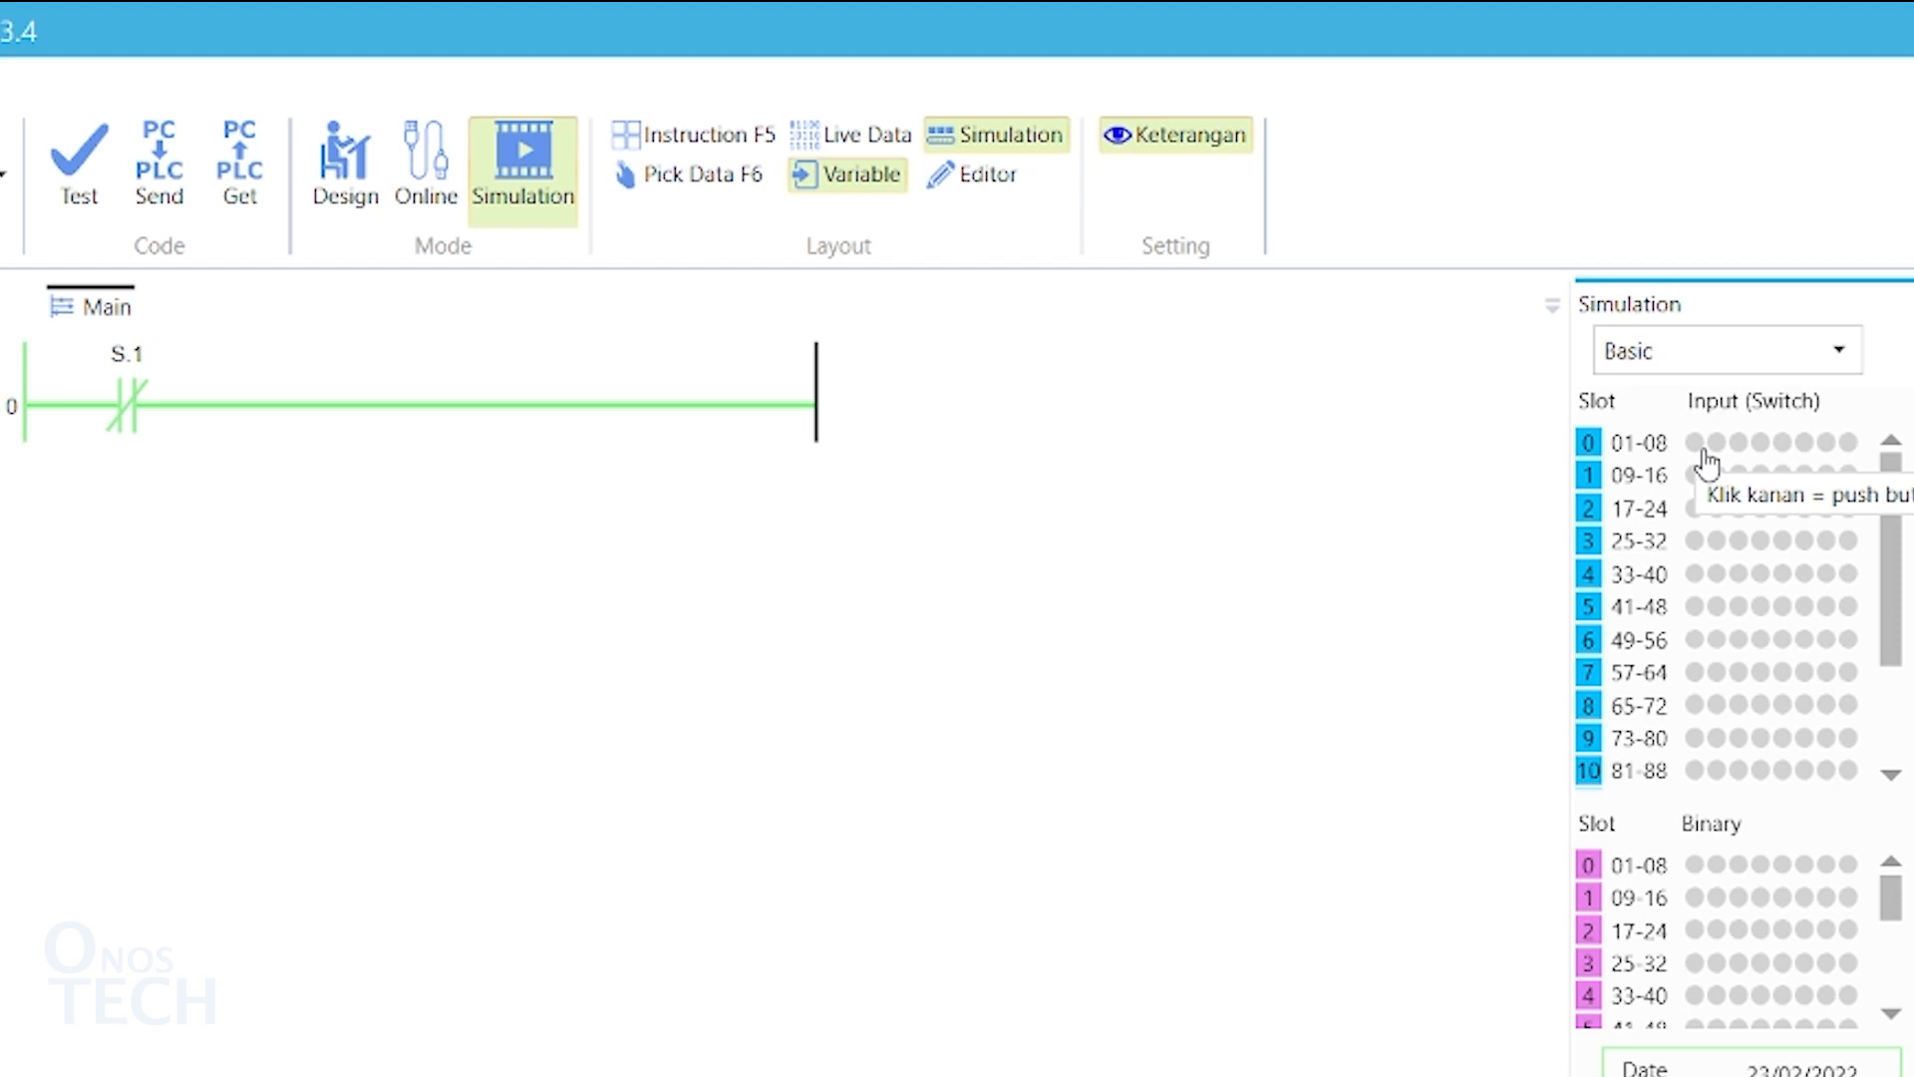
{"action": "left_click", "coordinate": [1692, 443]}
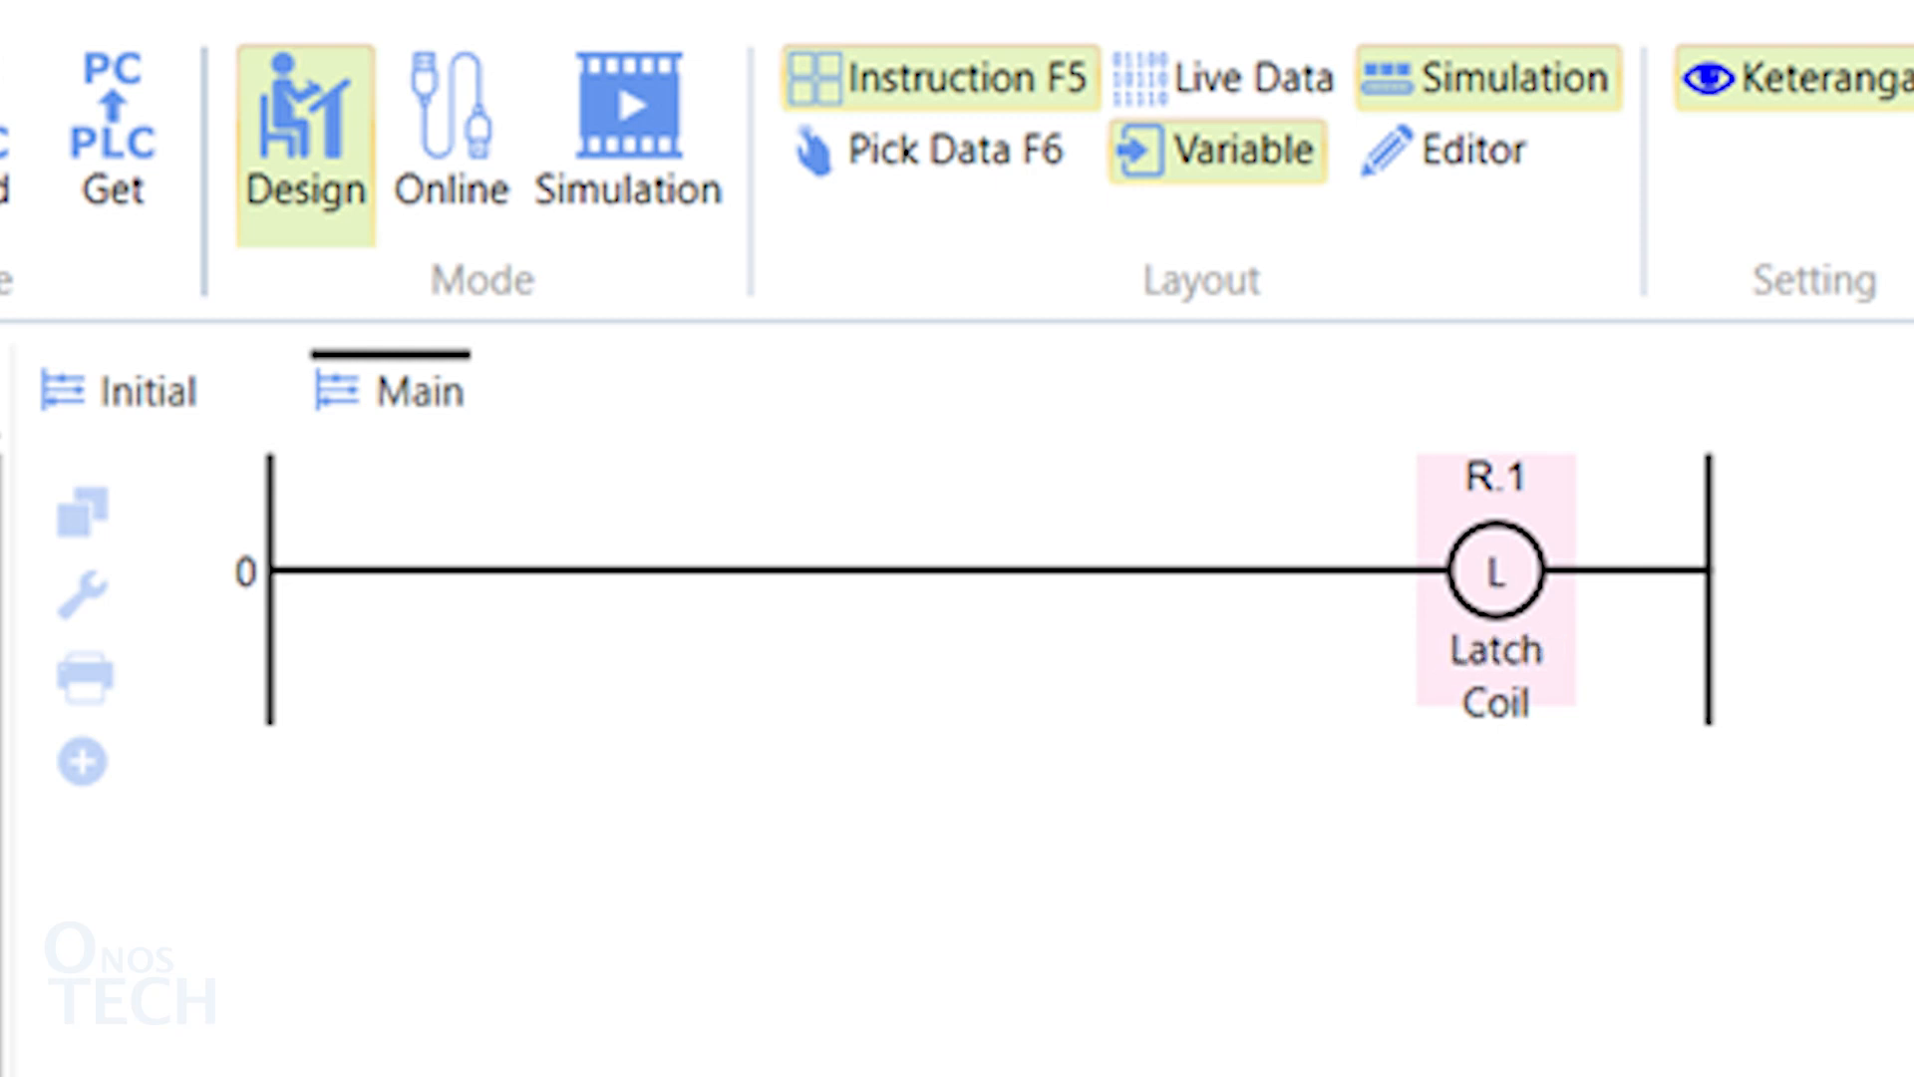
Step: Place an OUTL latch coil for relay R.1 on rung 0
{"action": "left_click", "coordinate": [1493, 570]}
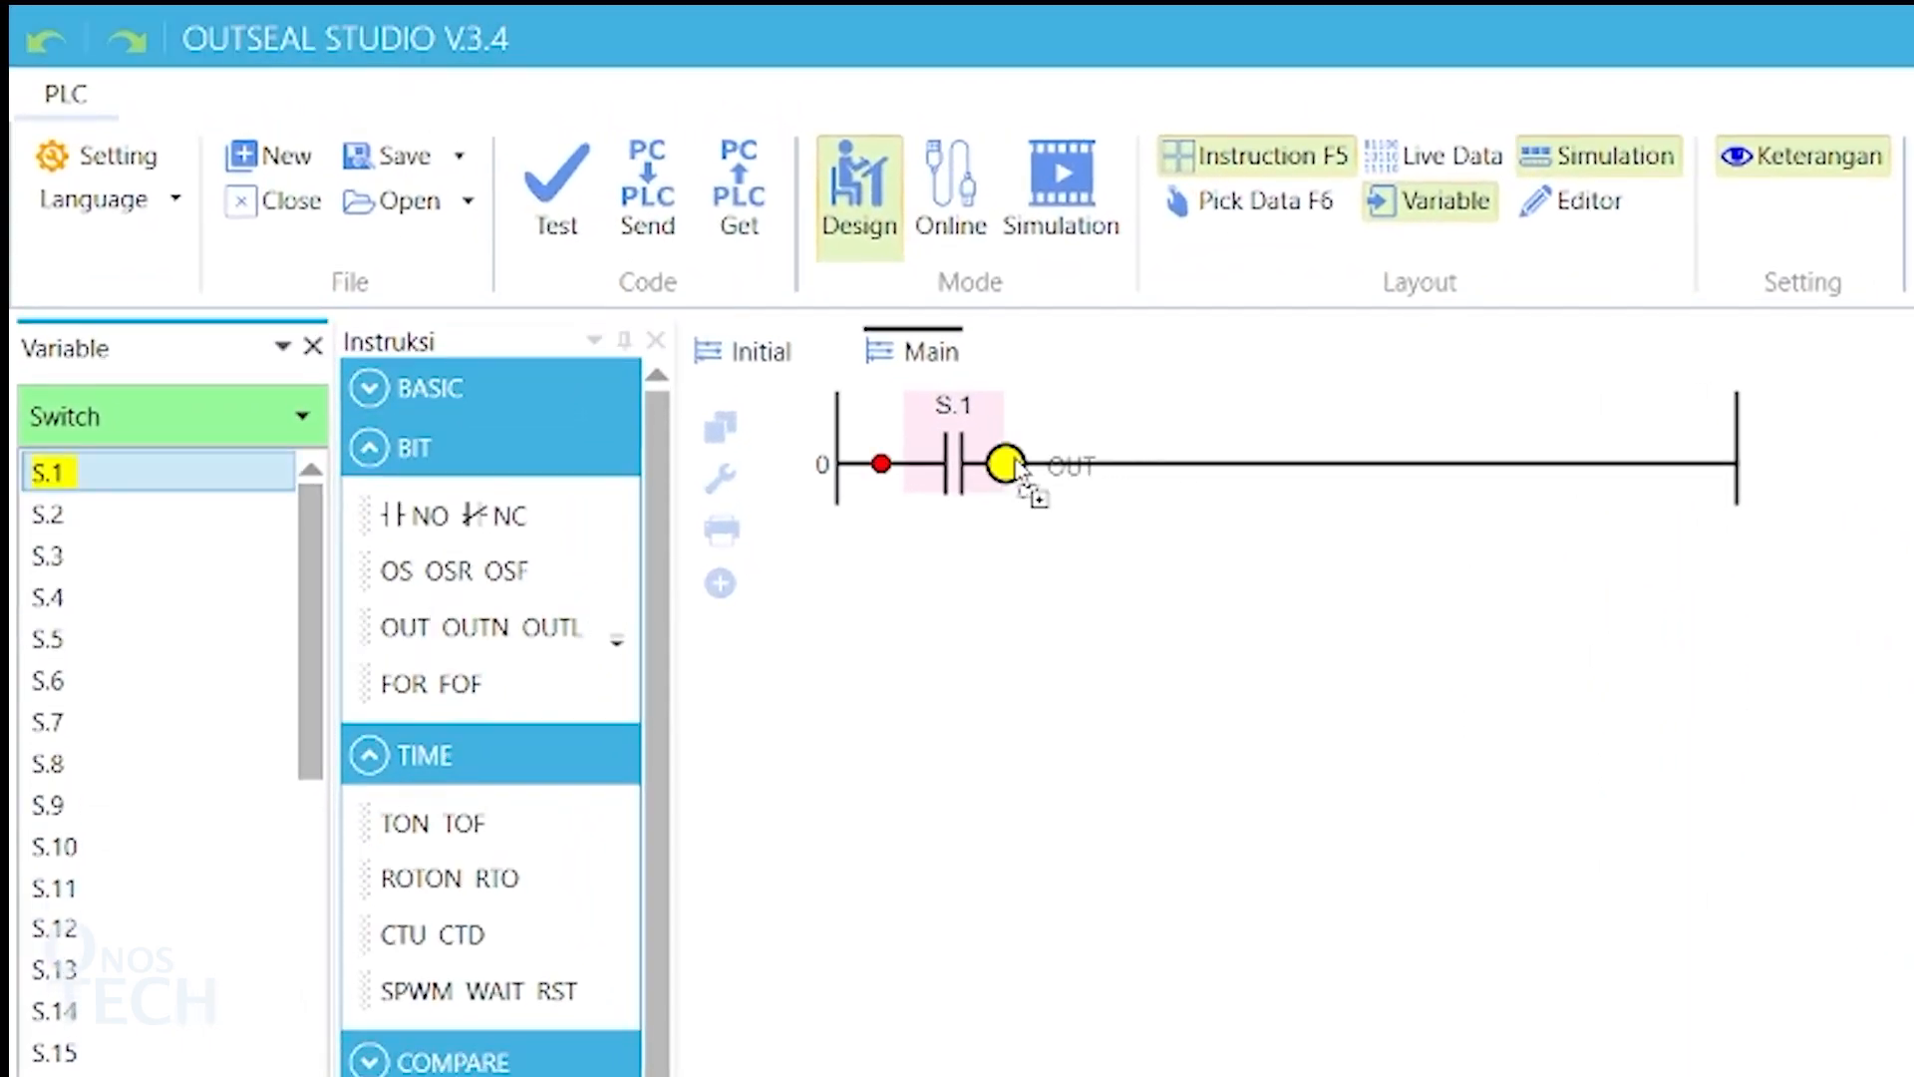
Step: Add an OUT coil after the S.1 contact and list the variable types to assign it
{"action": "left_click", "coordinate": [303, 415]}
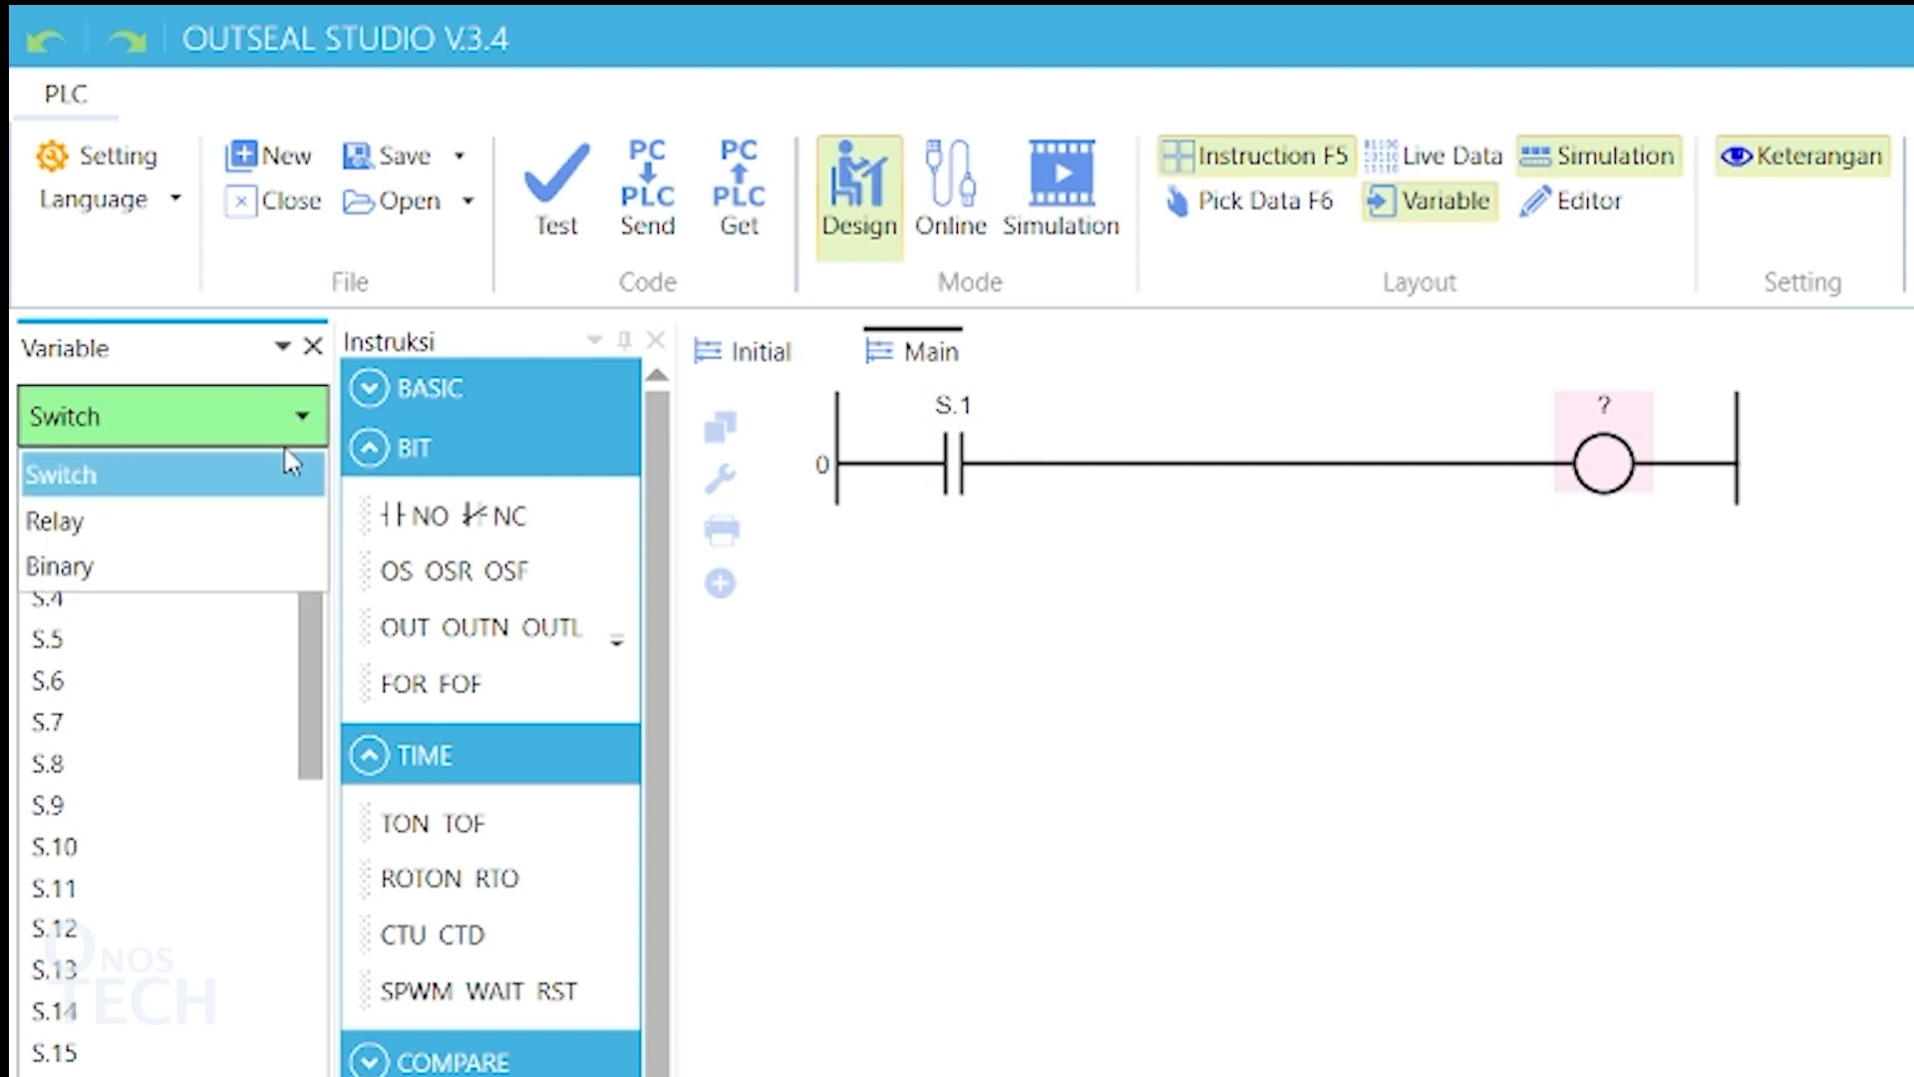
{"action": "left_click", "coordinate": [54, 520]}
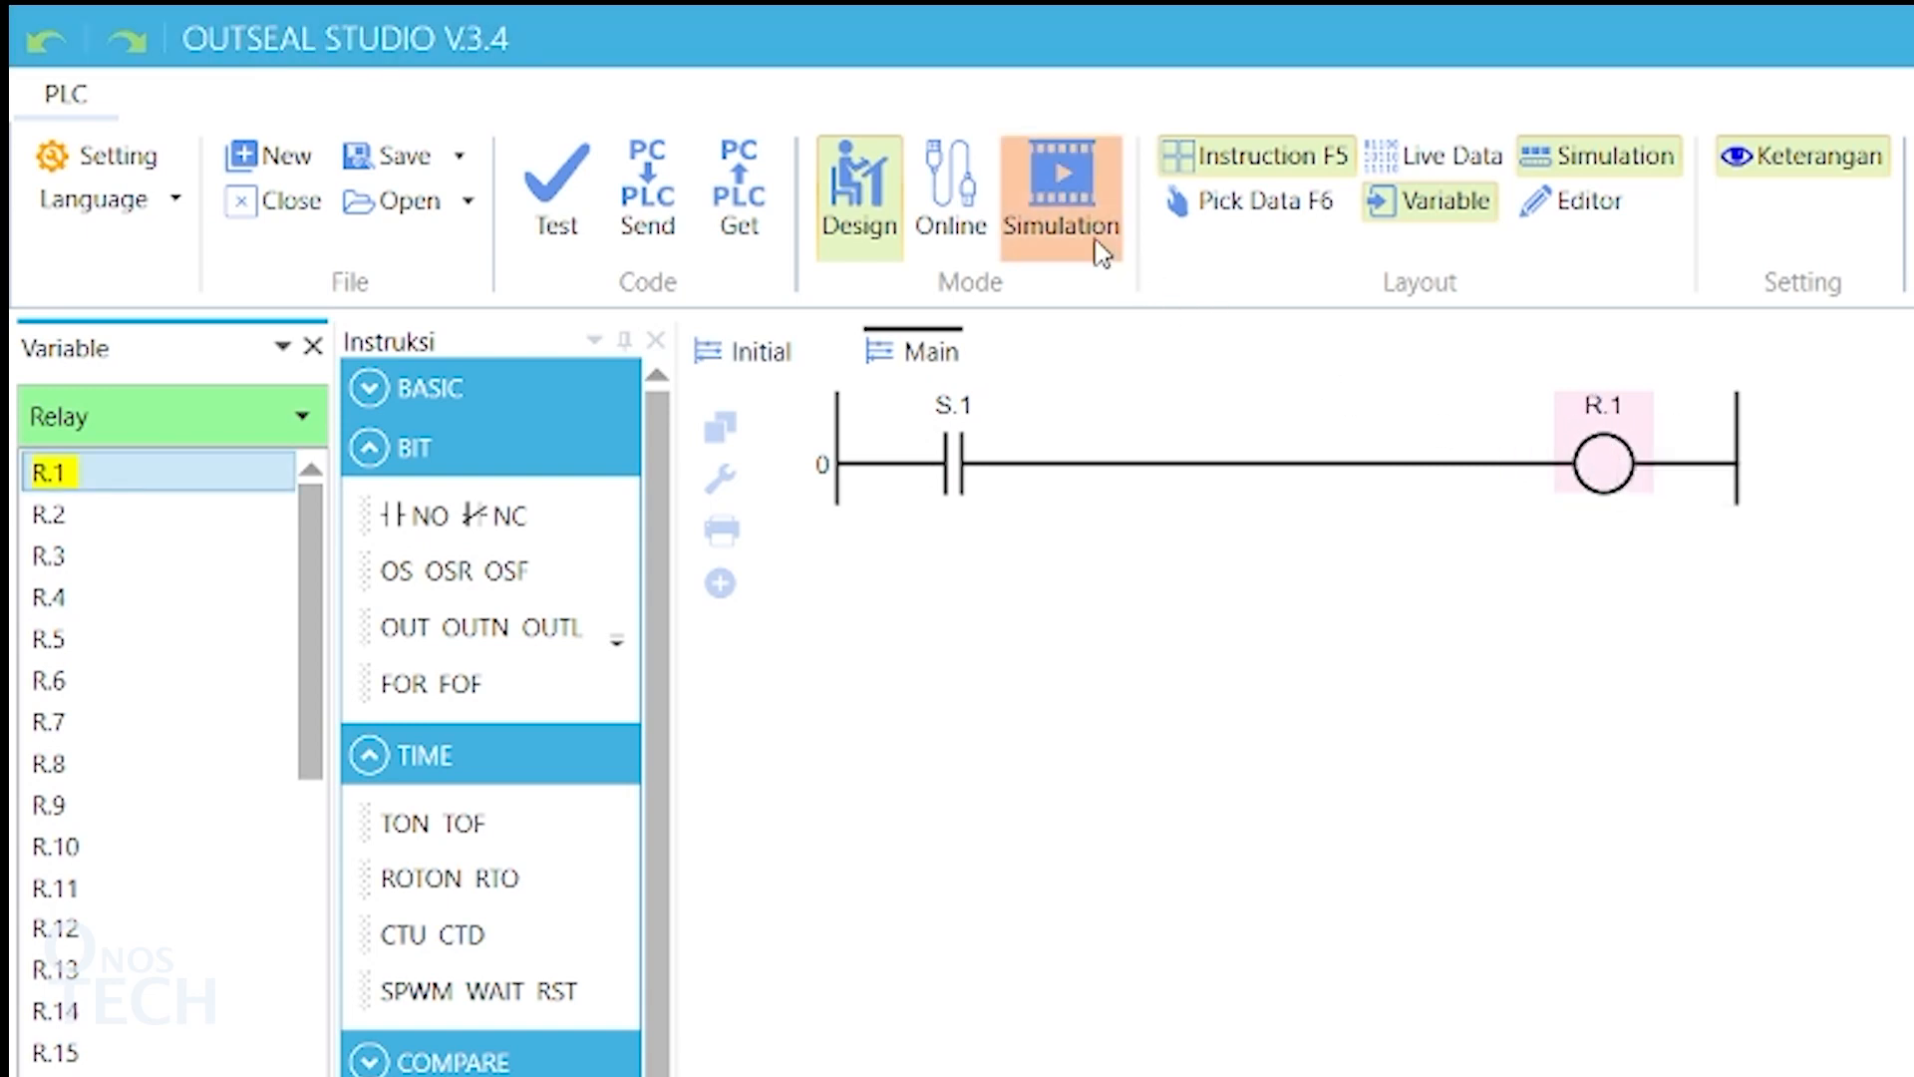
Step: Simulate the rung with S.1 on so R.1 energises, then return to Design mode
{"action": "left_click", "coordinate": [1058, 195]}
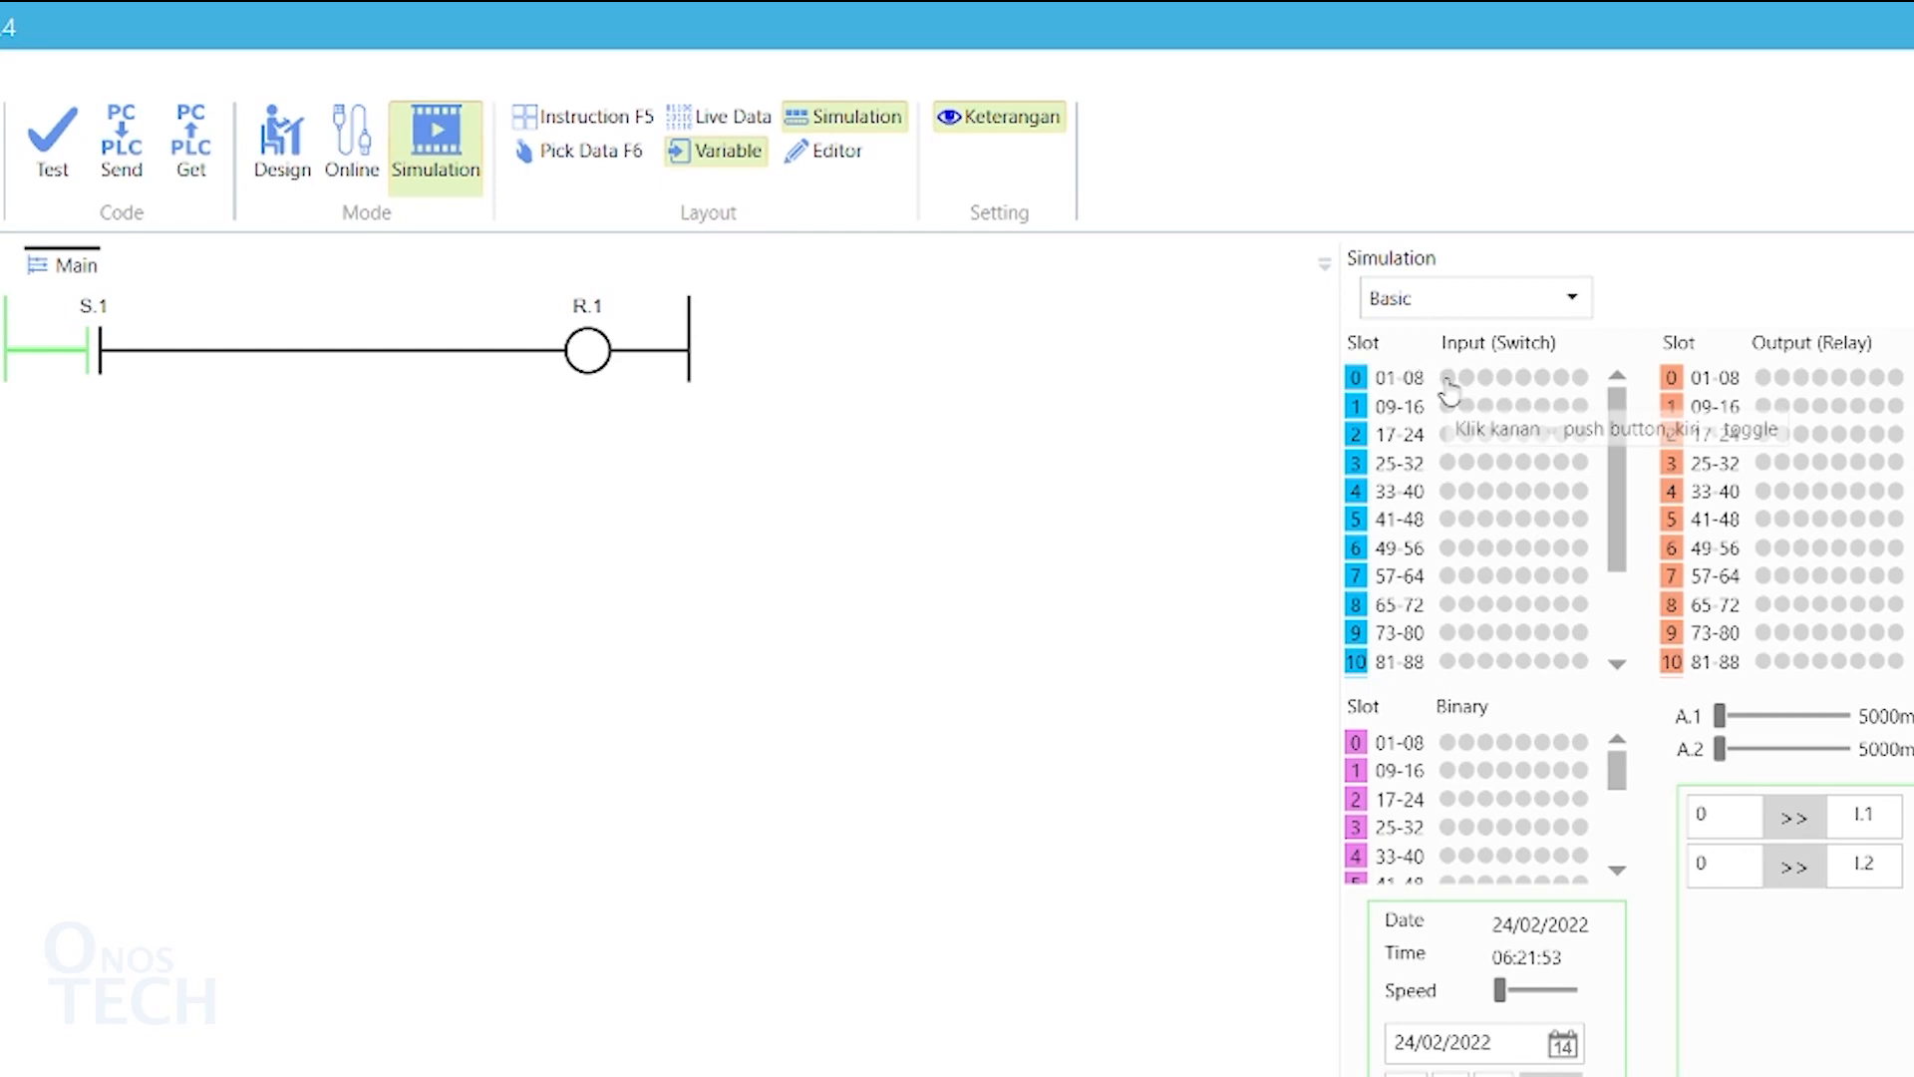
{"action": "left_click", "coordinate": [1448, 381]}
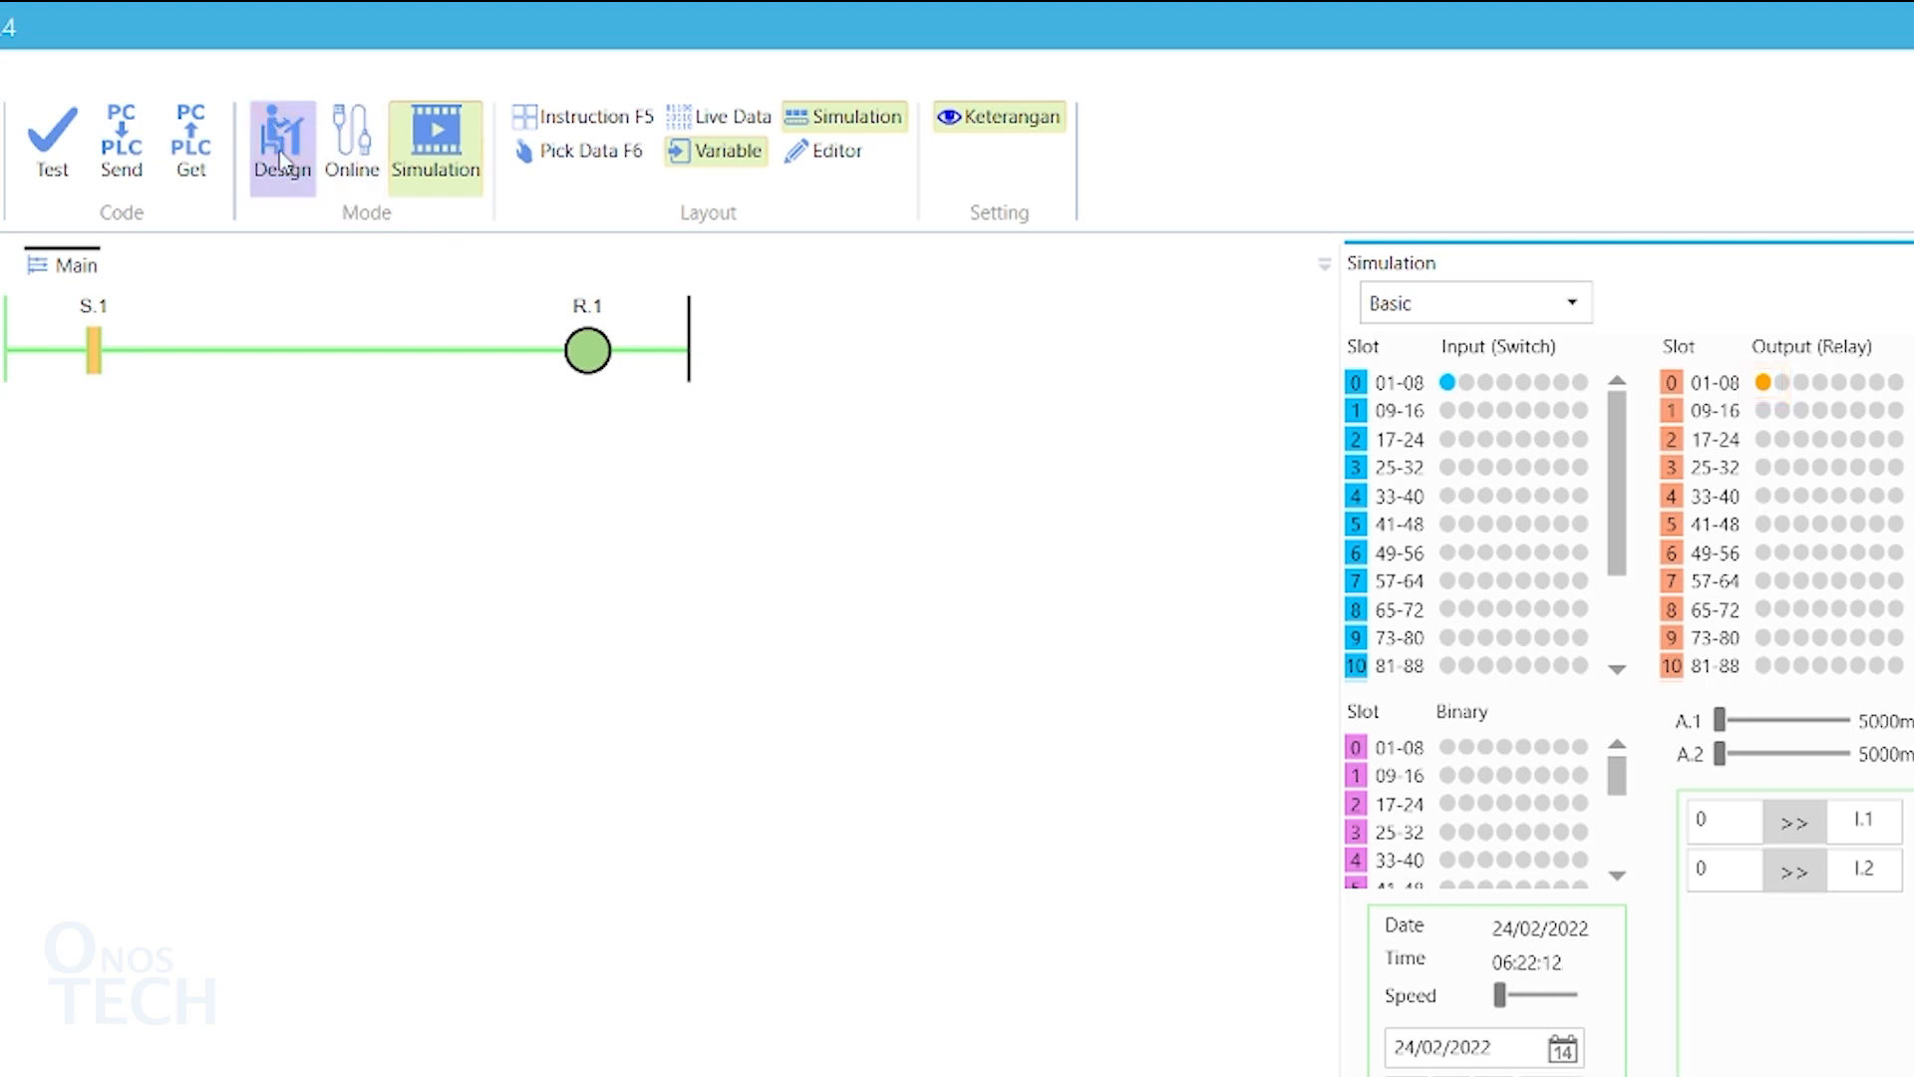
{"action": "left_click", "coordinate": [281, 138]}
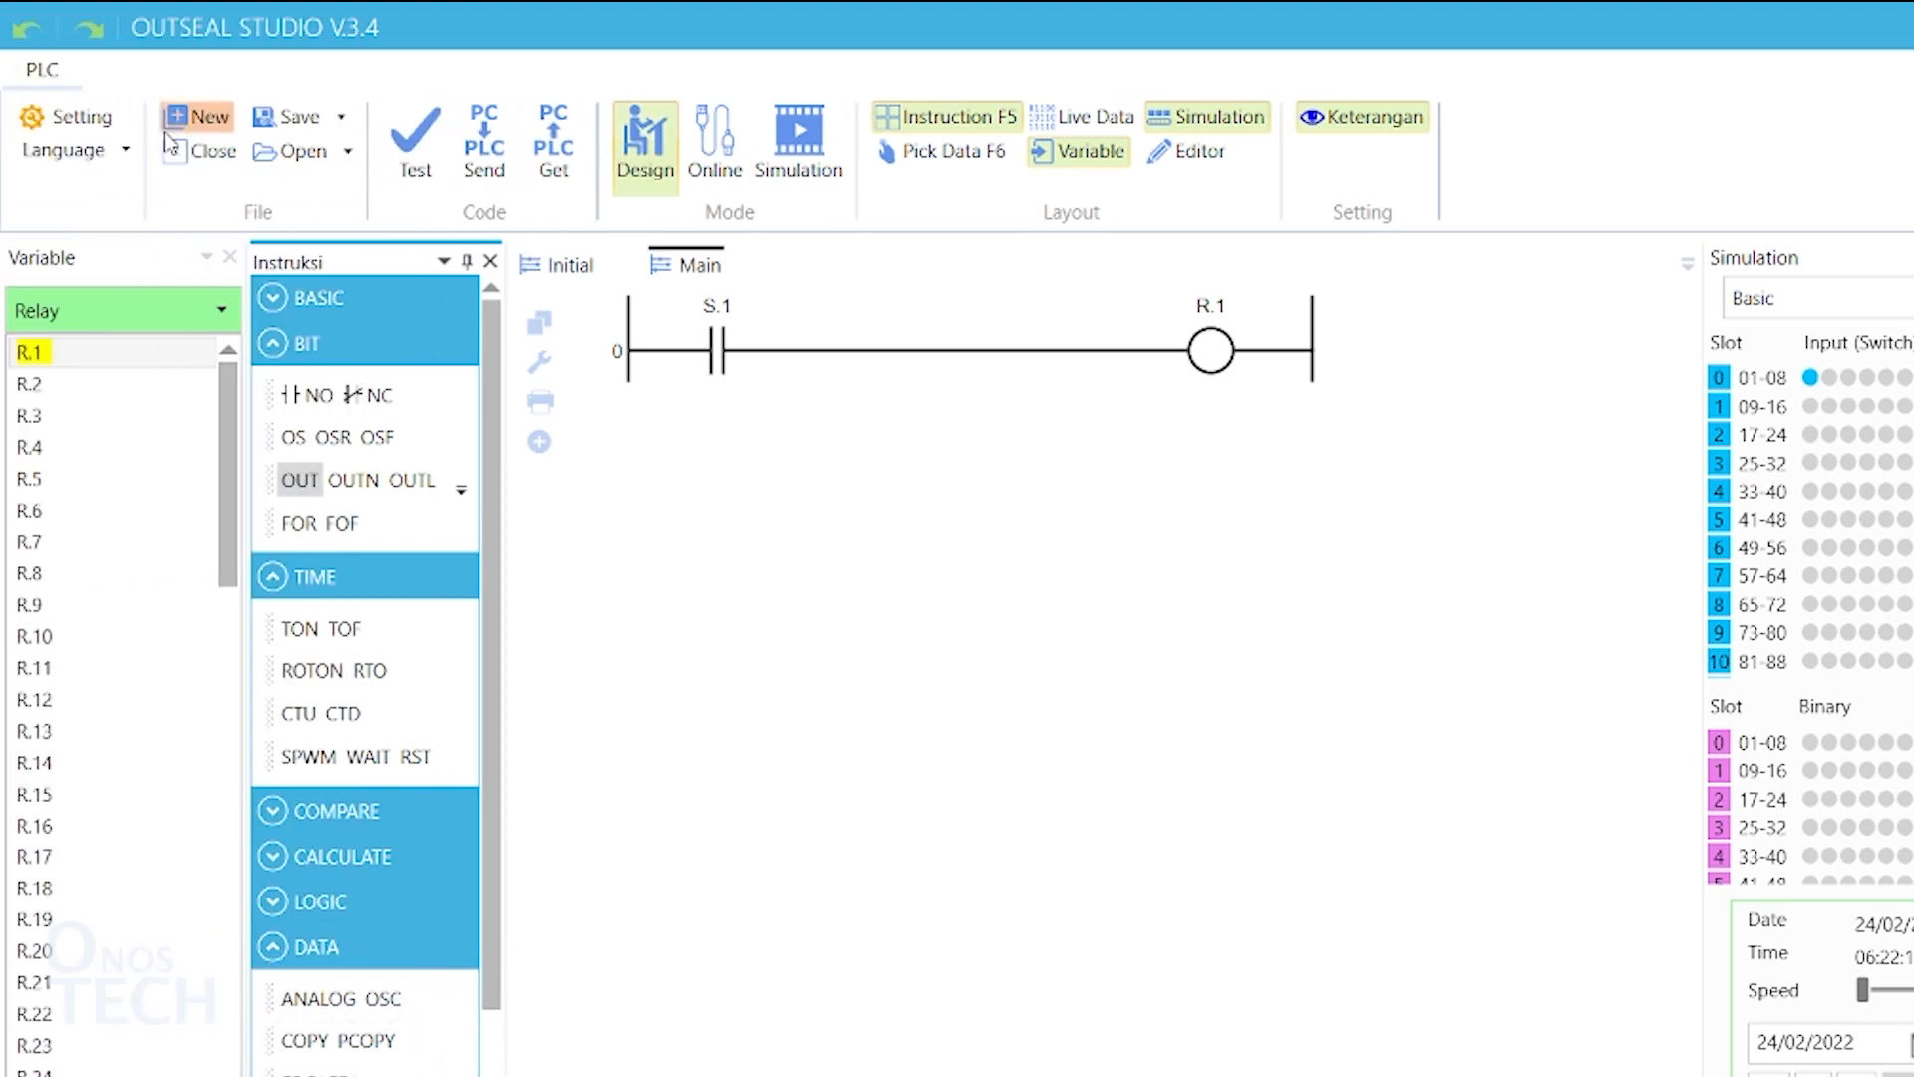
Step: Set the project hardware to Nano V5 in Settings and return to the ladder
{"action": "left_click", "coordinate": [66, 115]}
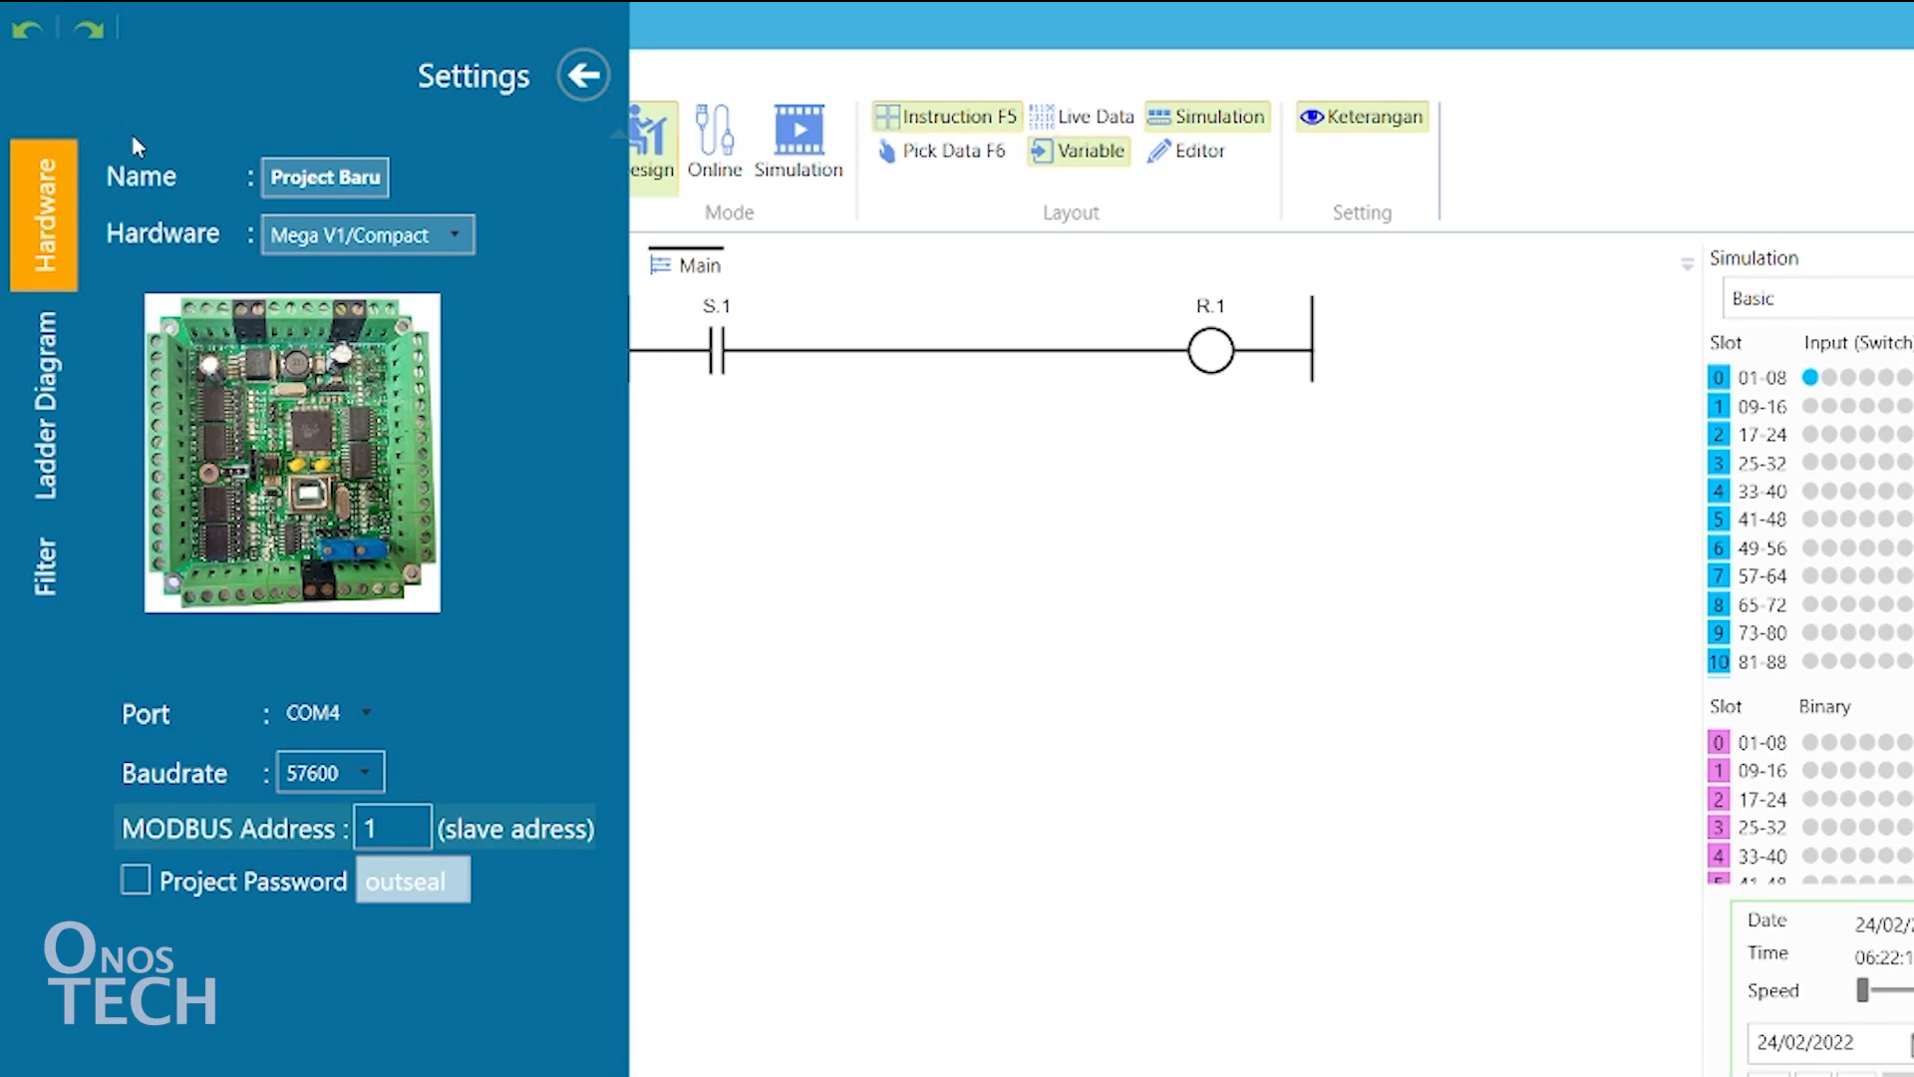
{"action": "left_click", "coordinate": [459, 235]}
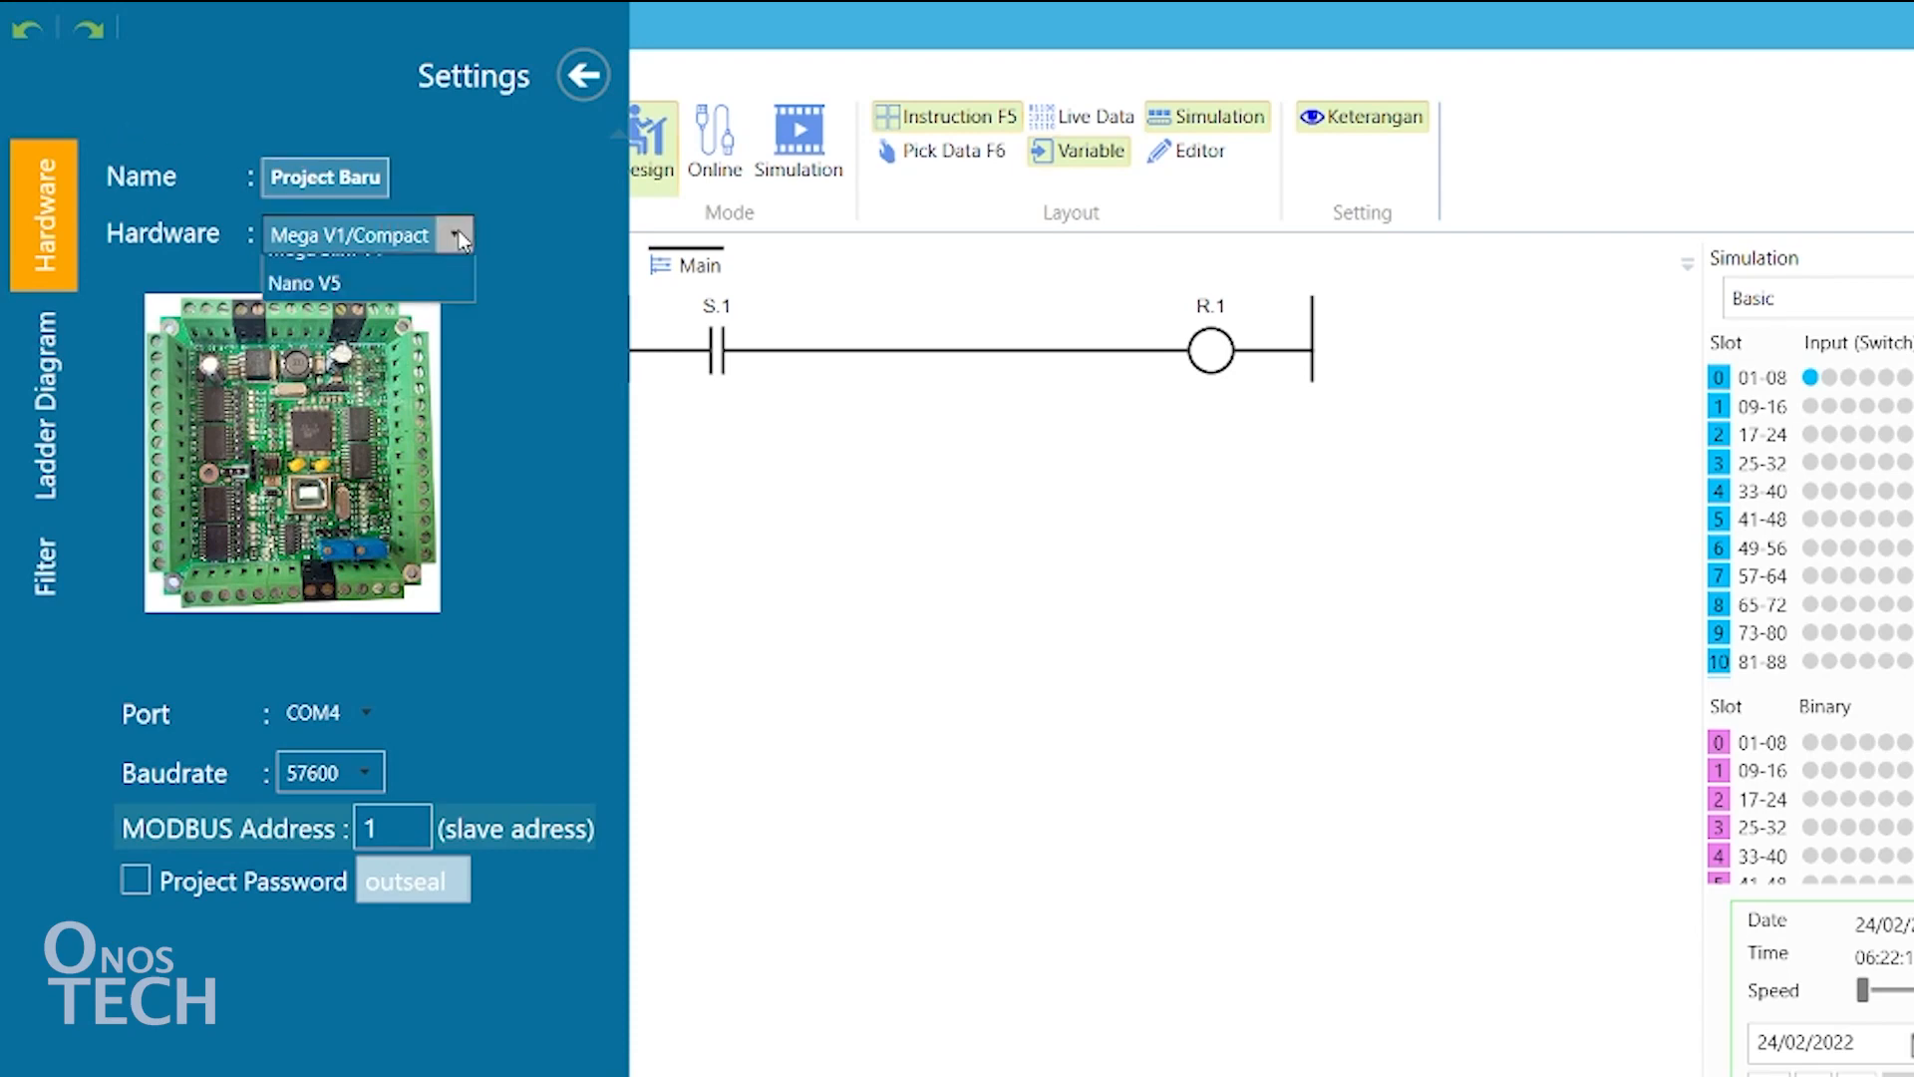
{"action": "left_click", "coordinate": [307, 283]}
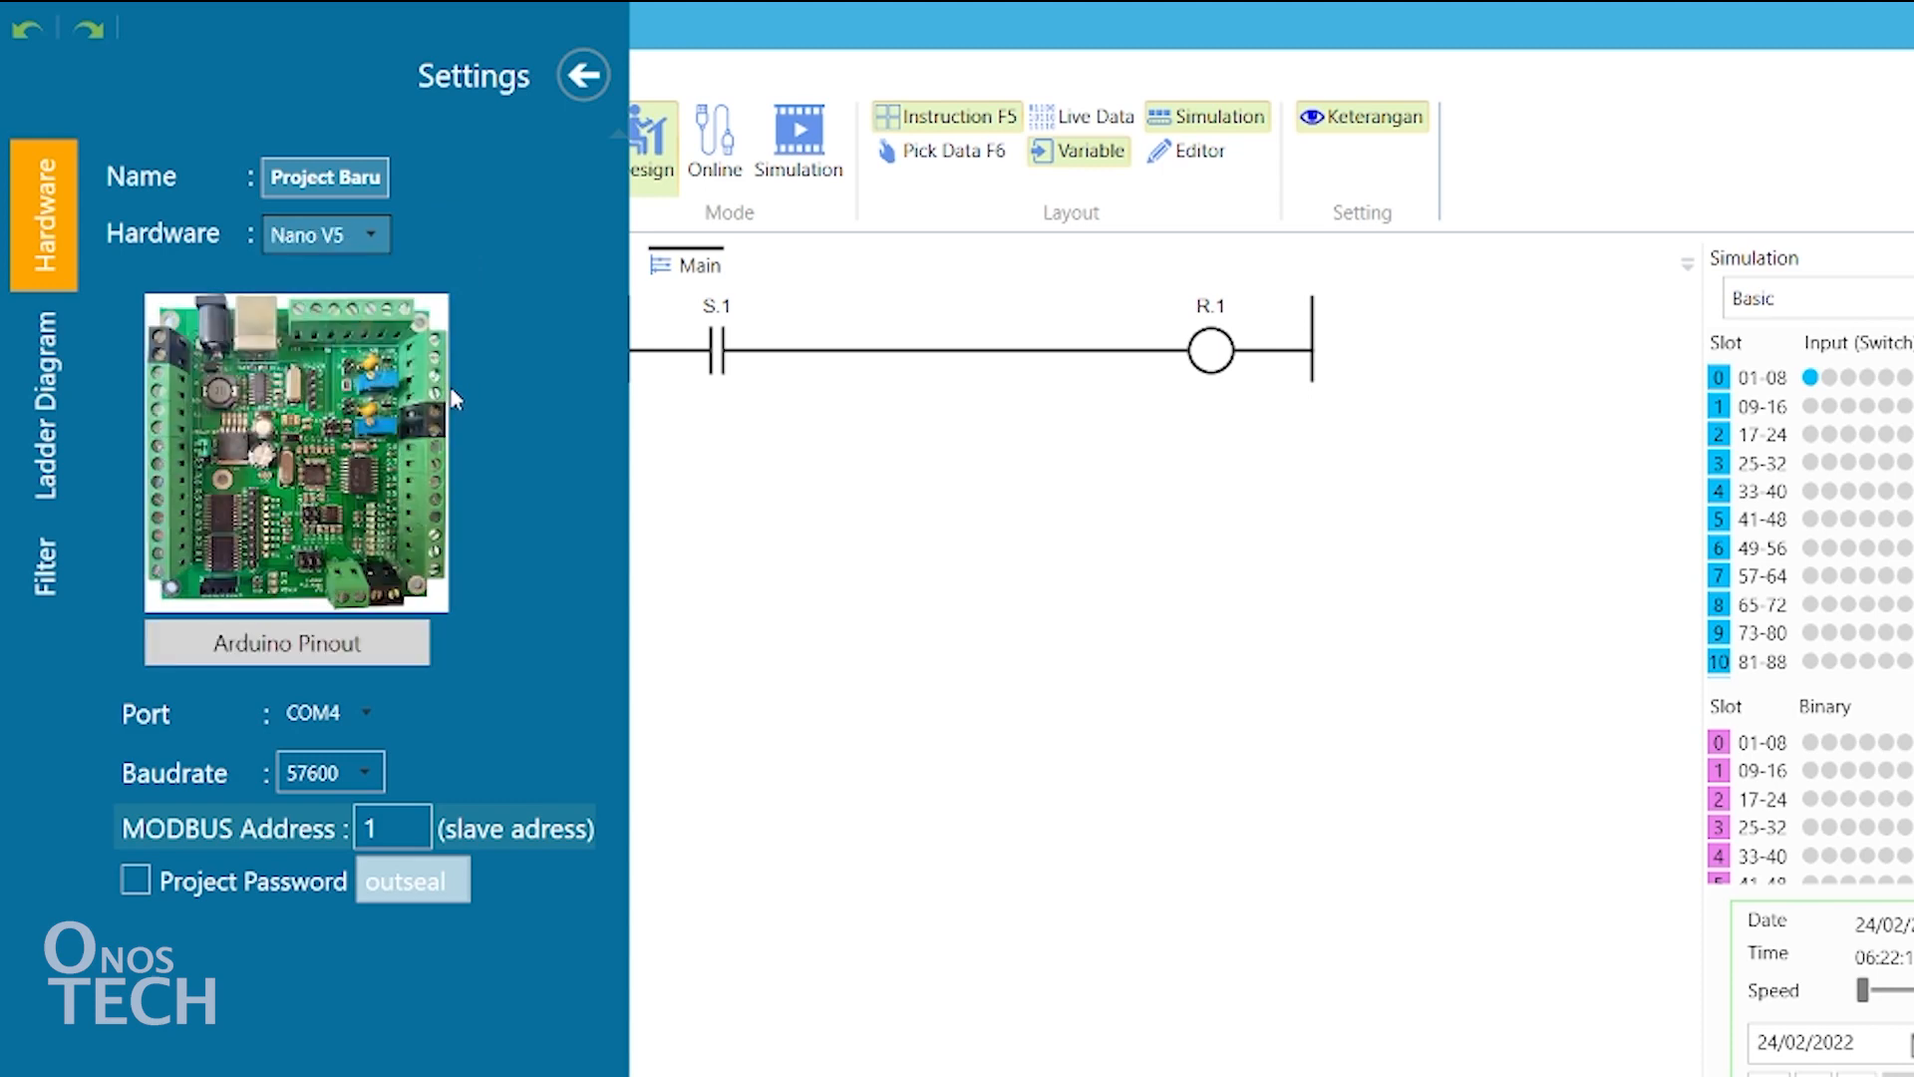
{"action": "left_click", "coordinate": [363, 714]}
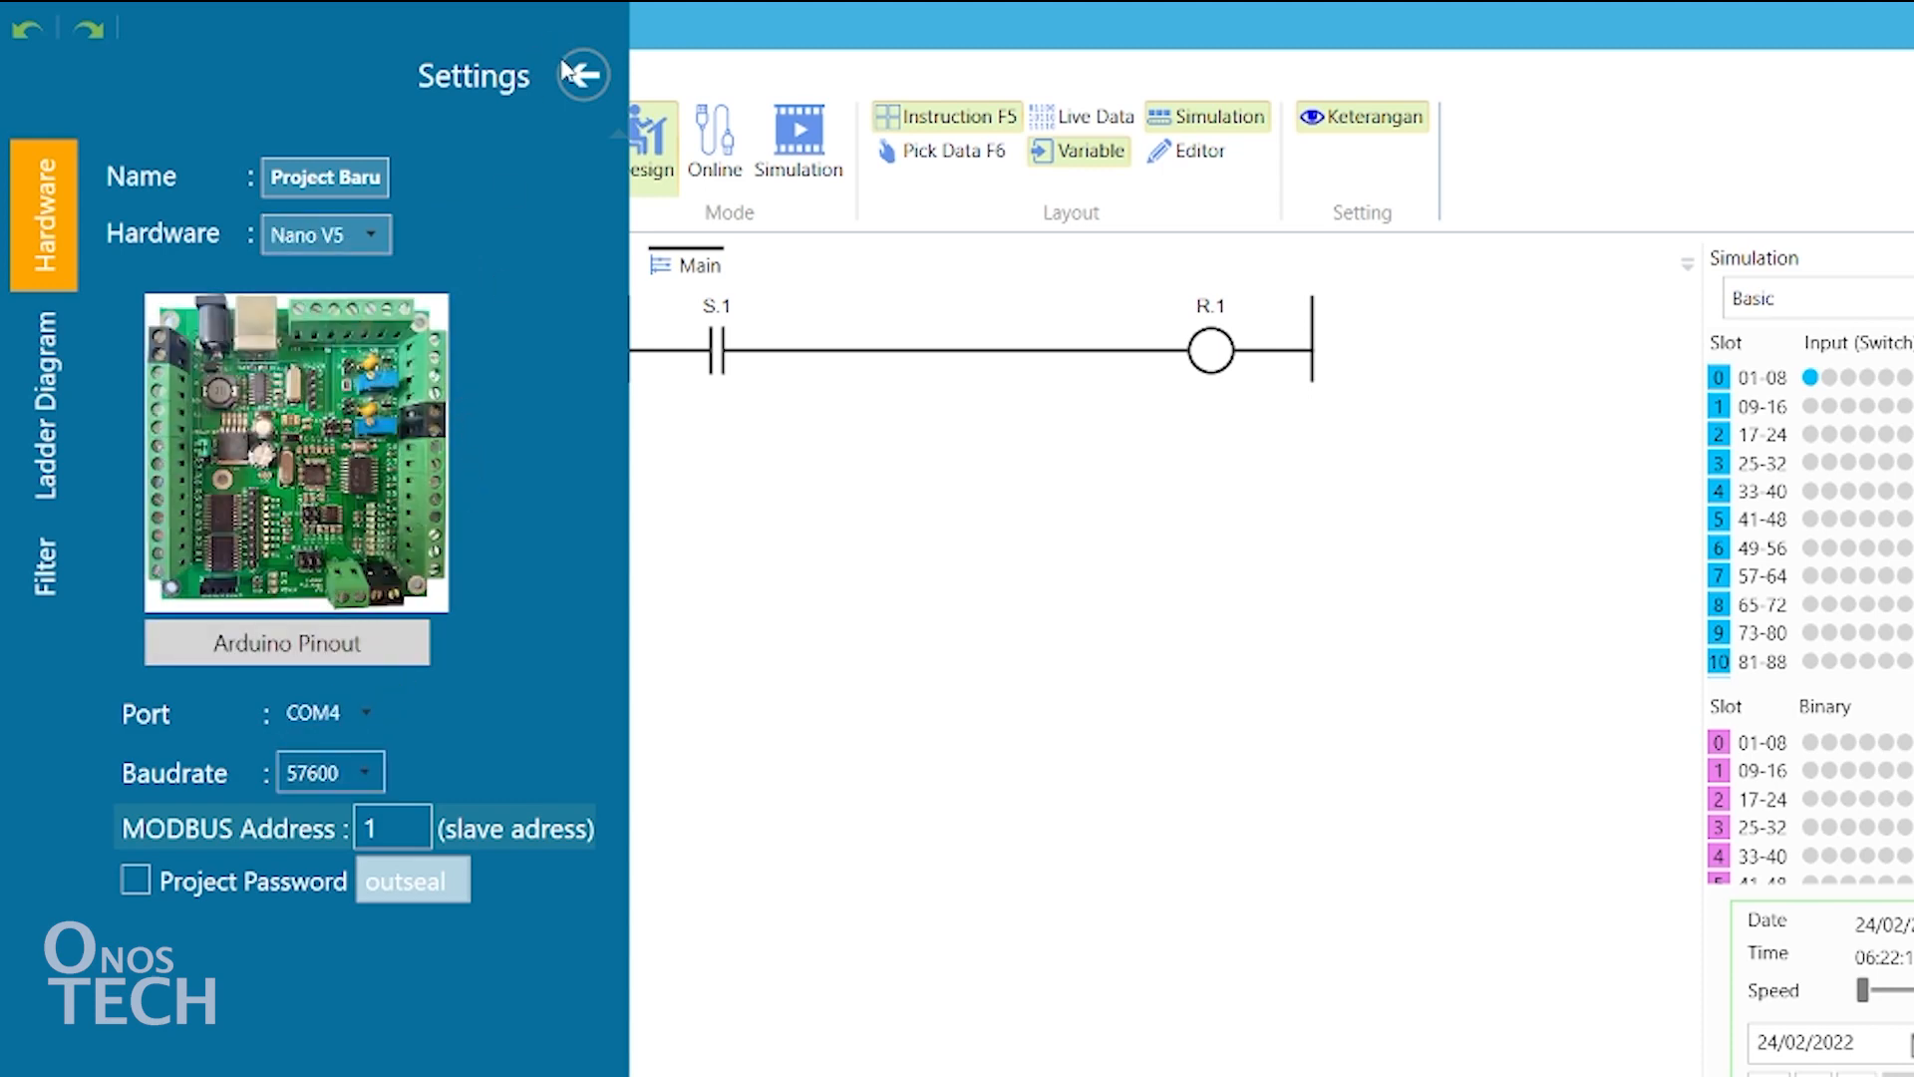
{"action": "left_click", "coordinate": [582, 74]}
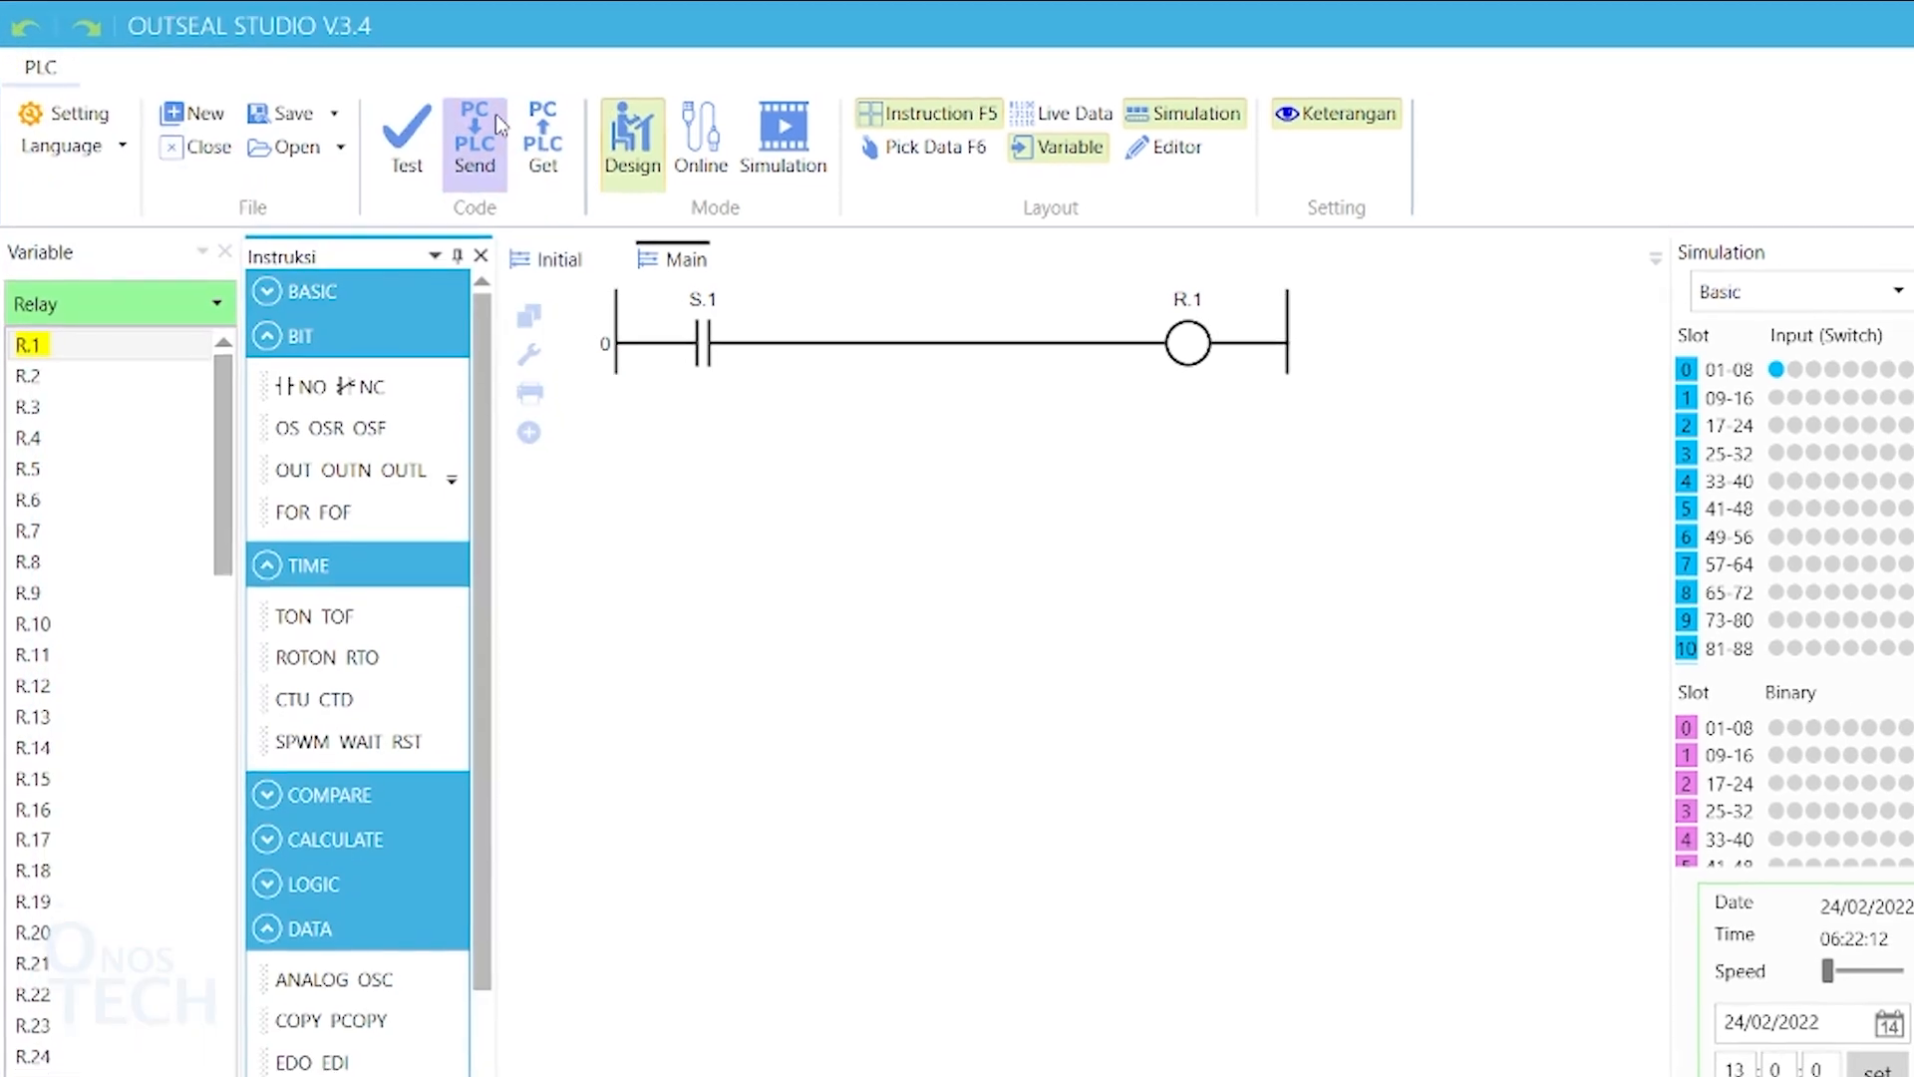
Step: Upload the program to the board, go online and show the Live Data categories
{"action": "left_click", "coordinate": [475, 133]}
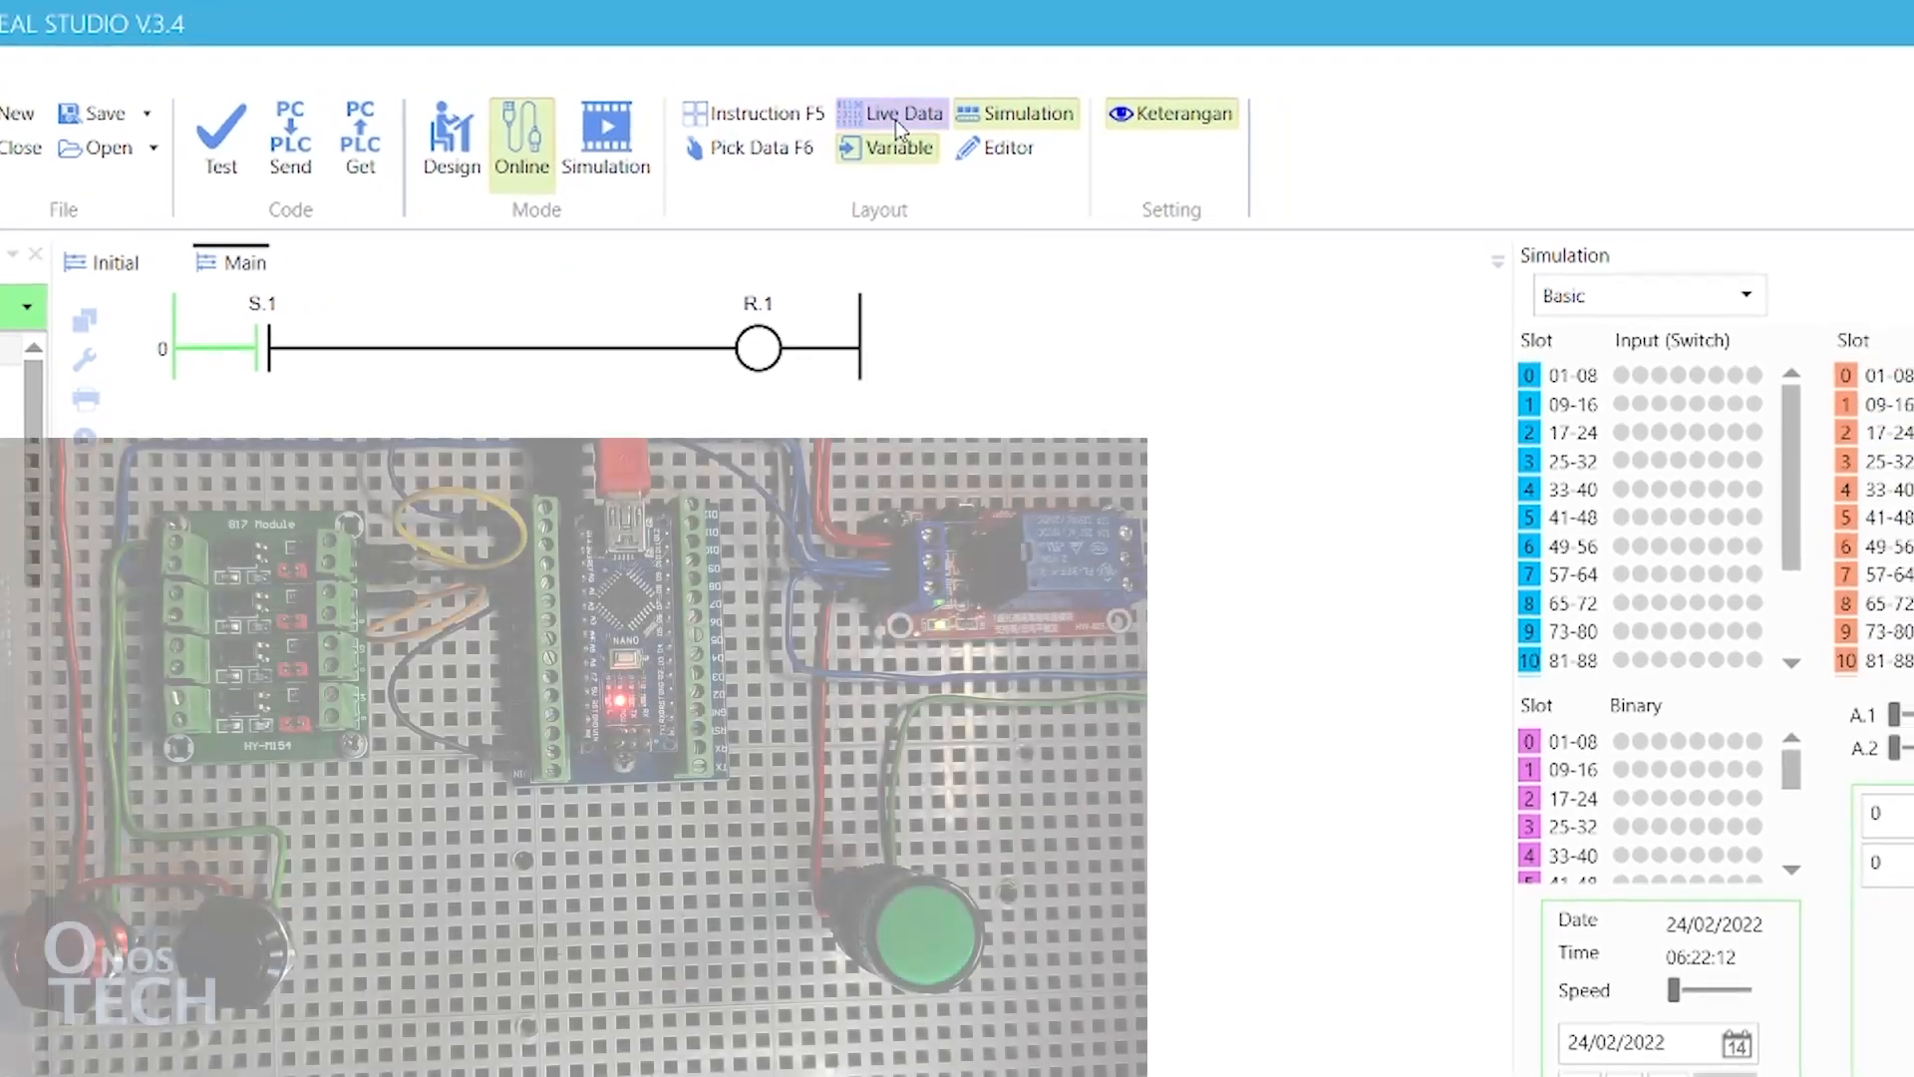
{"action": "left_click", "coordinate": [891, 111]}
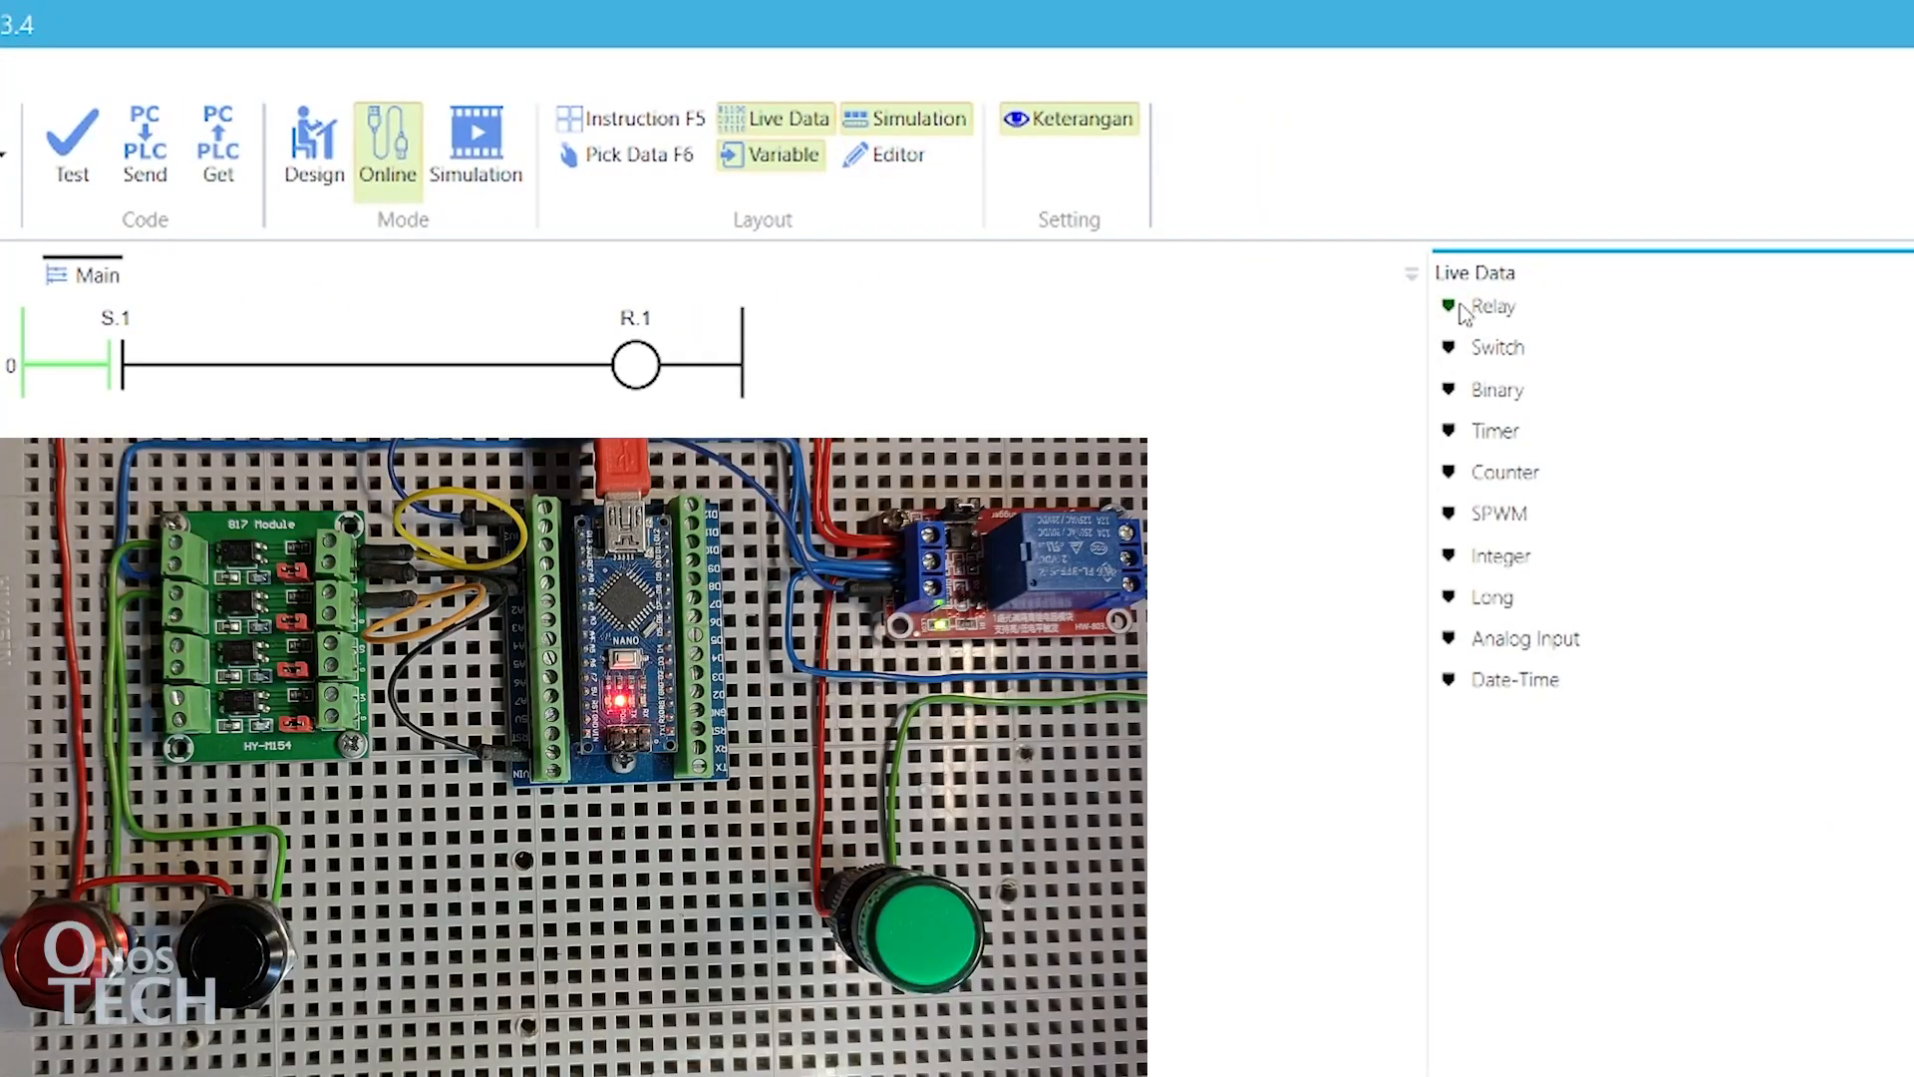
Step: Expand live Relay and Switch values, then back in Design make R.1 an OUTN coil
{"action": "left_click", "coordinate": [1449, 307]}
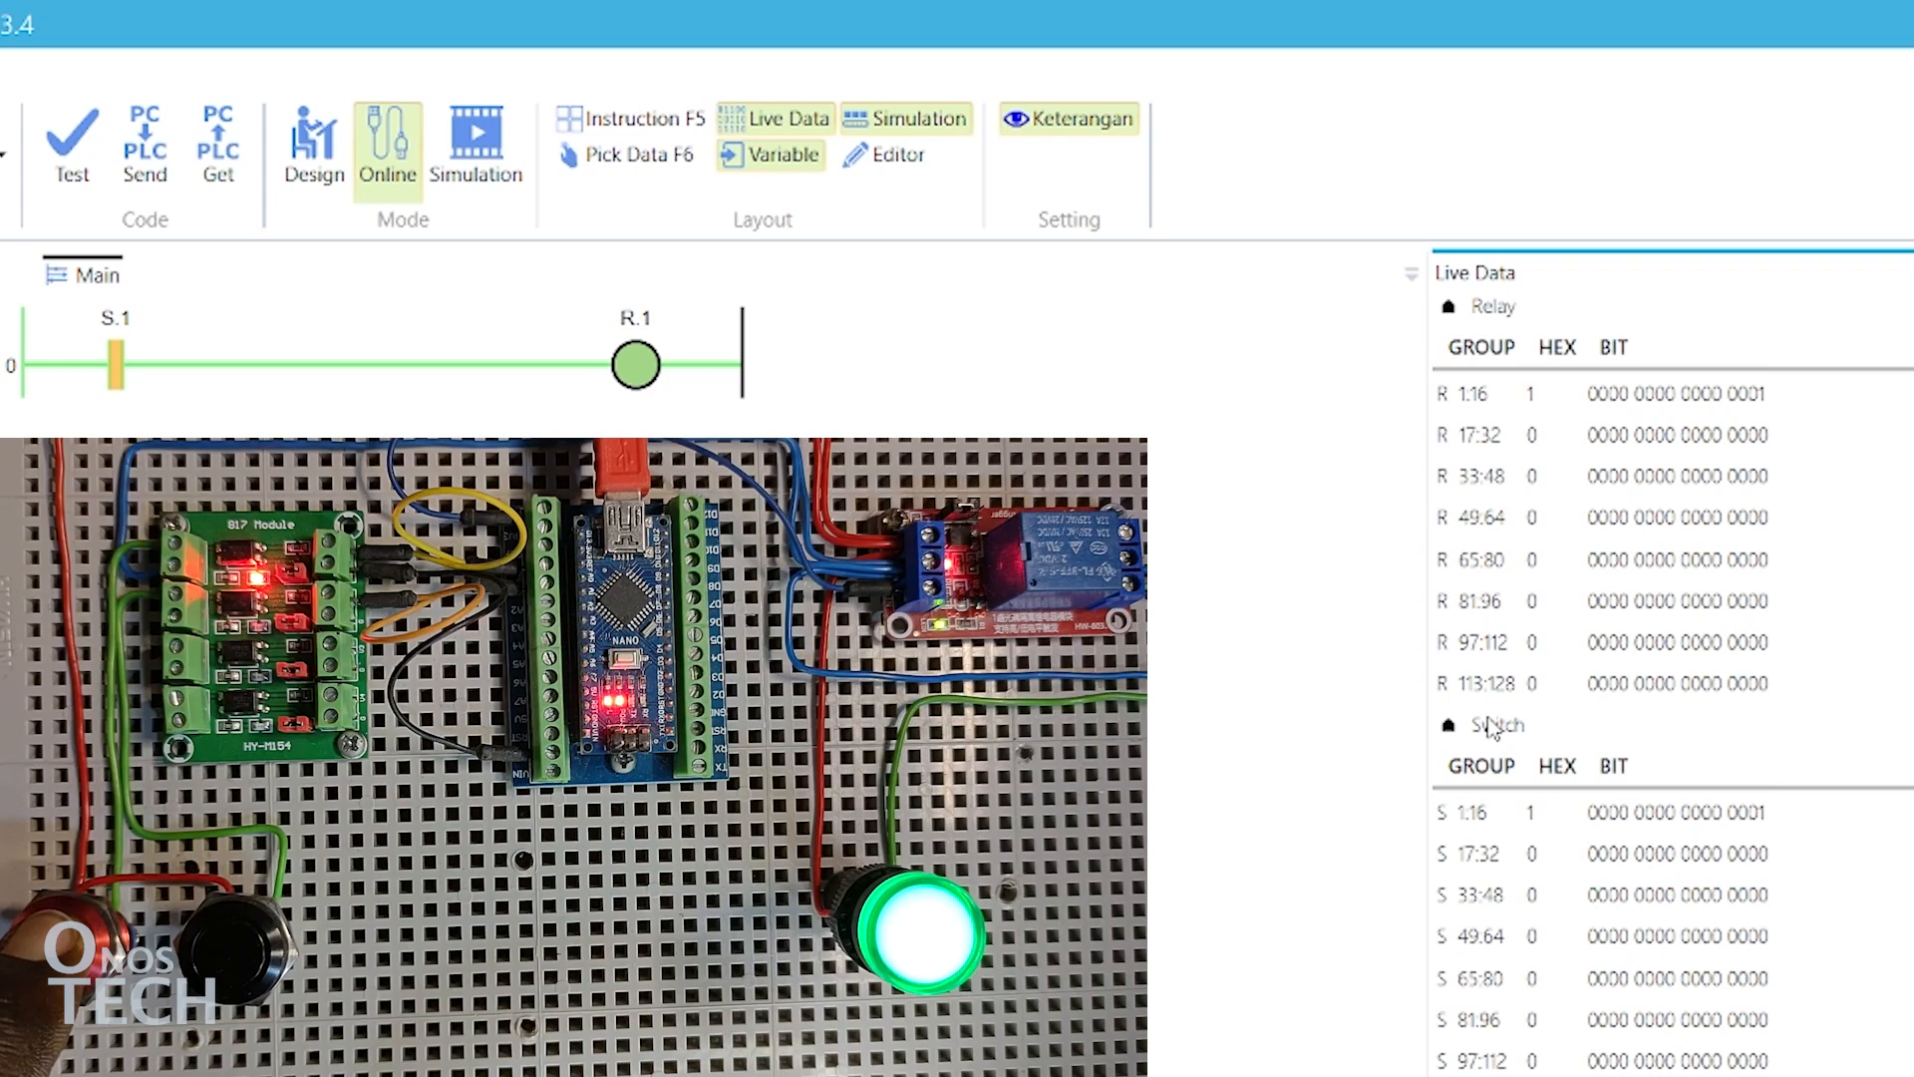
{"action": "left_click", "coordinate": [1587, 392]}
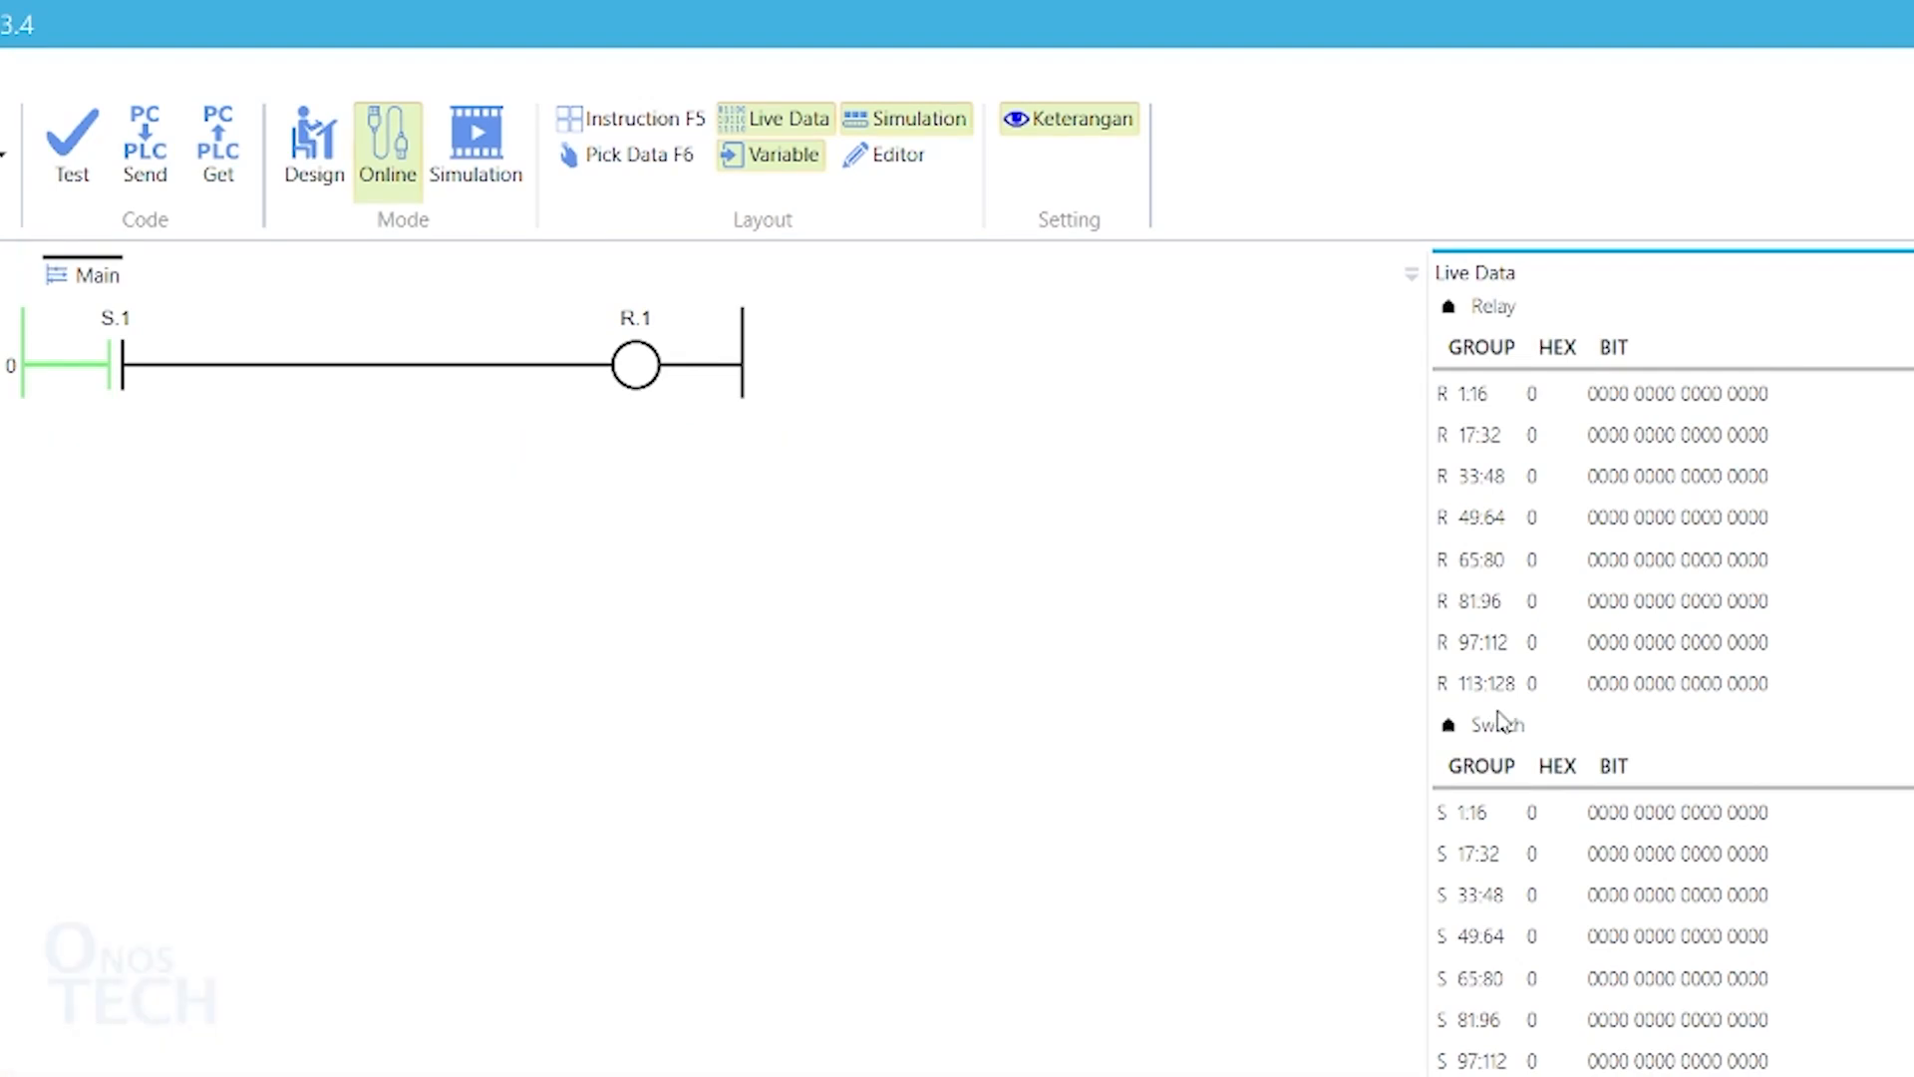
{"action": "left_click", "coordinate": [313, 140]}
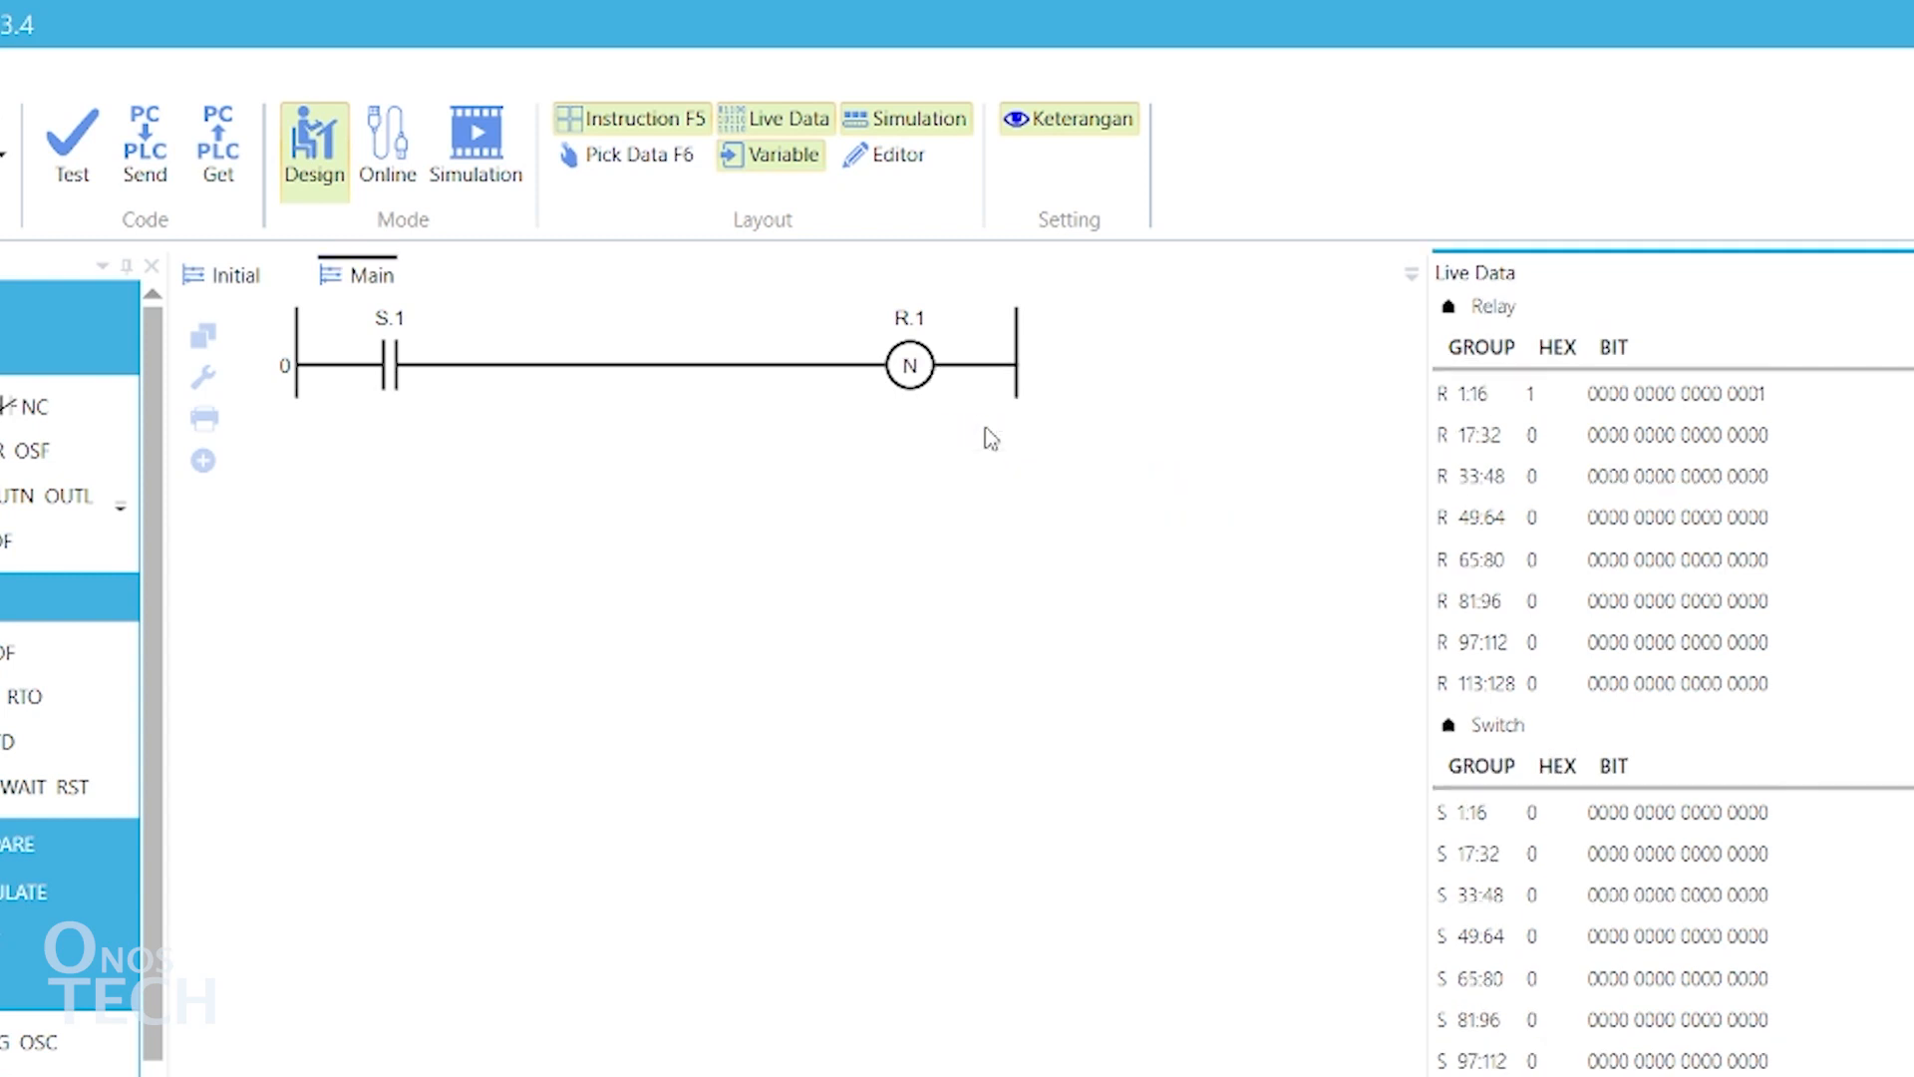
{"action": "left_click", "coordinate": [474, 134]}
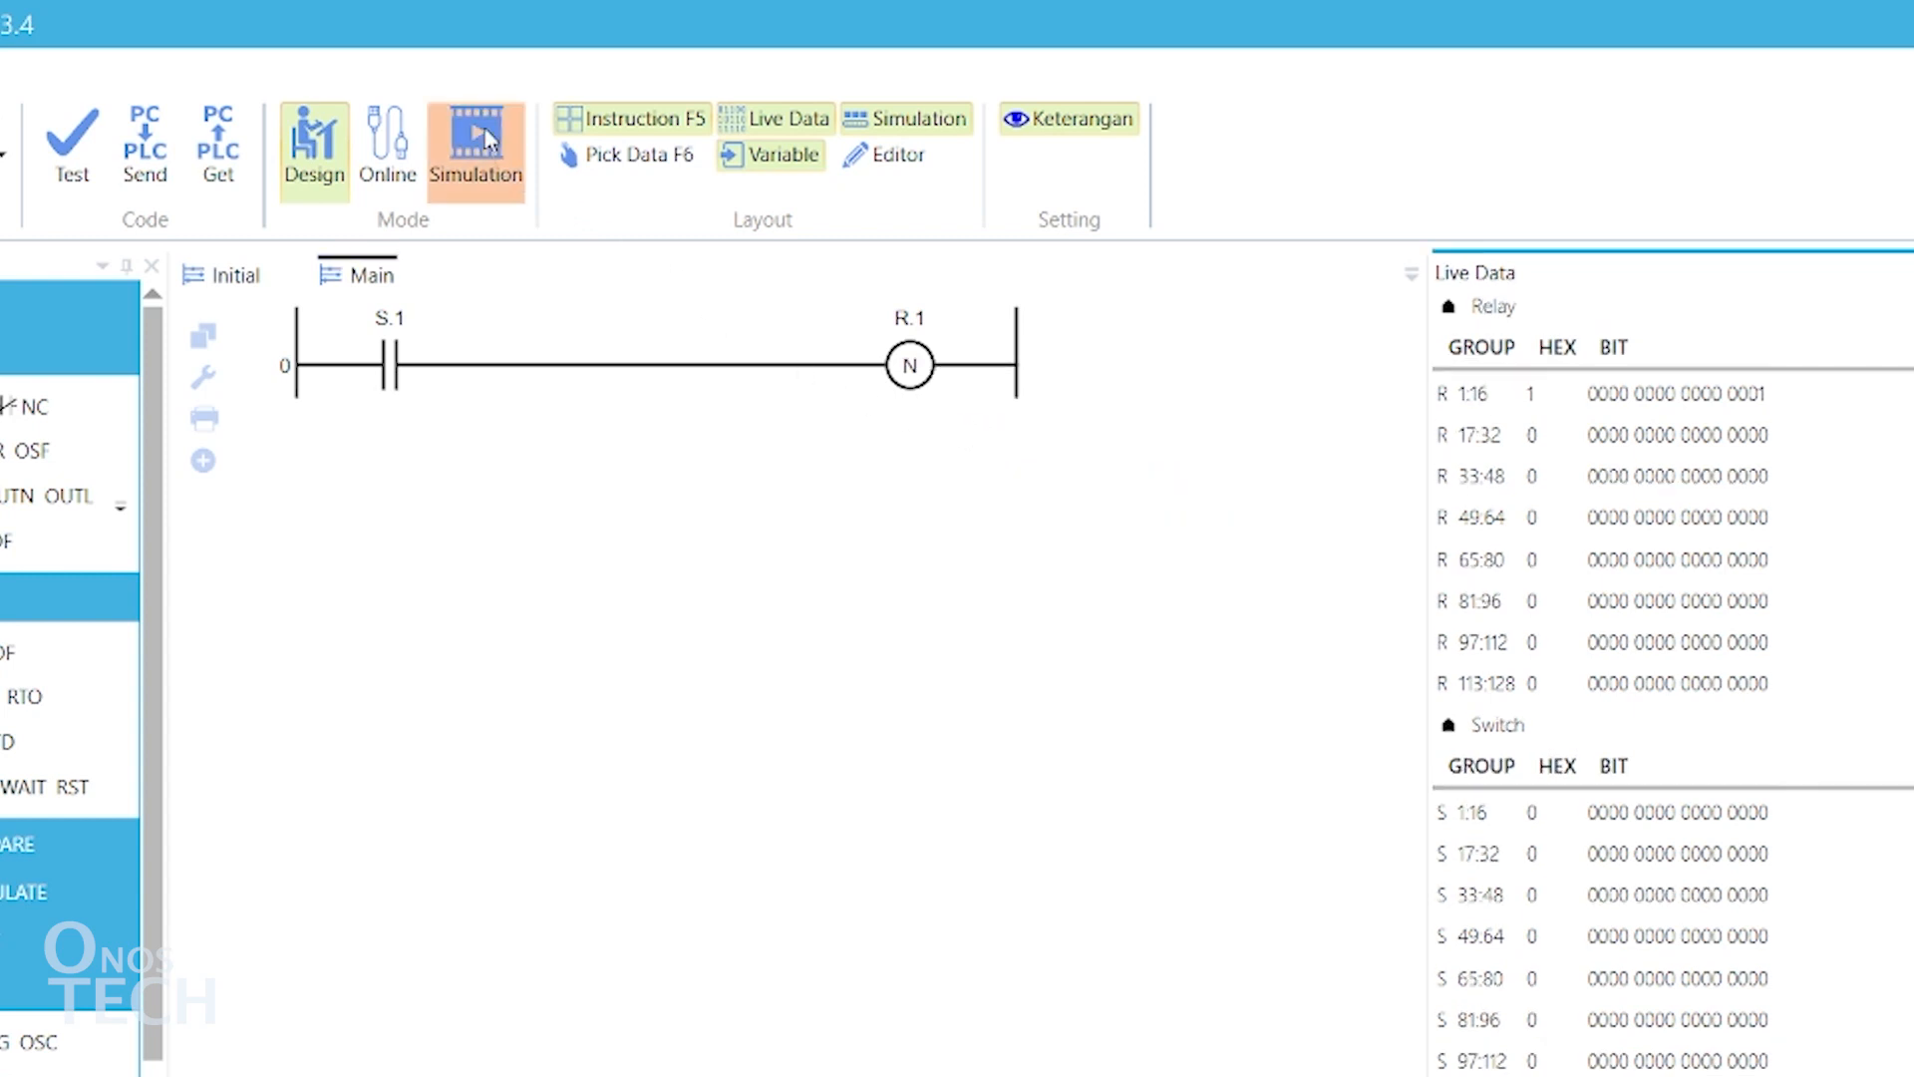
Step: Simulate the OUTN rung, toggling S.1 on so R.1 drops from energized to off, then return to Design
{"action": "left_click", "coordinate": [464, 140]}
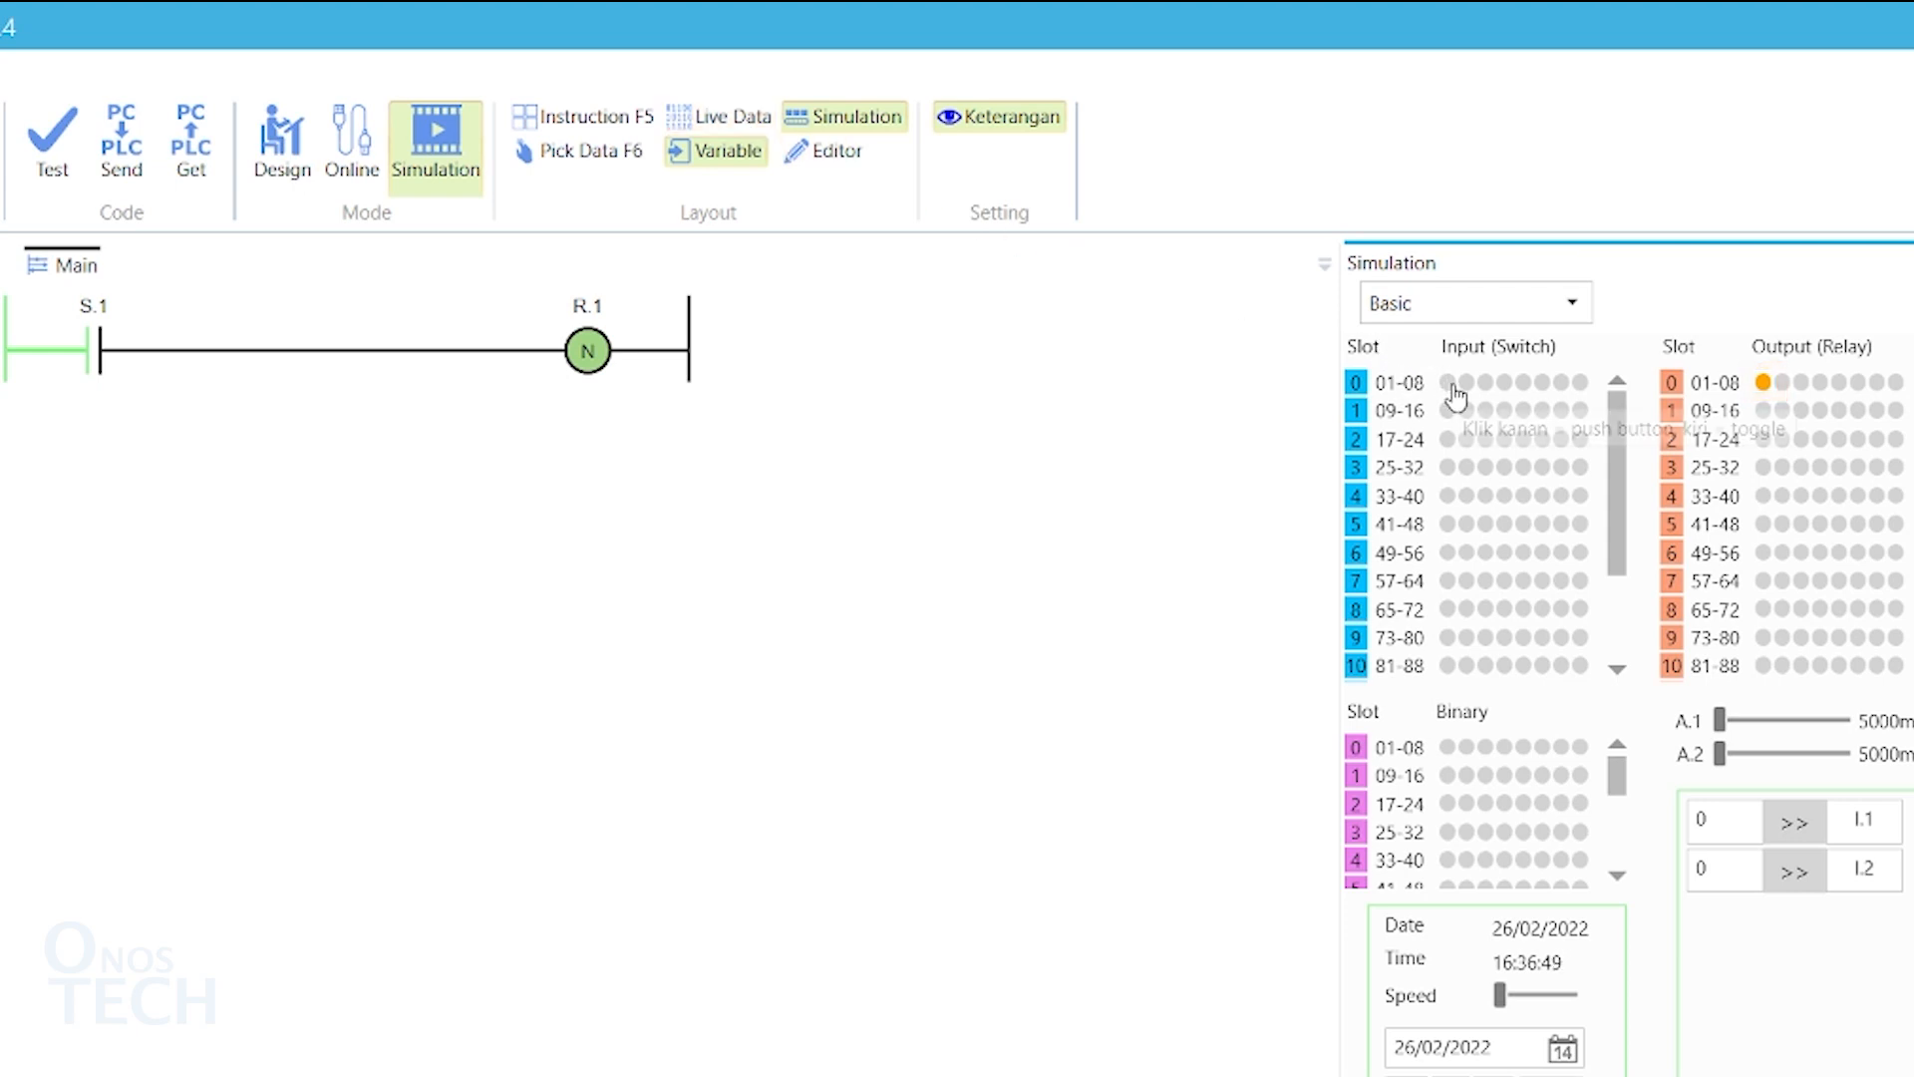
{"action": "left_click", "coordinate": [1454, 380]}
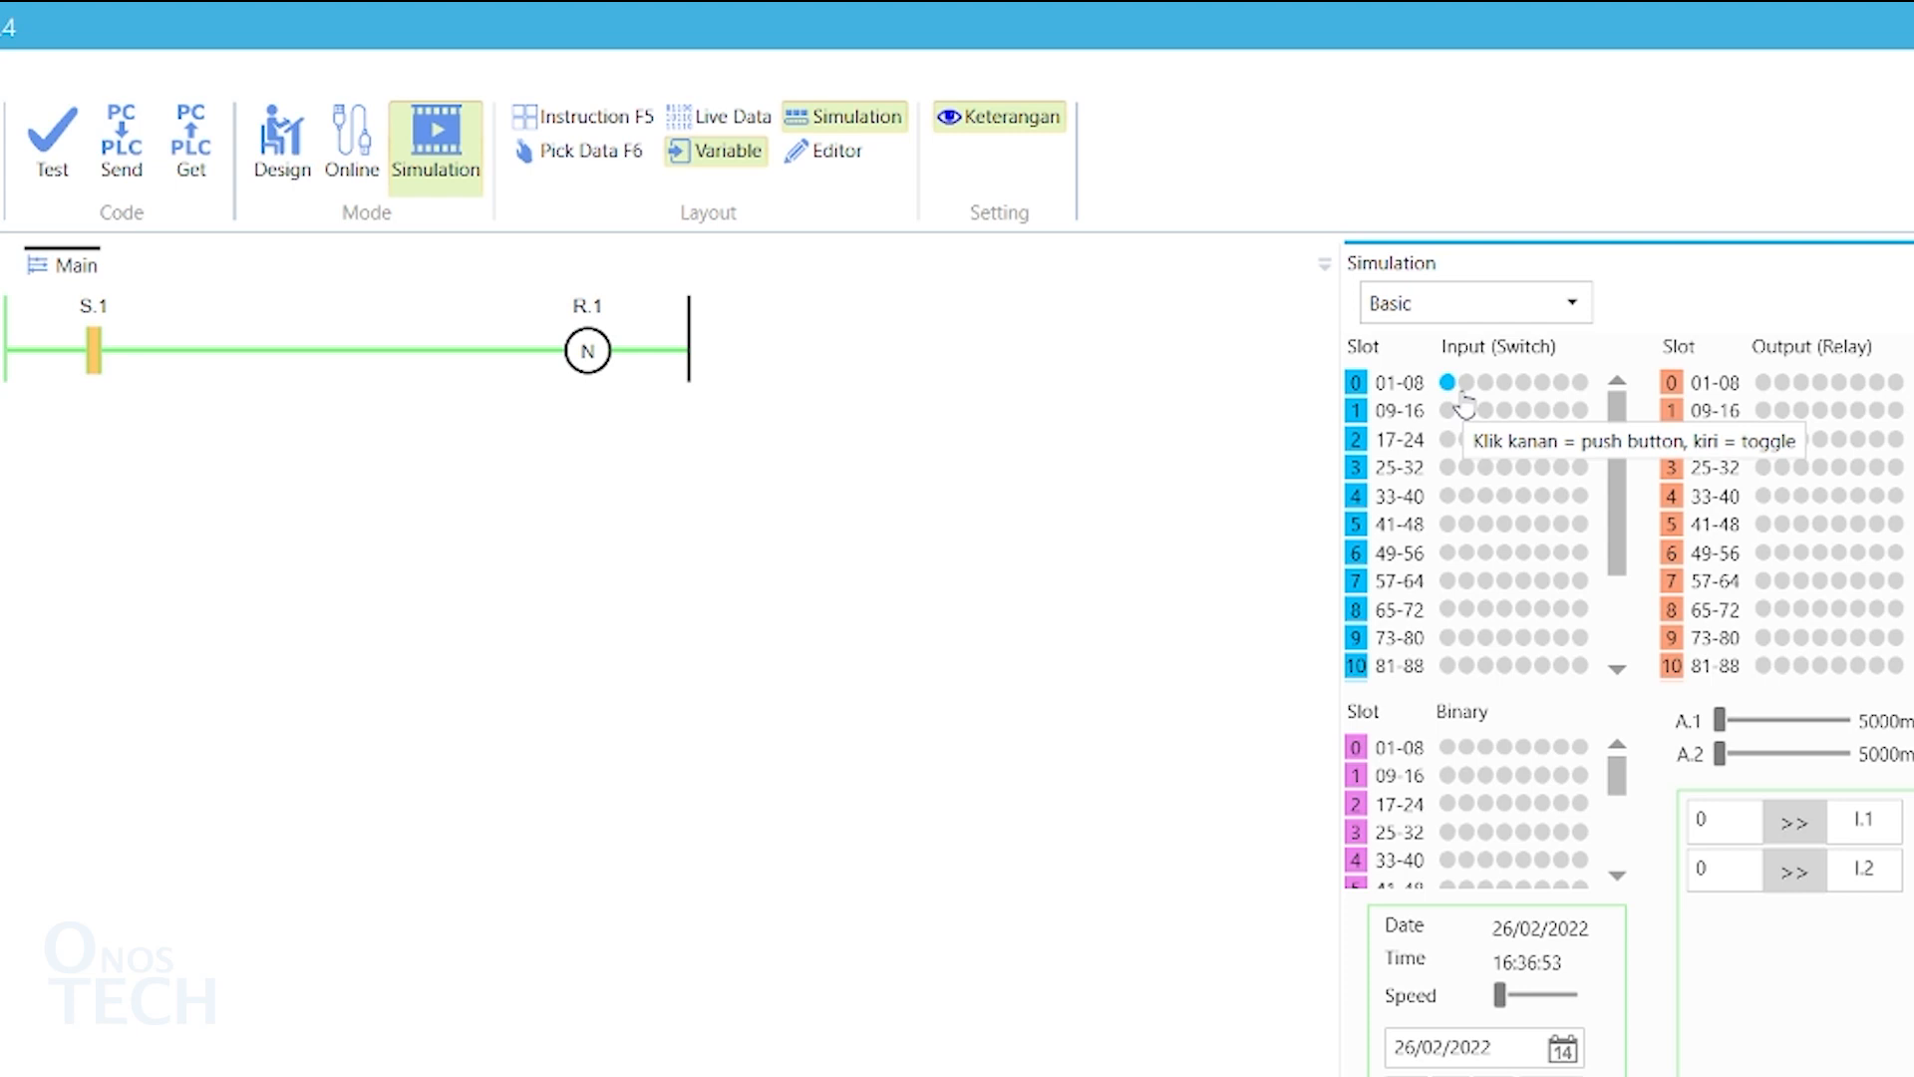
{"action": "mouse_move", "coordinate": [1437, 407]}
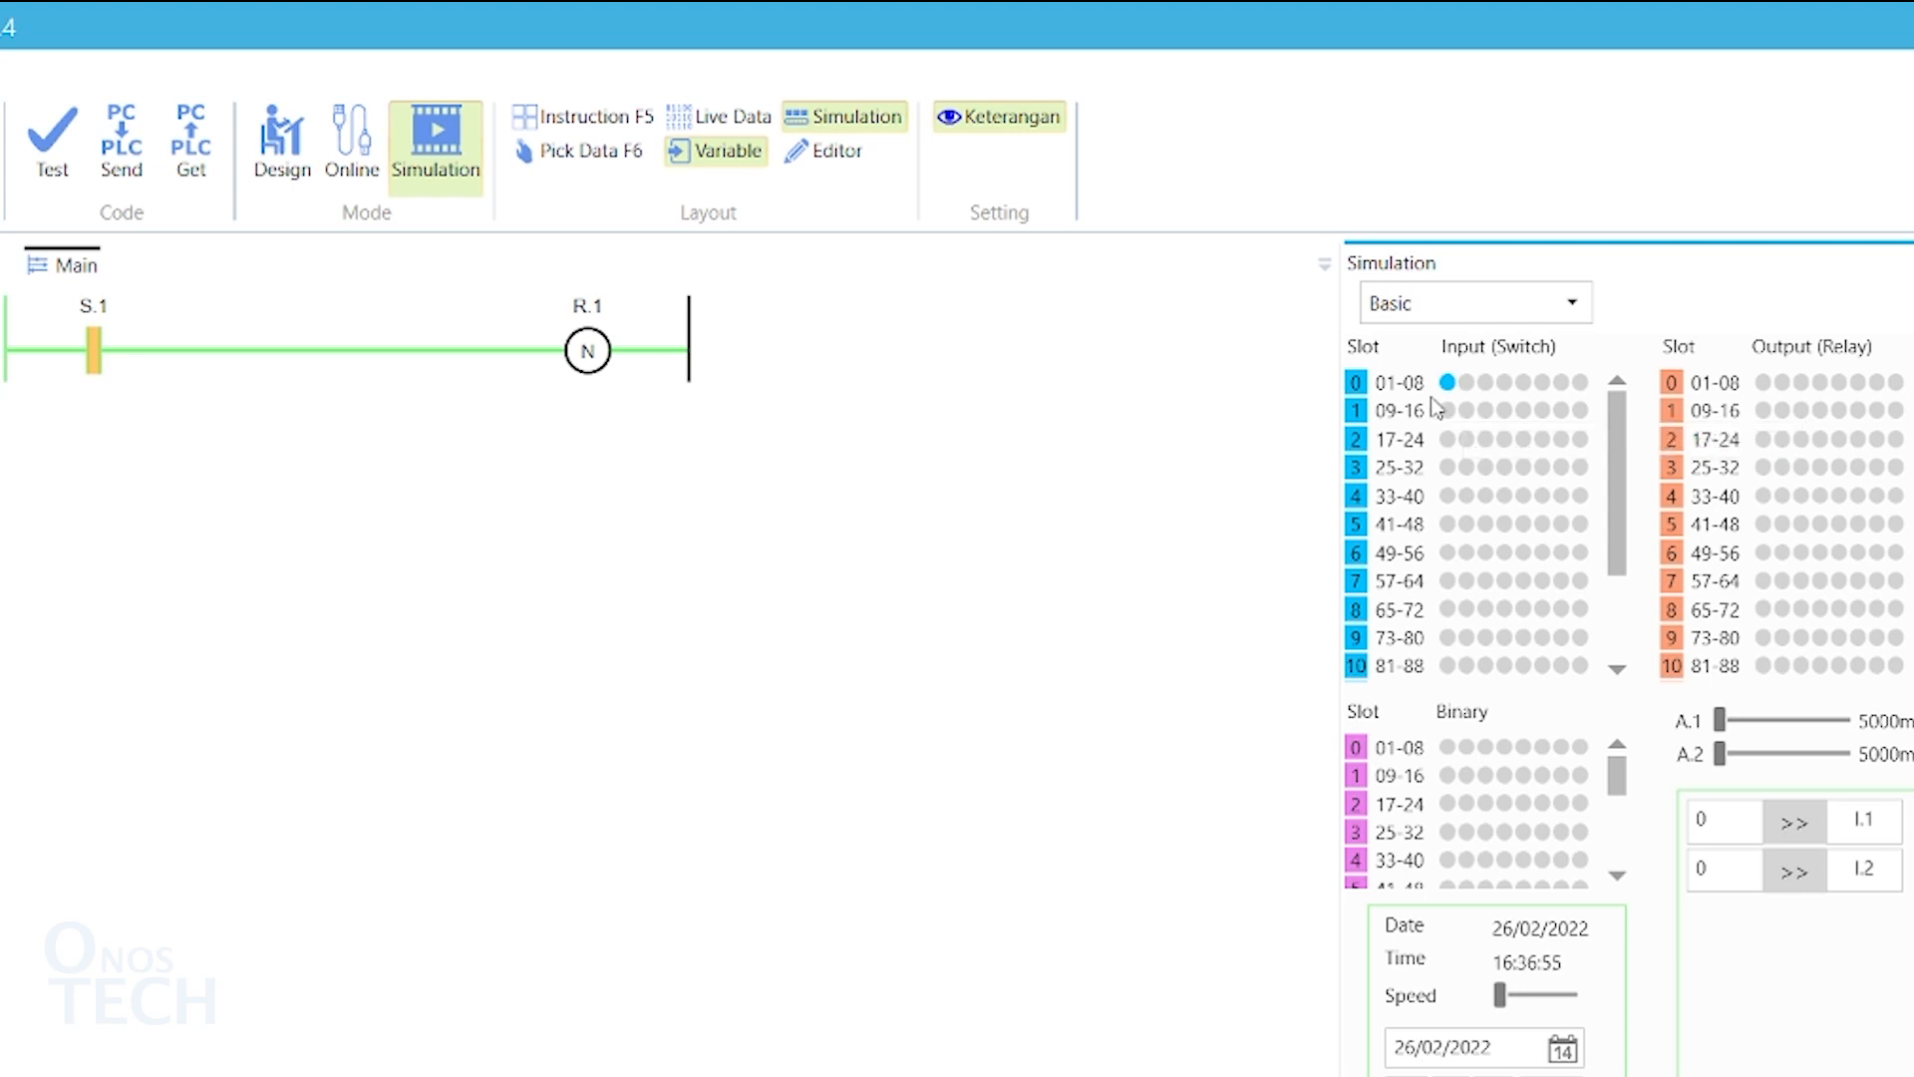
{"action": "left_click", "coordinate": [281, 139]}
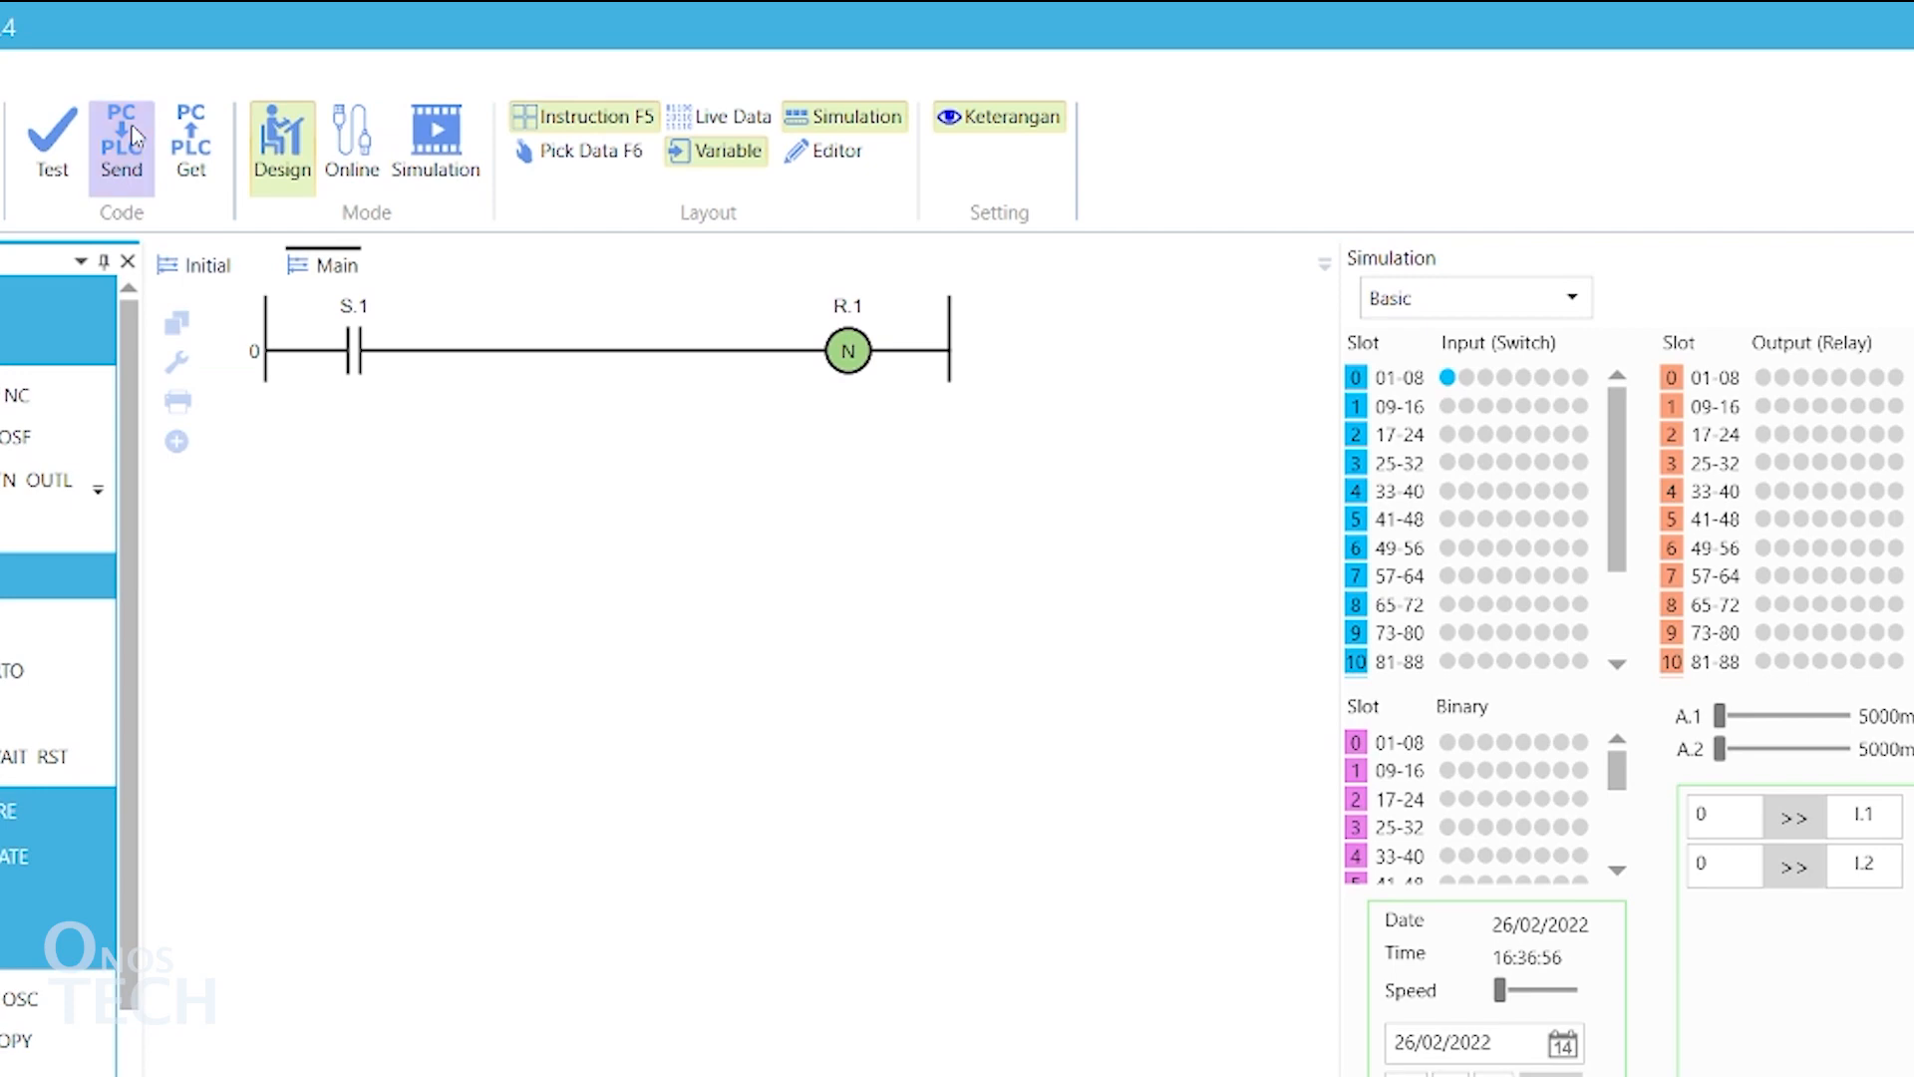
Step: Send the negated S.1–R.1 program to the Arduino Nano, go Online, and monitor Live Data
{"action": "left_click", "coordinate": [122, 139]}
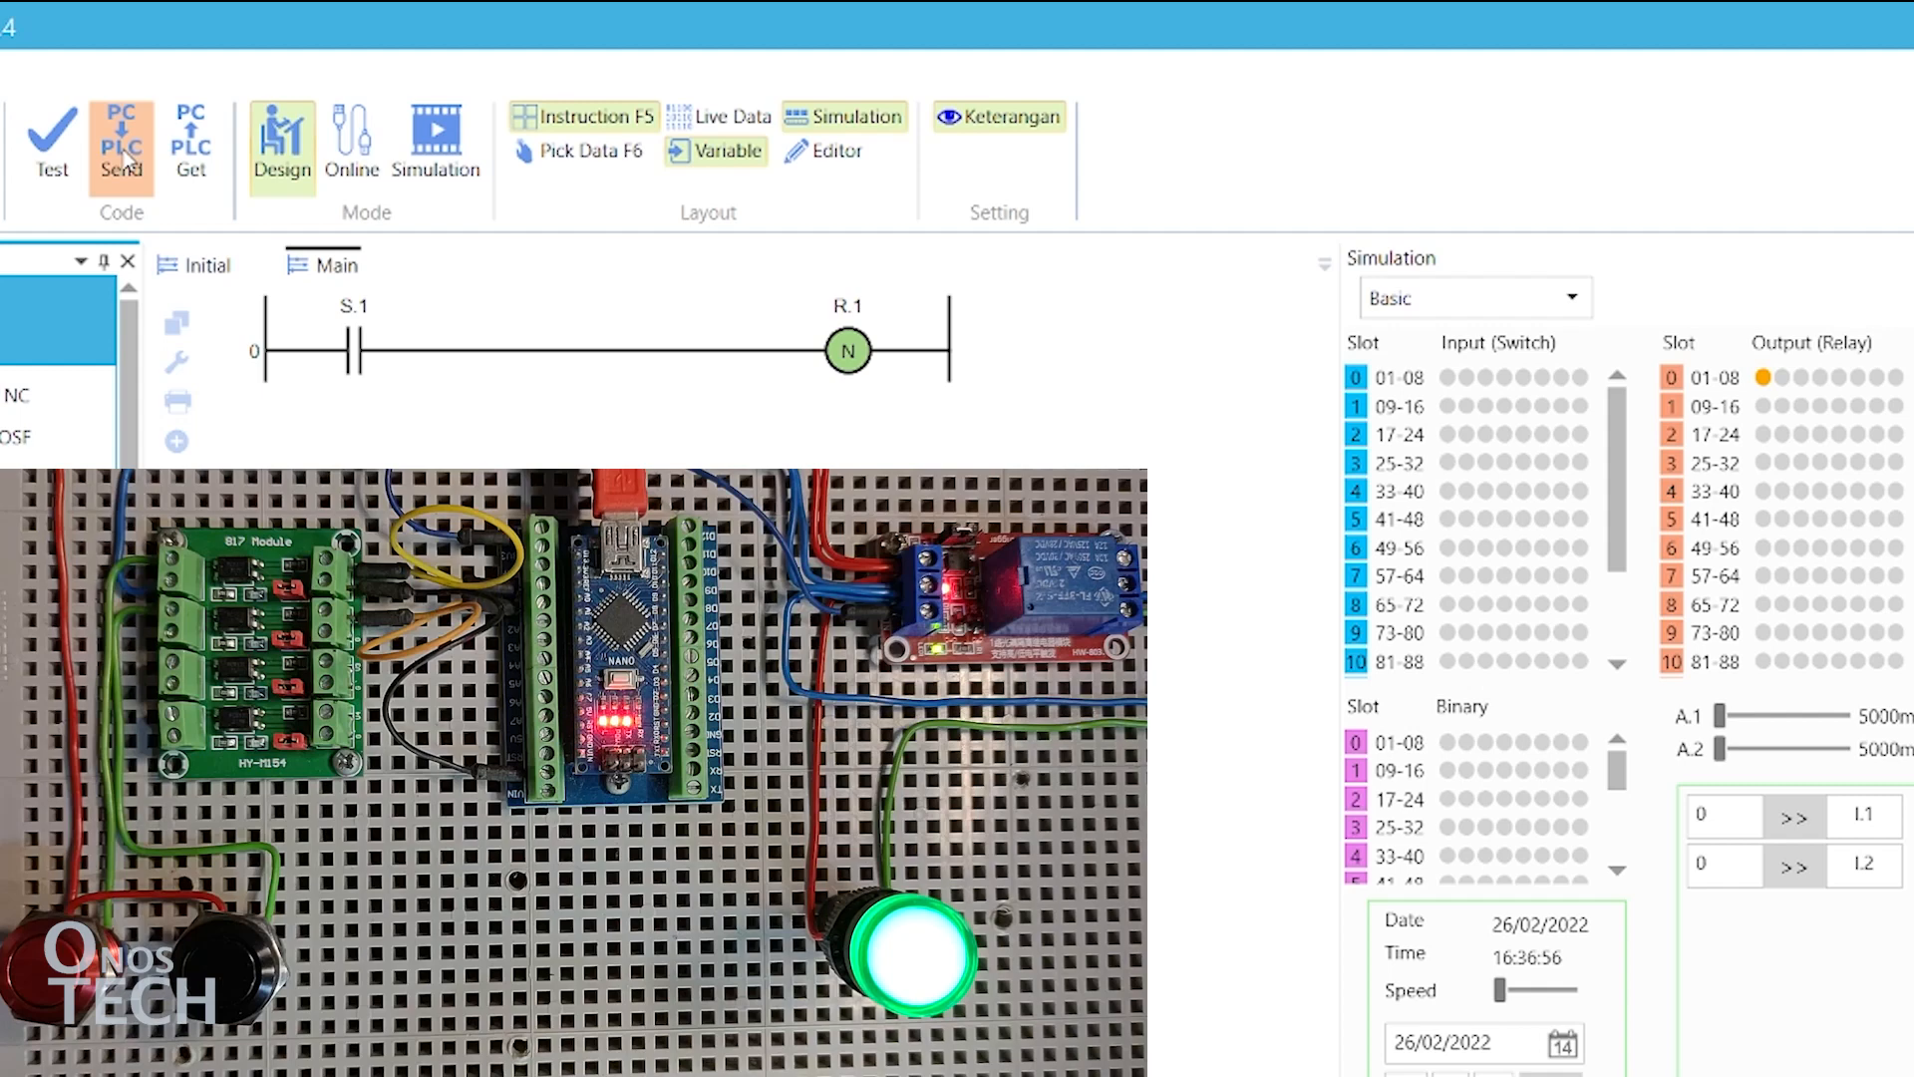
{"action": "left_click", "coordinate": [351, 137]}
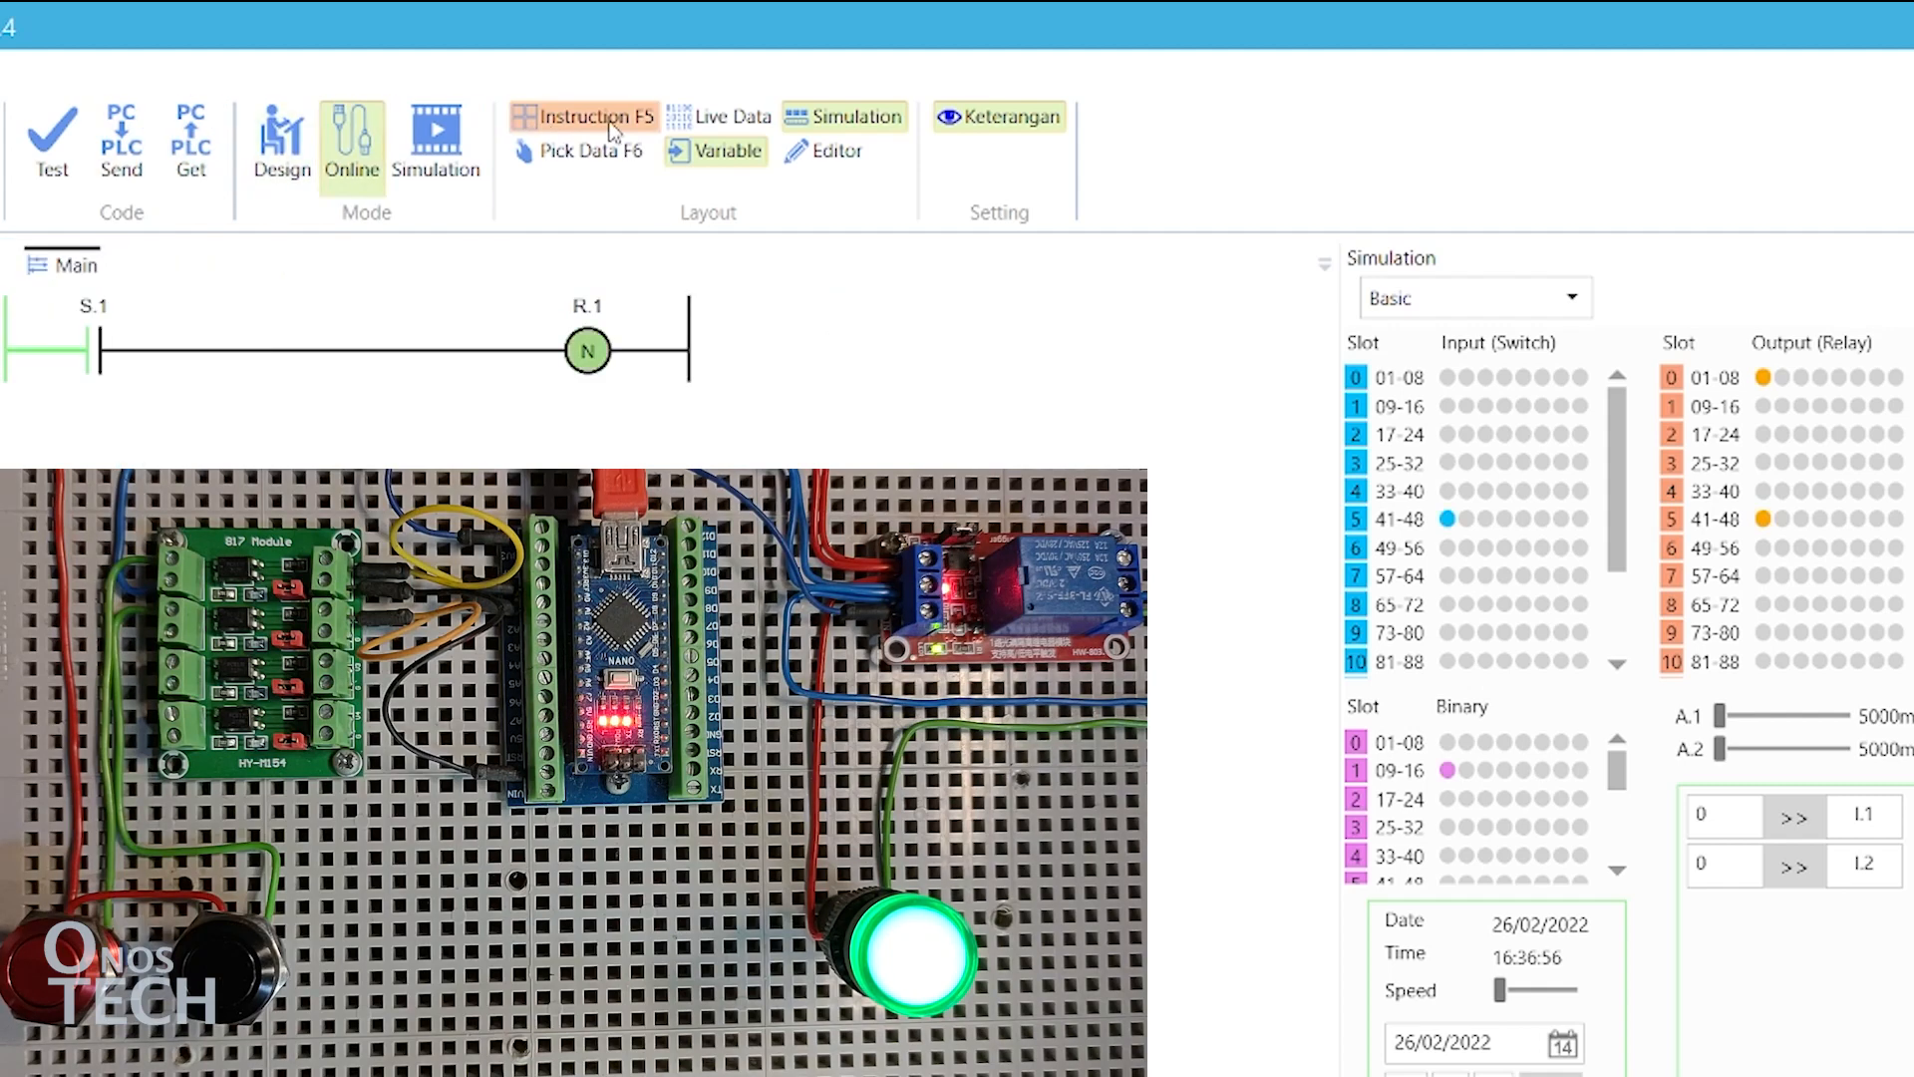
{"action": "left_click", "coordinate": [731, 116]}
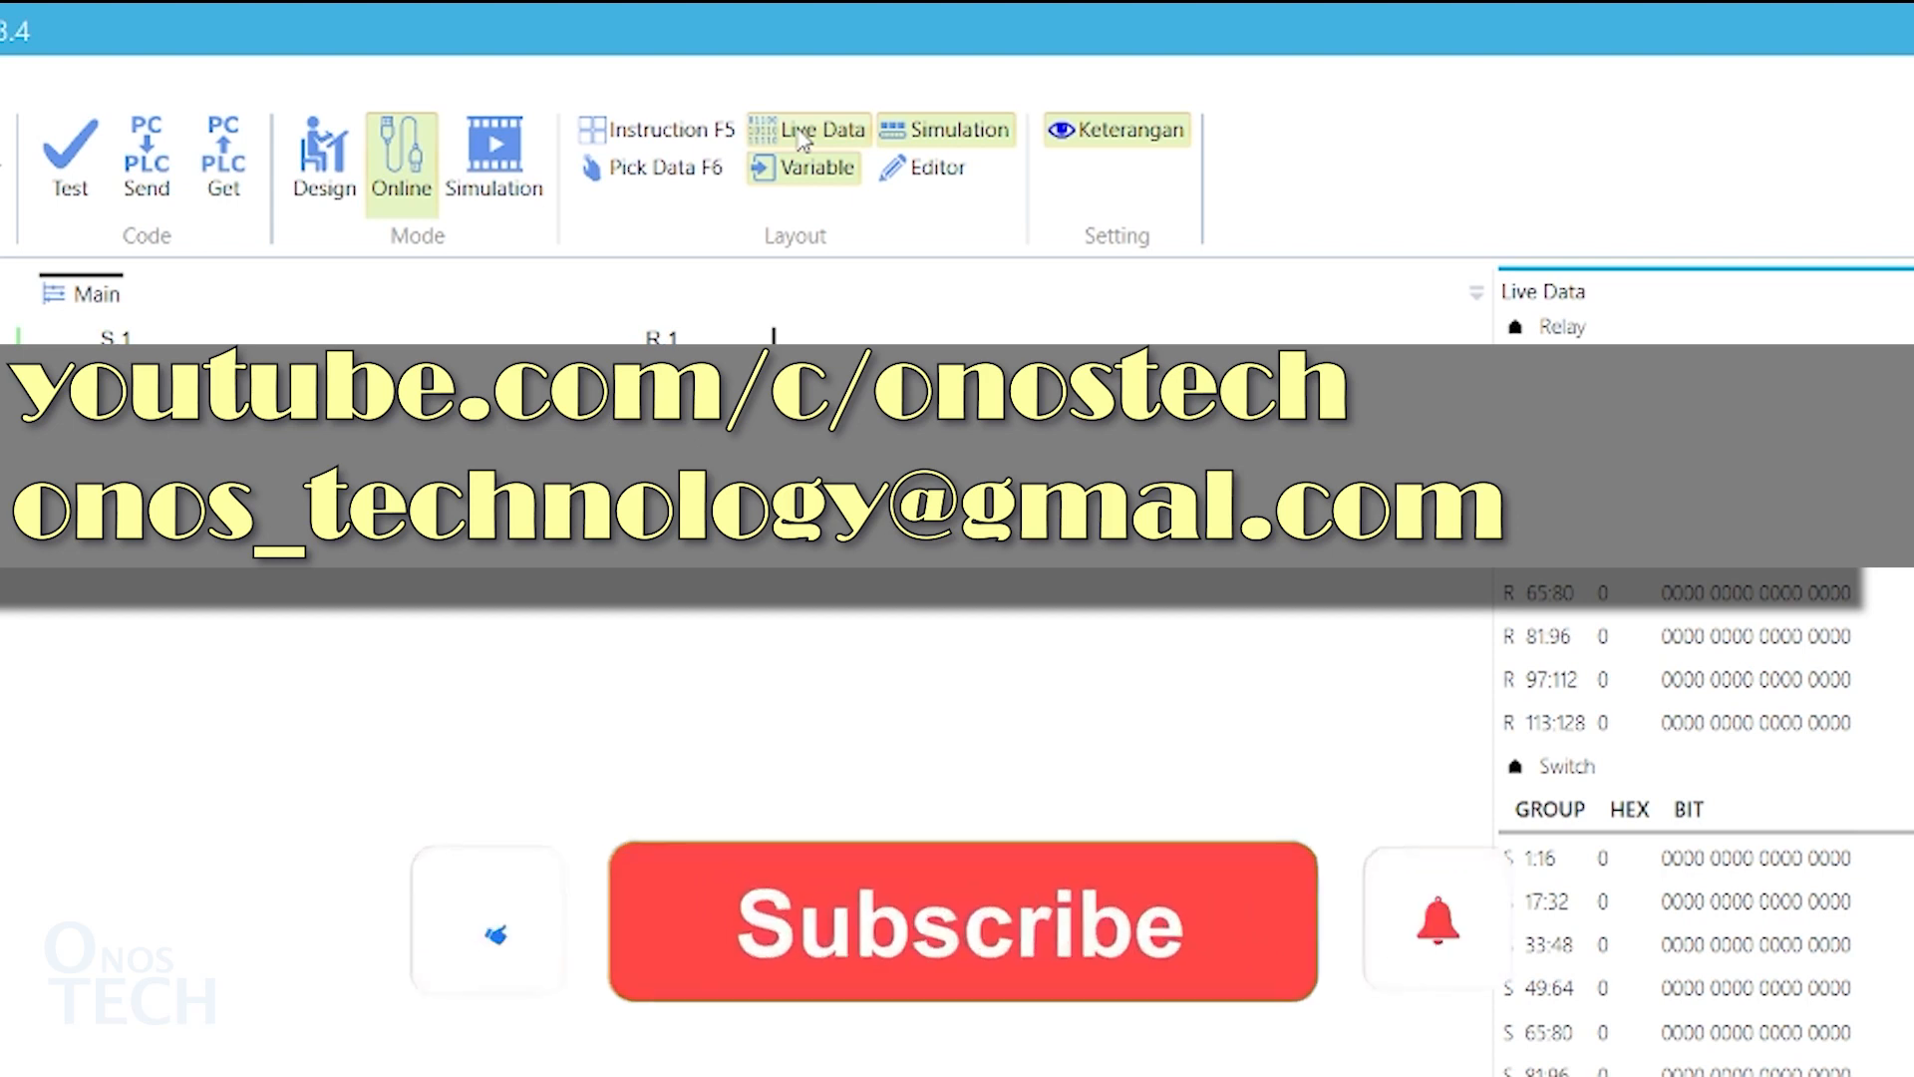
{"action": "left_click", "coordinate": [960, 921]}
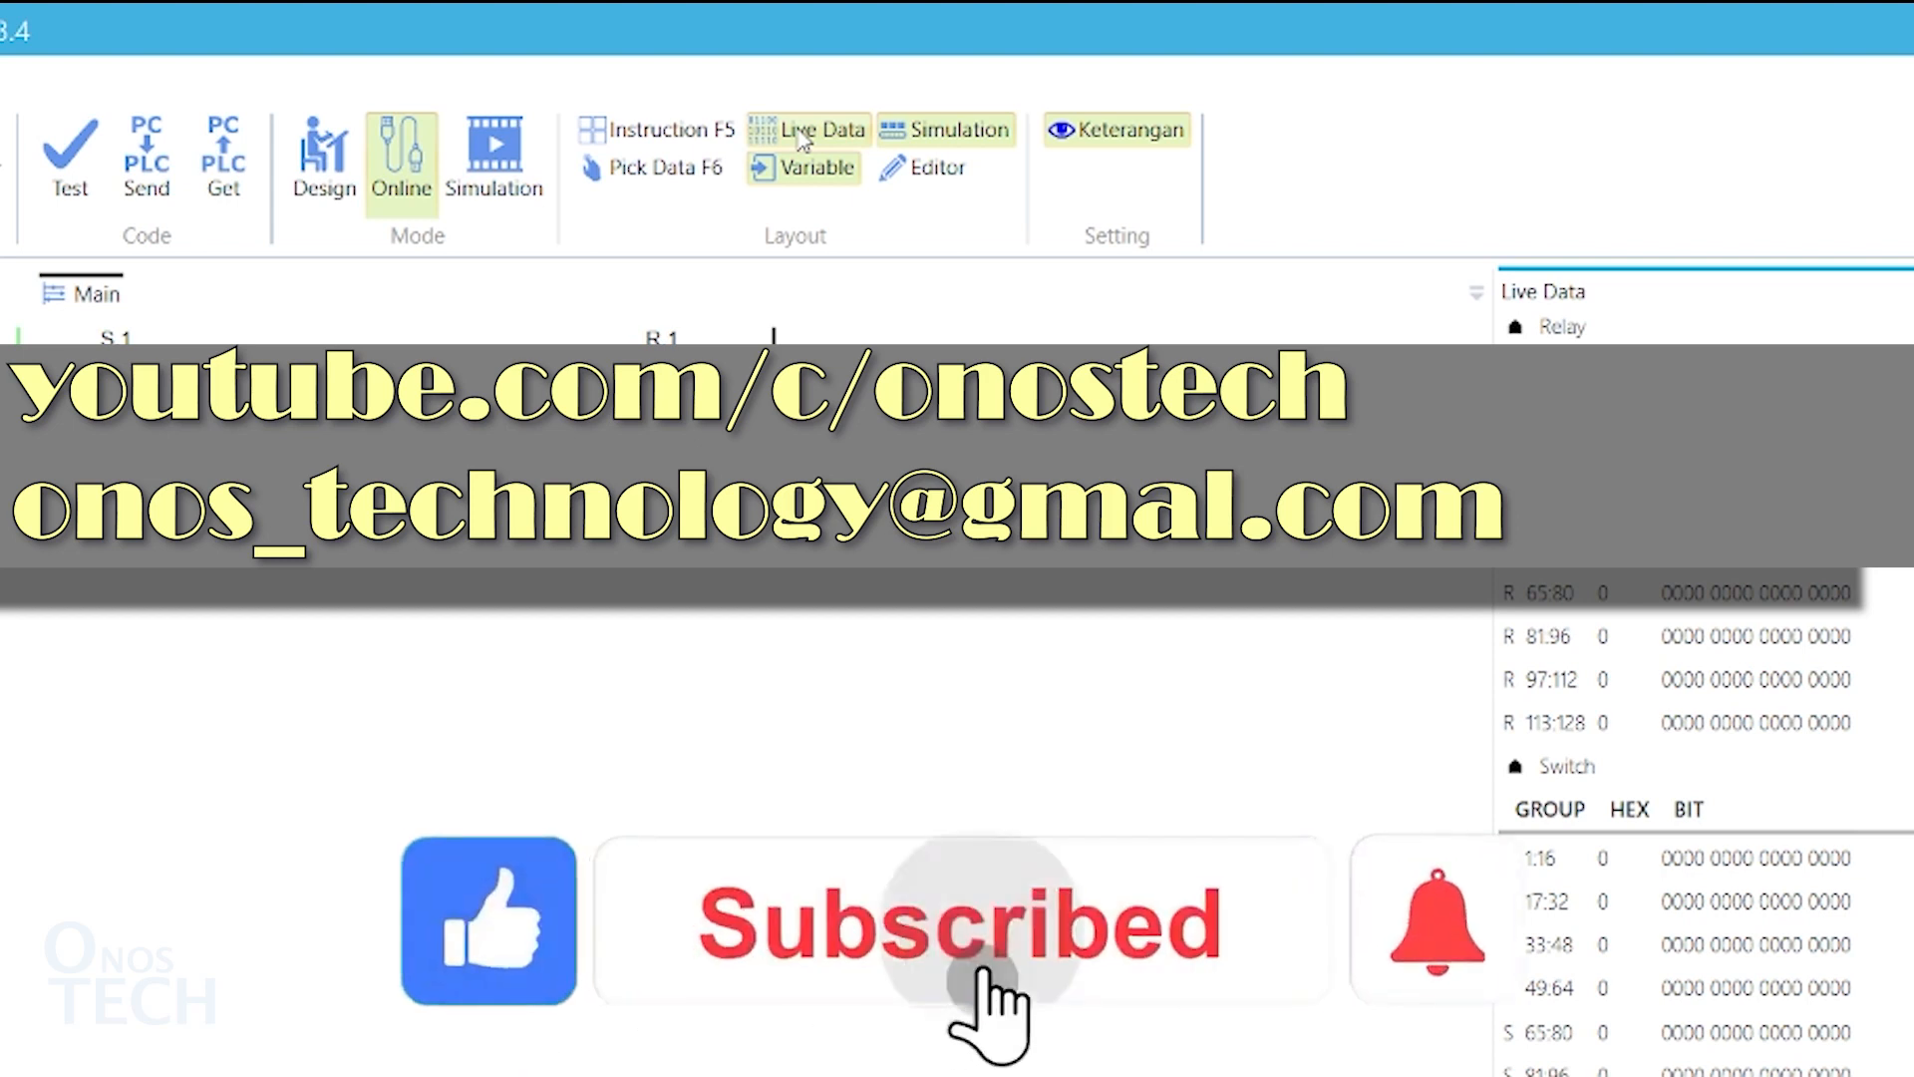